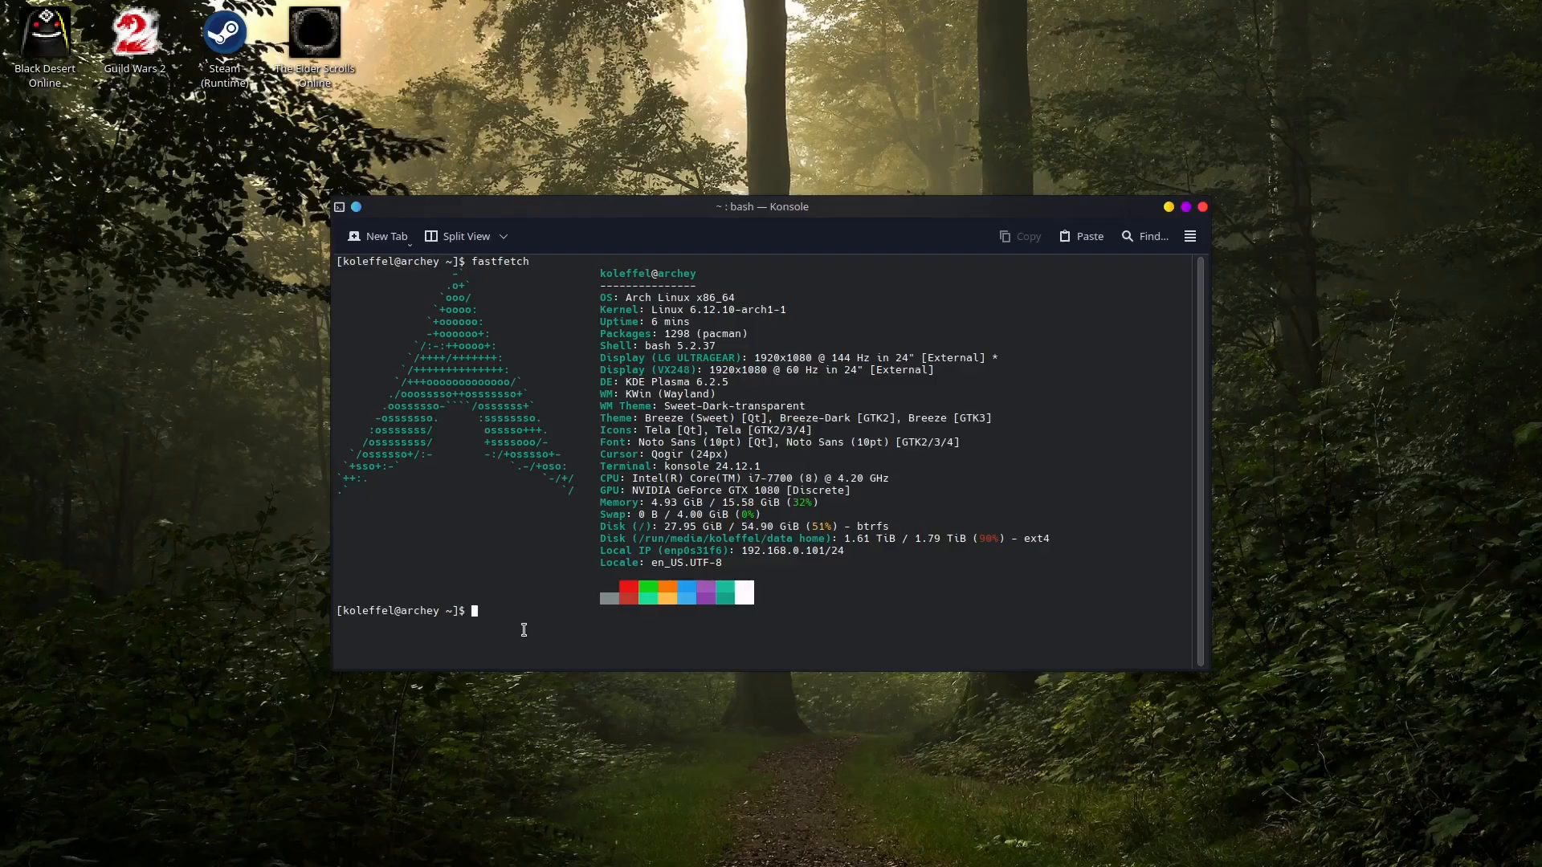
mouse_move(567, 633)
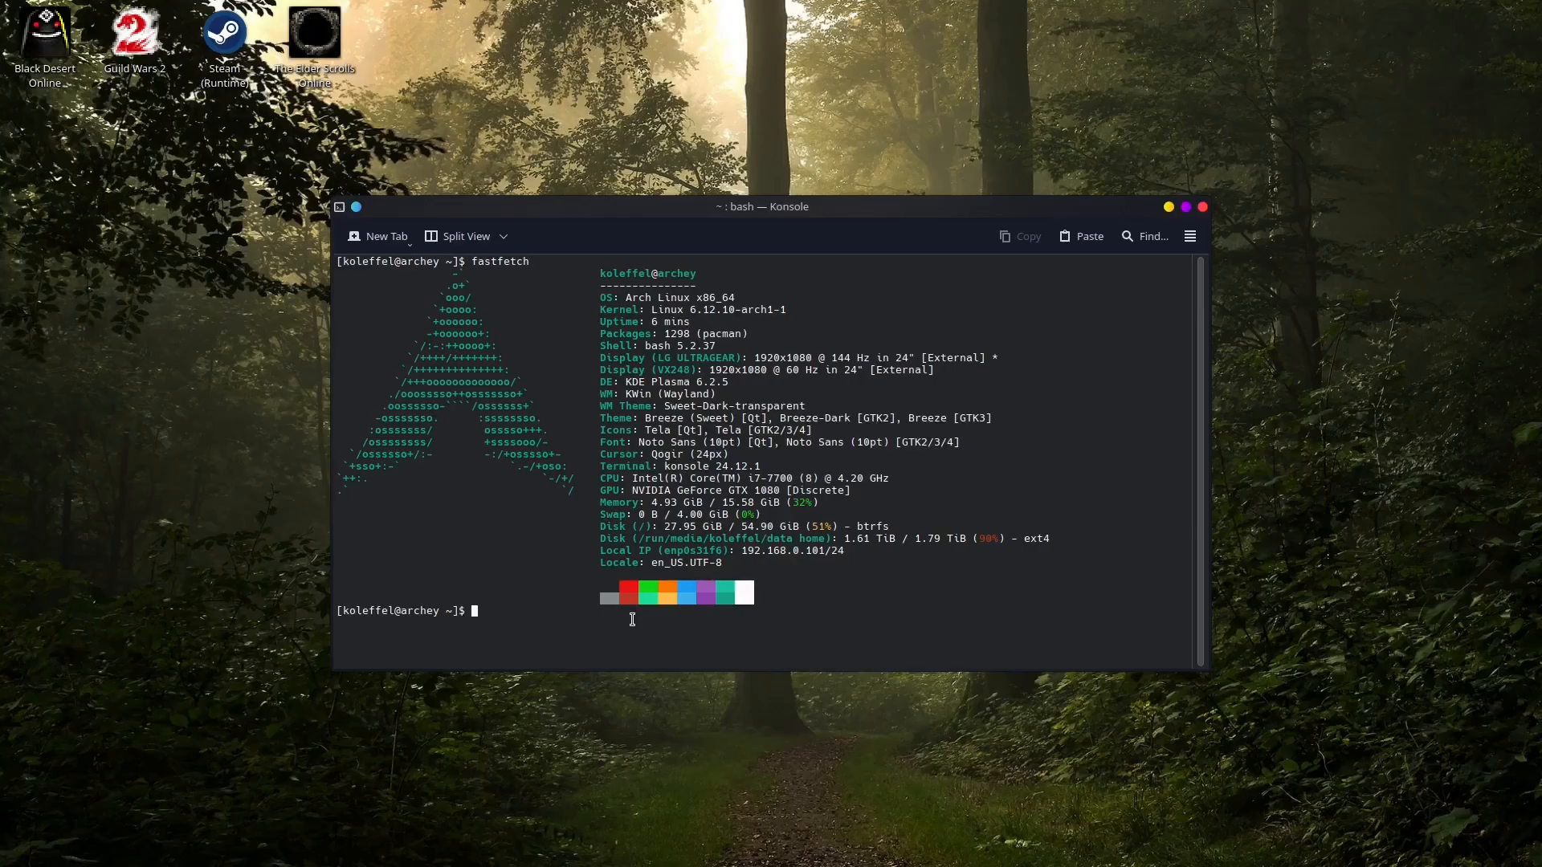
Step: Open /etc/pacman.conf in nano with sudo, submitting the password
text(sudo)
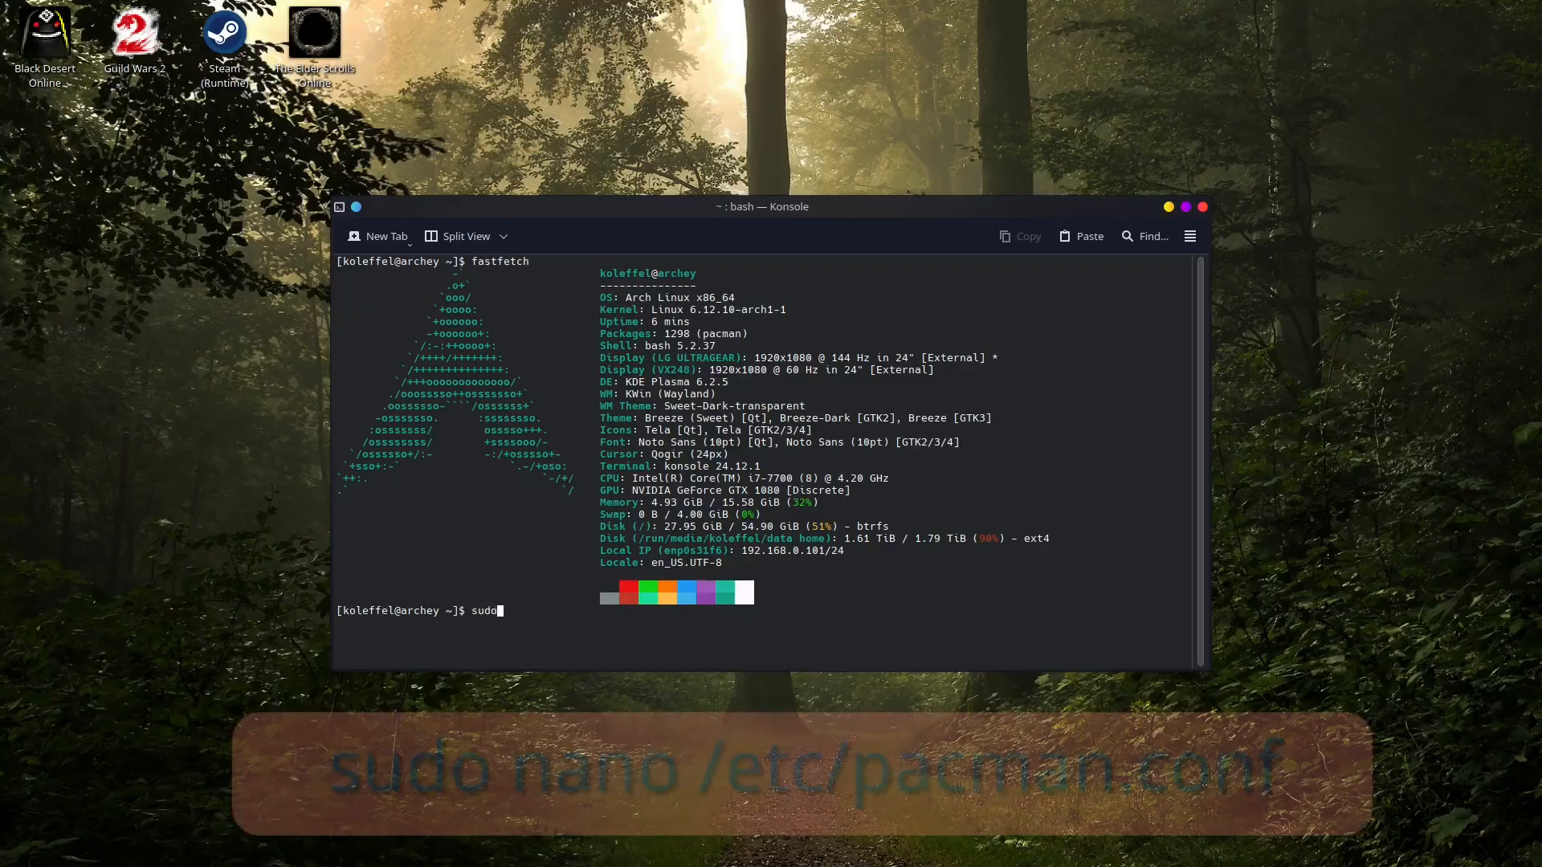
text(nano /etc/)
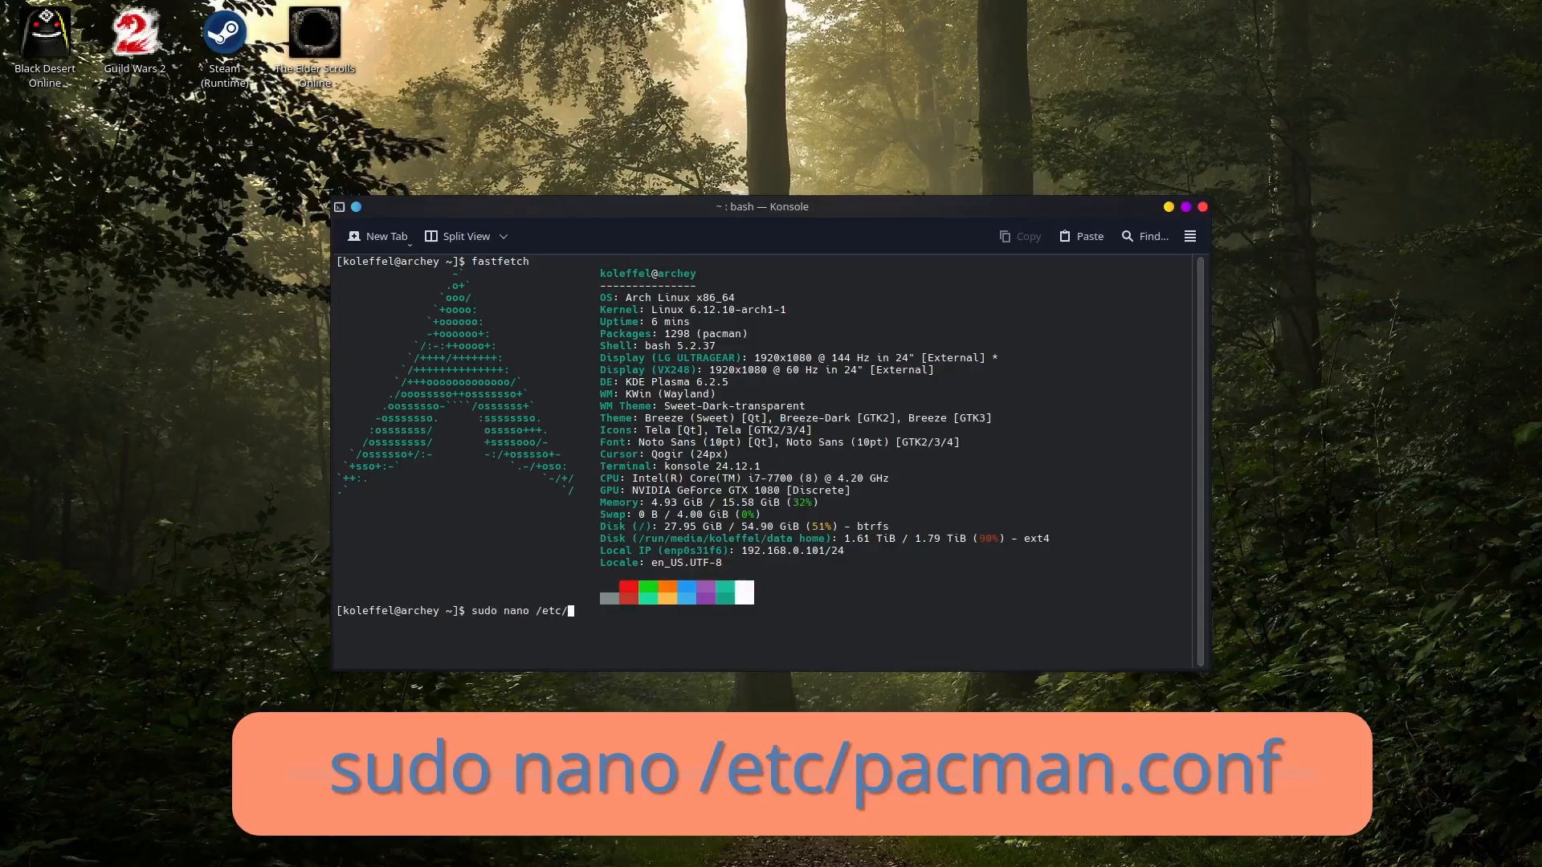
text(pacman)
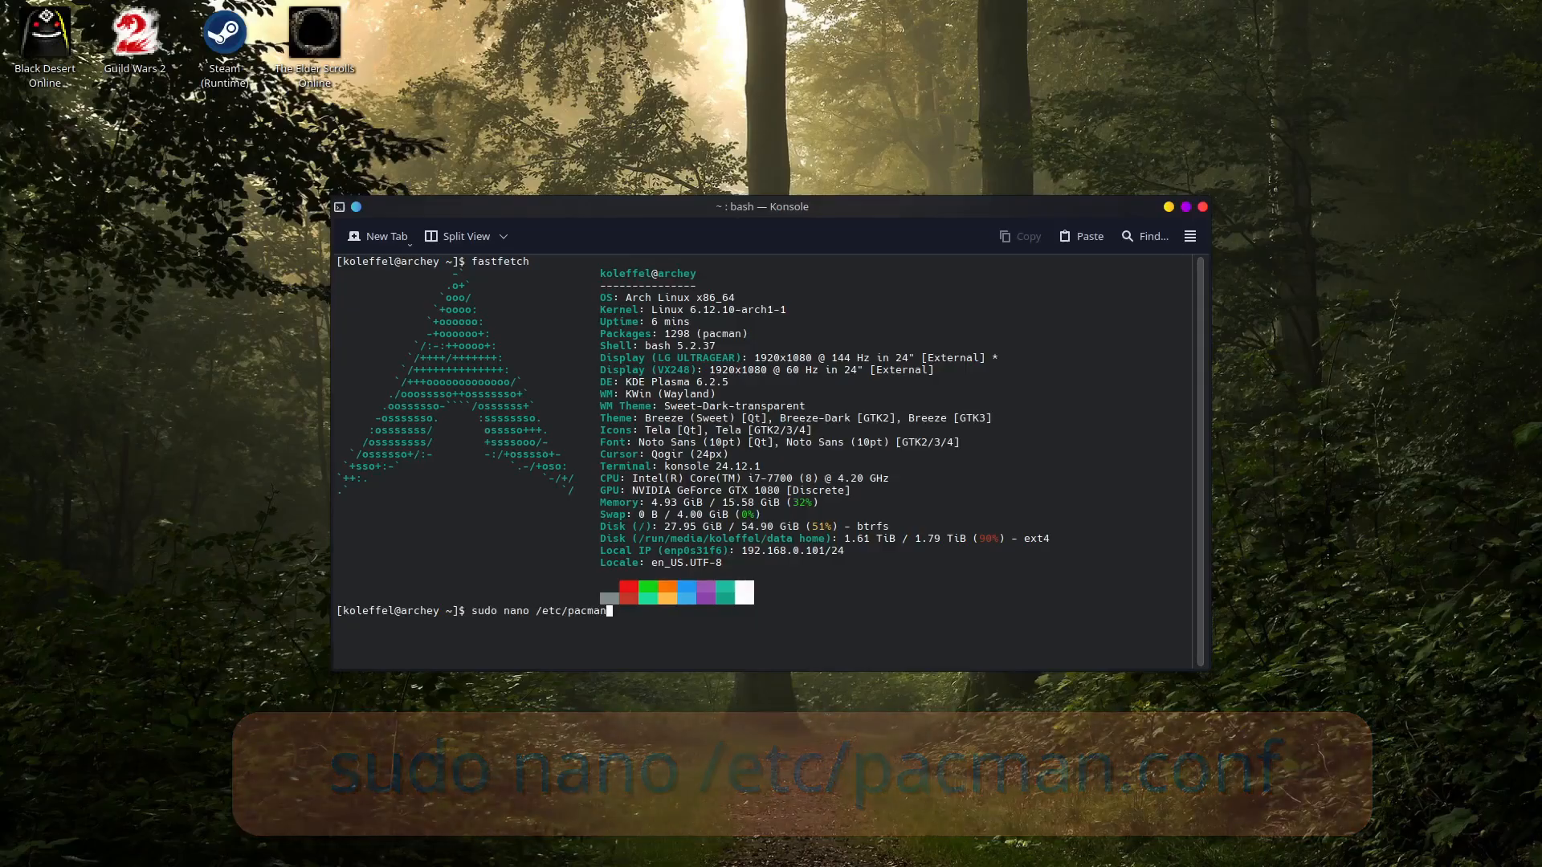
text(.conf)
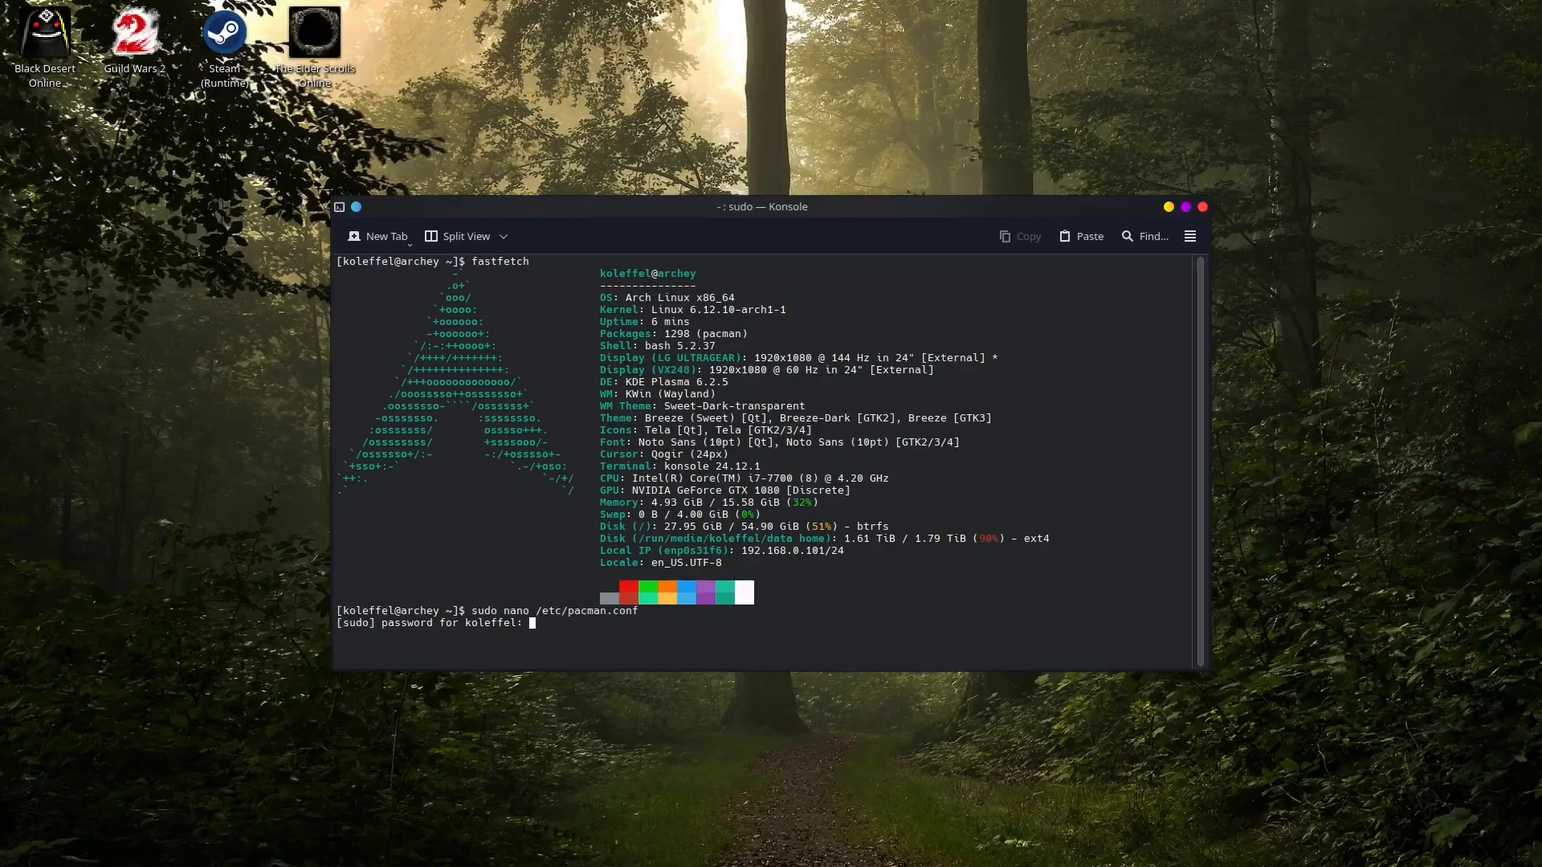
key(Return)
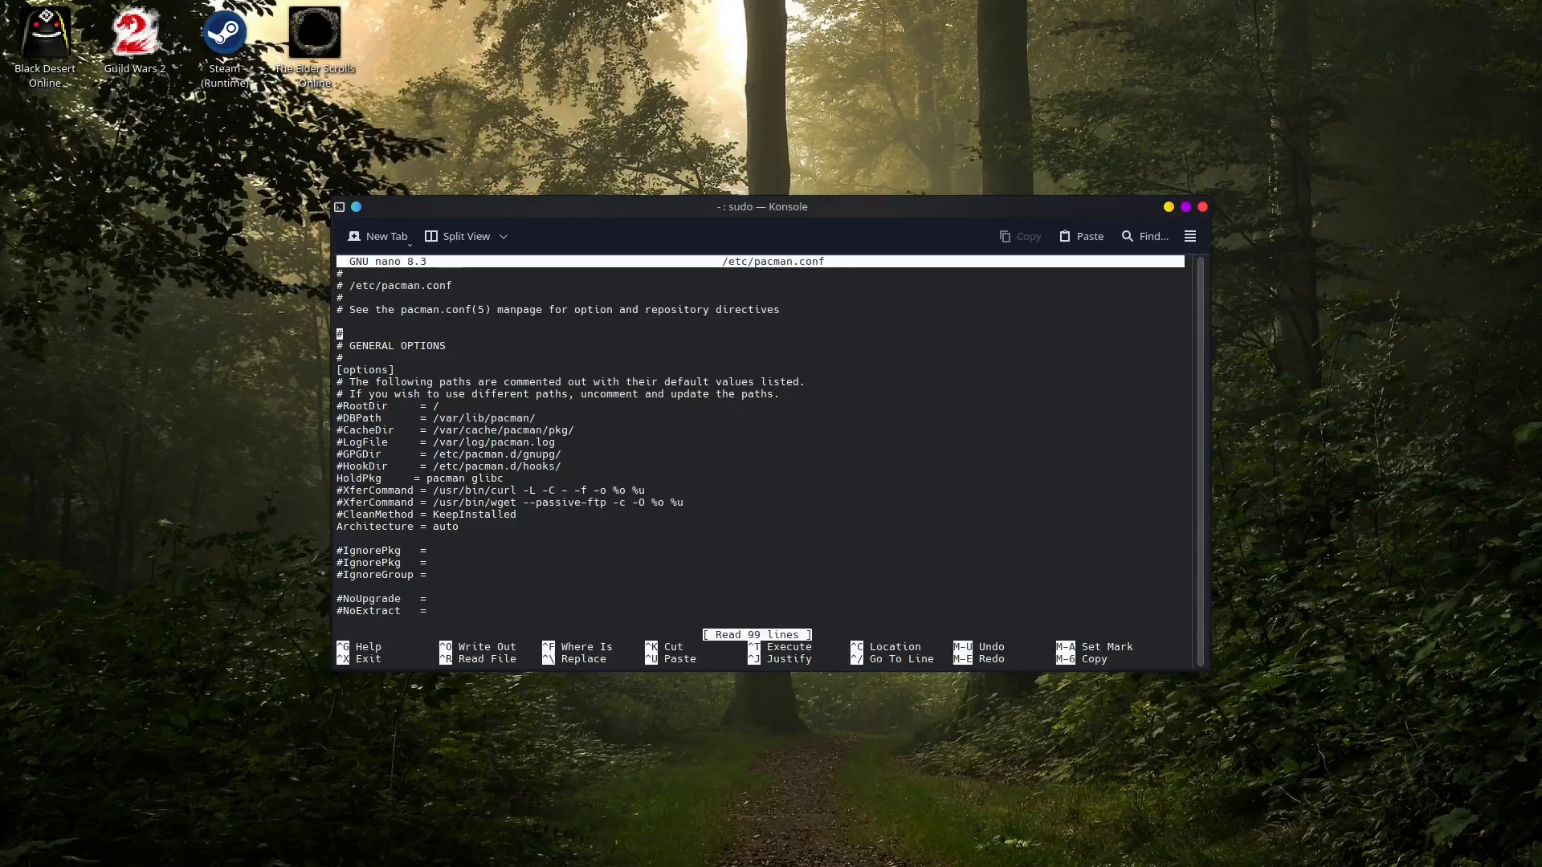
Step: Scroll to the [multilib] section, uncomment it and its Include line, then save with Ctrl+O
scroll(down, 3)
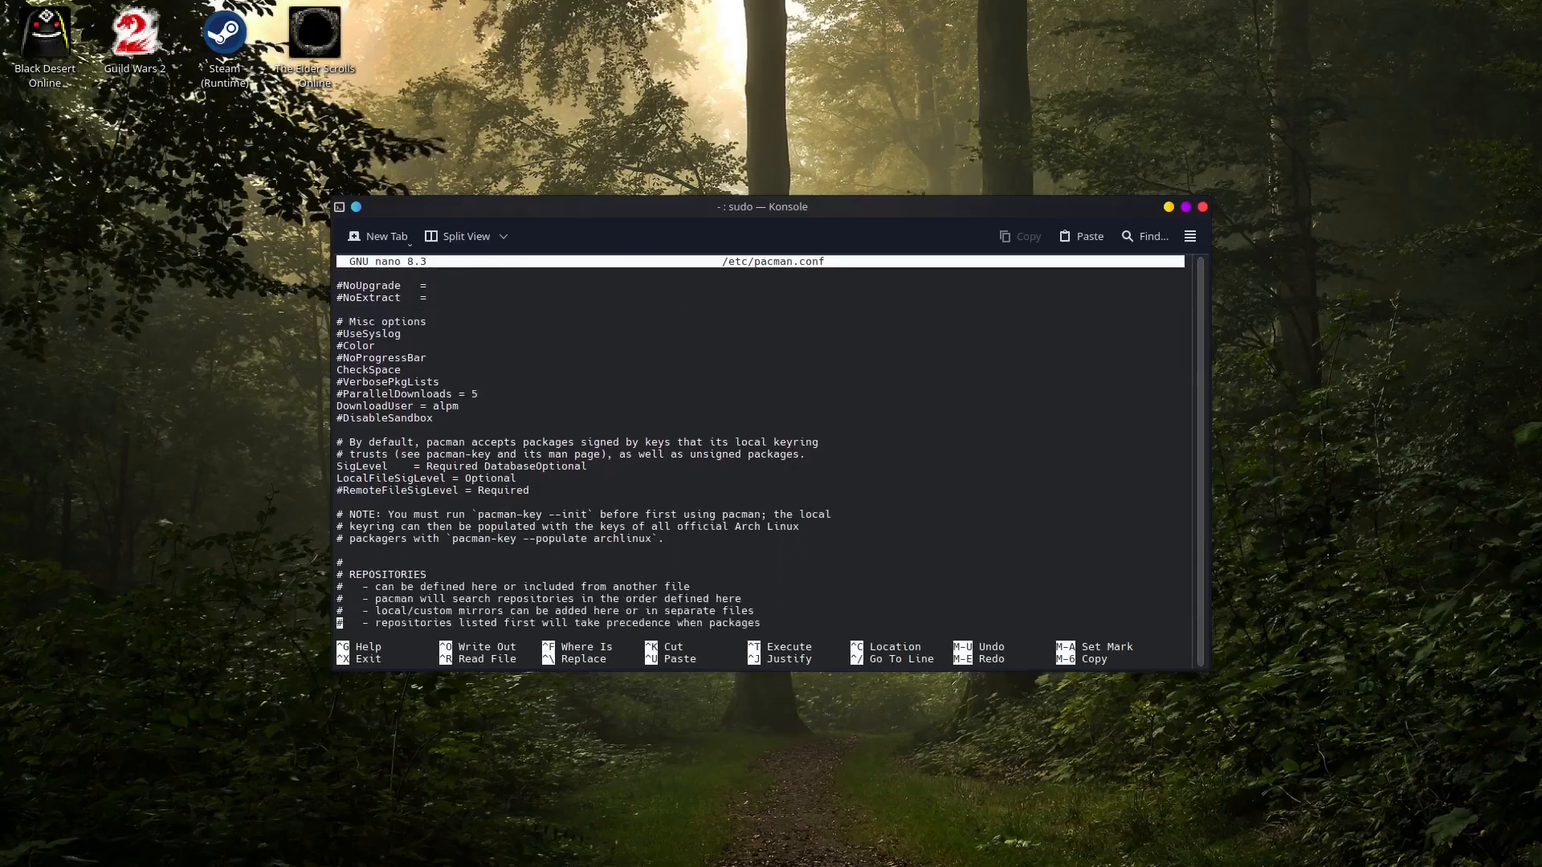
scroll(down, 3)
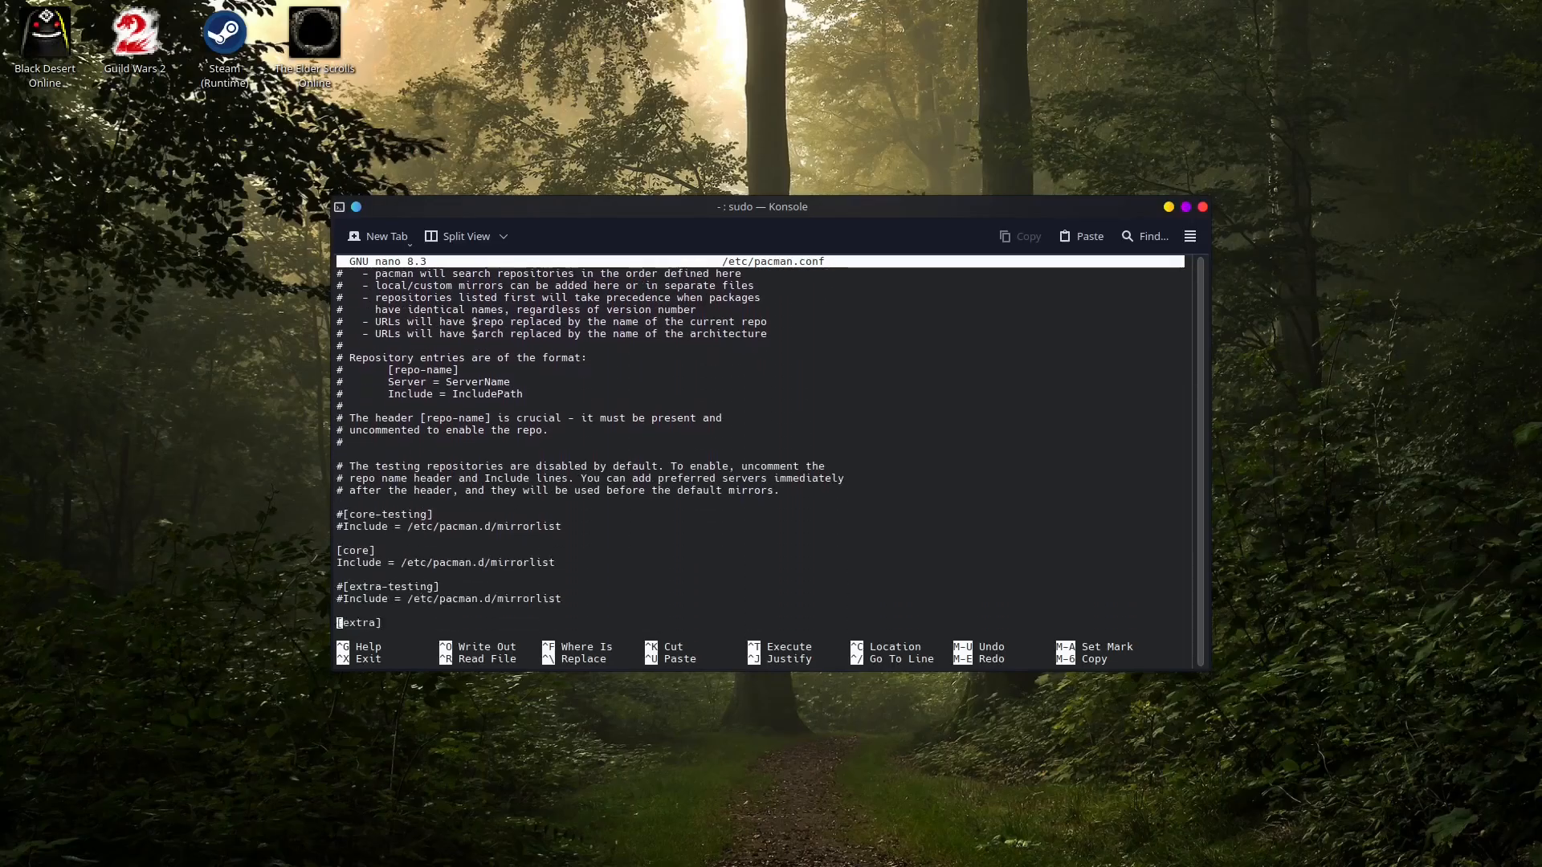
scroll(down, 3)
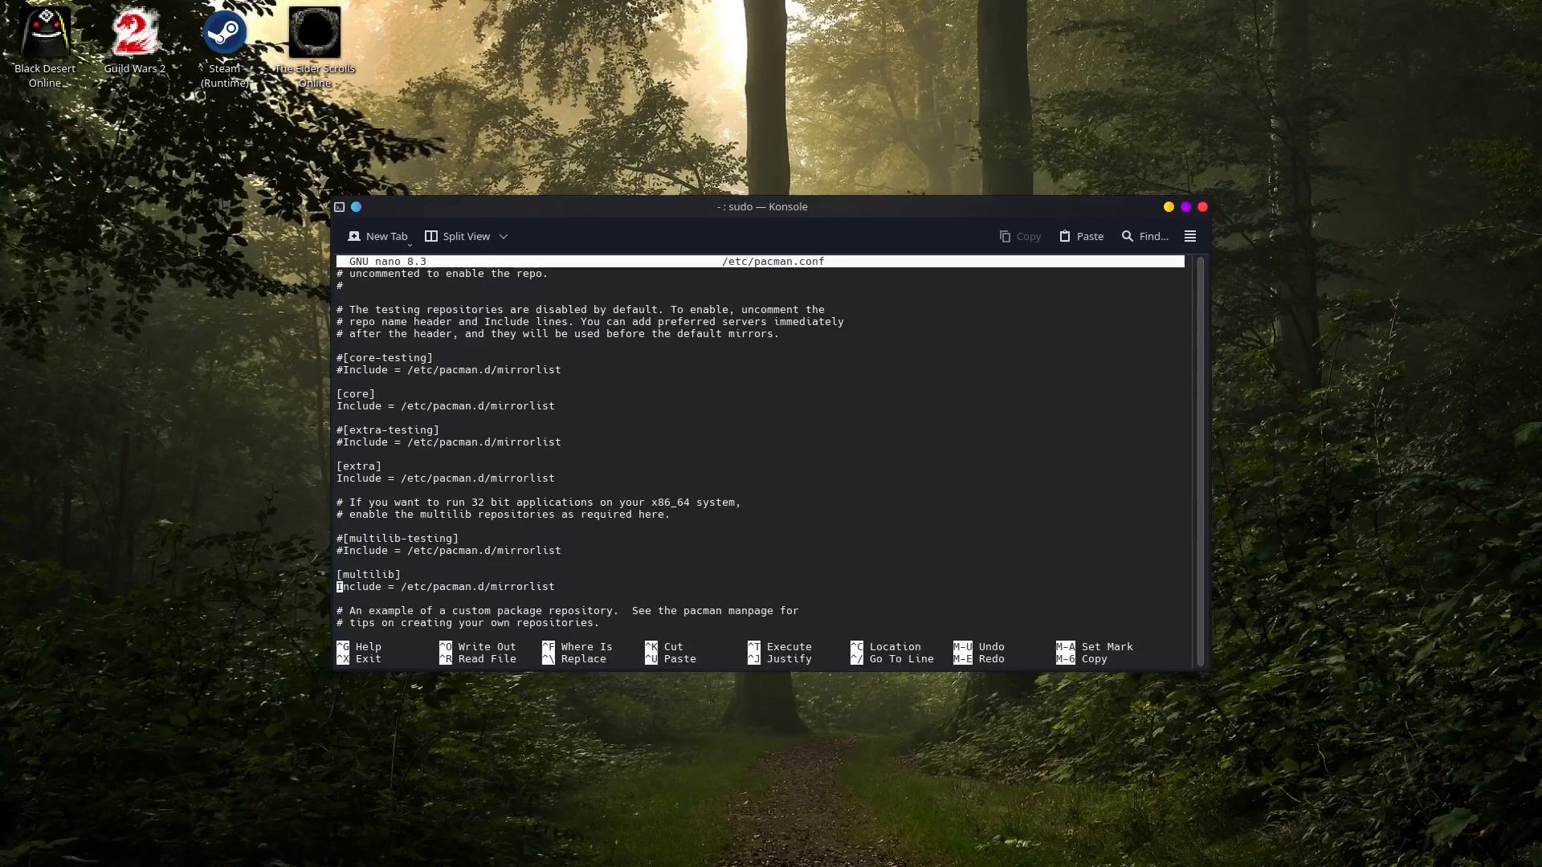
key(Down)
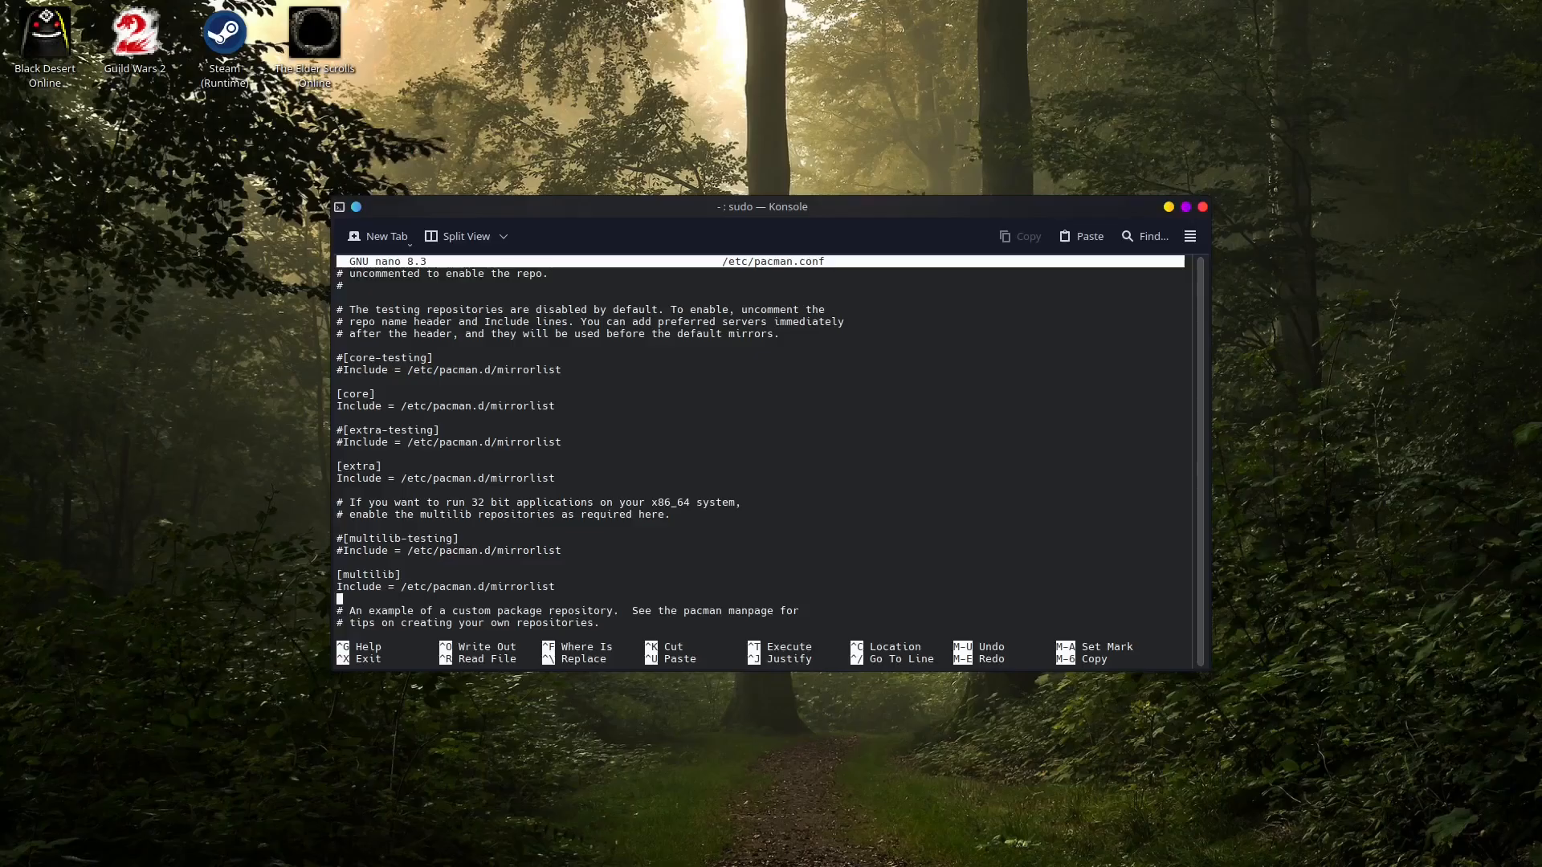
key(ctrl+o)
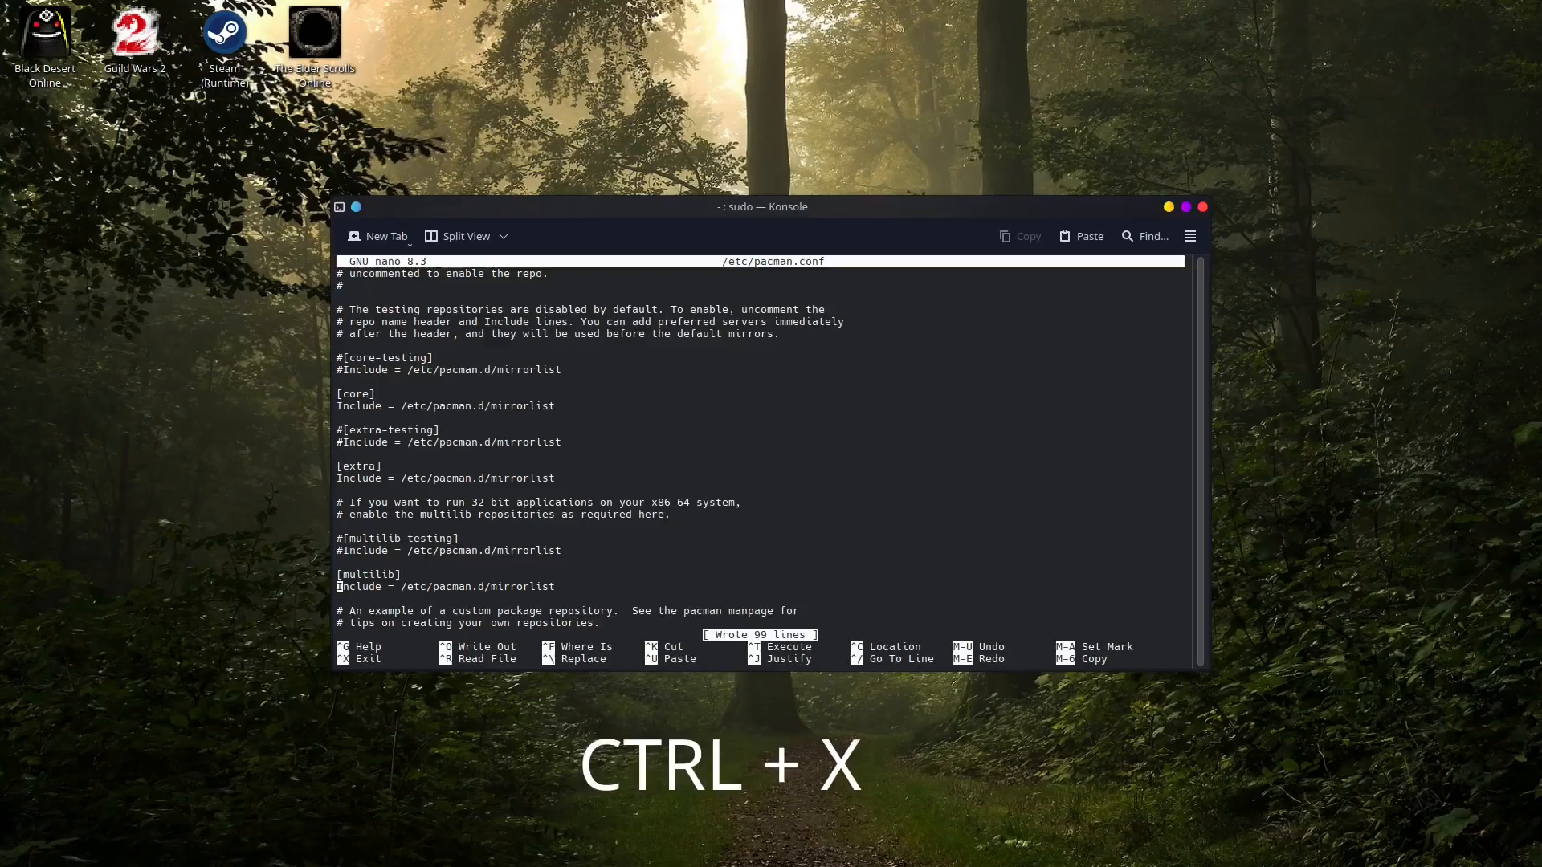
key(ctrl+x)
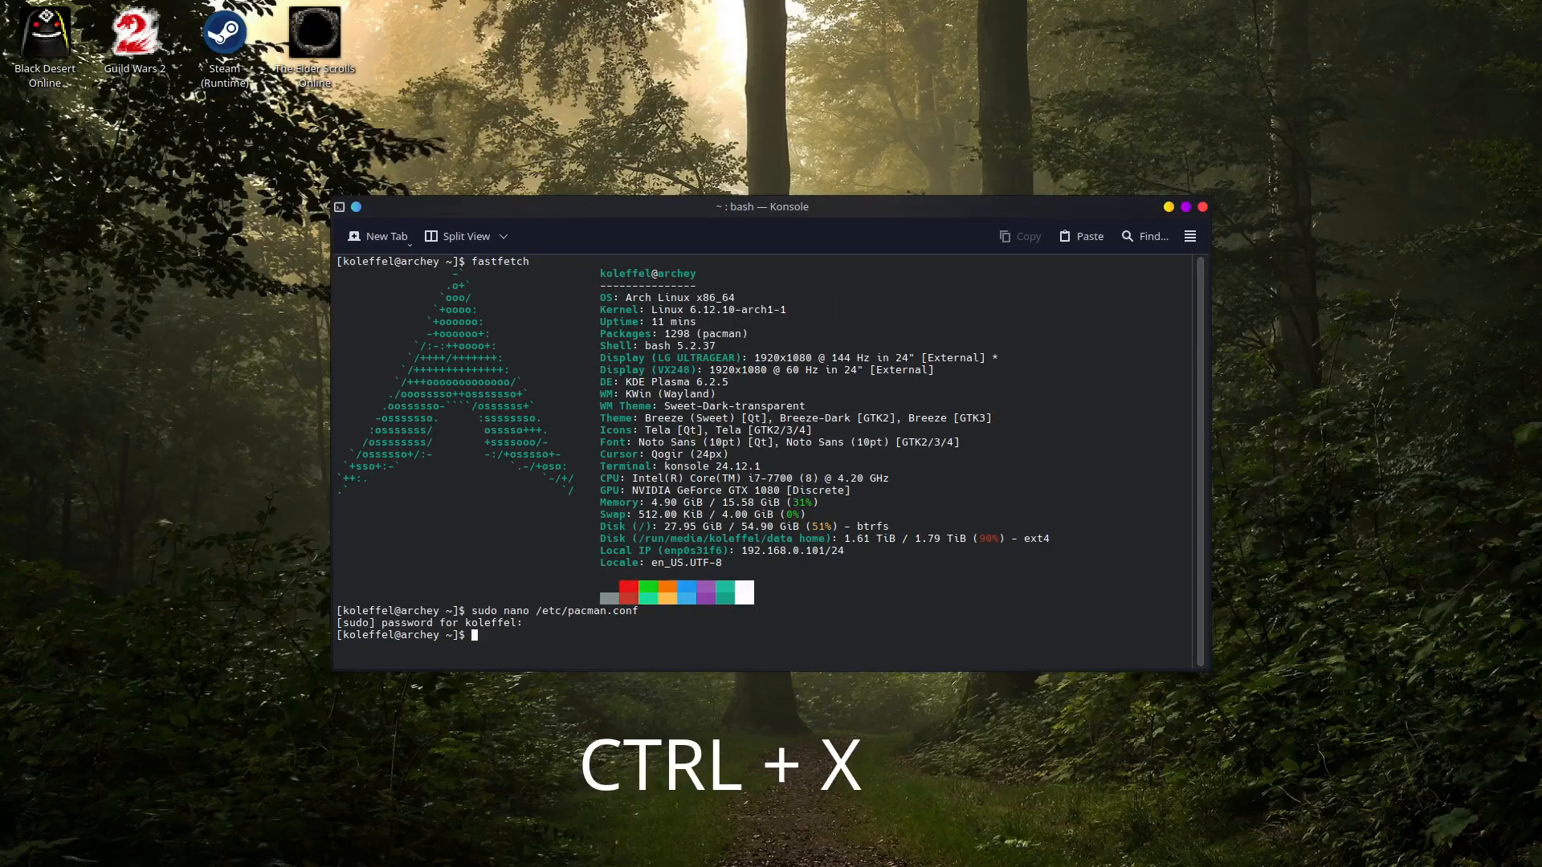
Step: Exit nano and type sudo pacman -S base-devel linux-headers at the prompt without running it
key(ctrl+x)
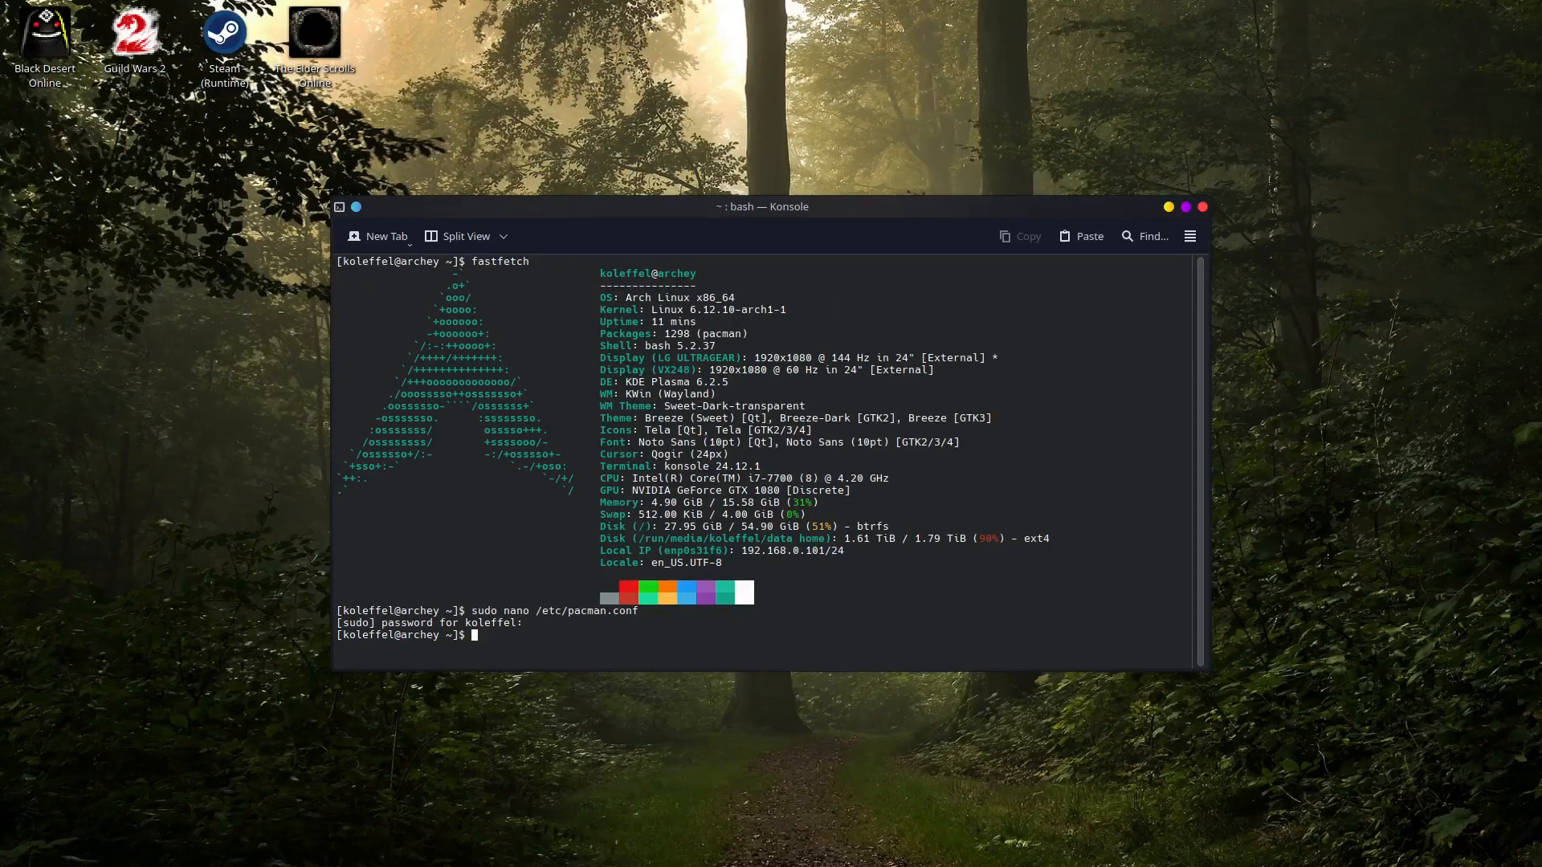
mouse_move(840, 636)
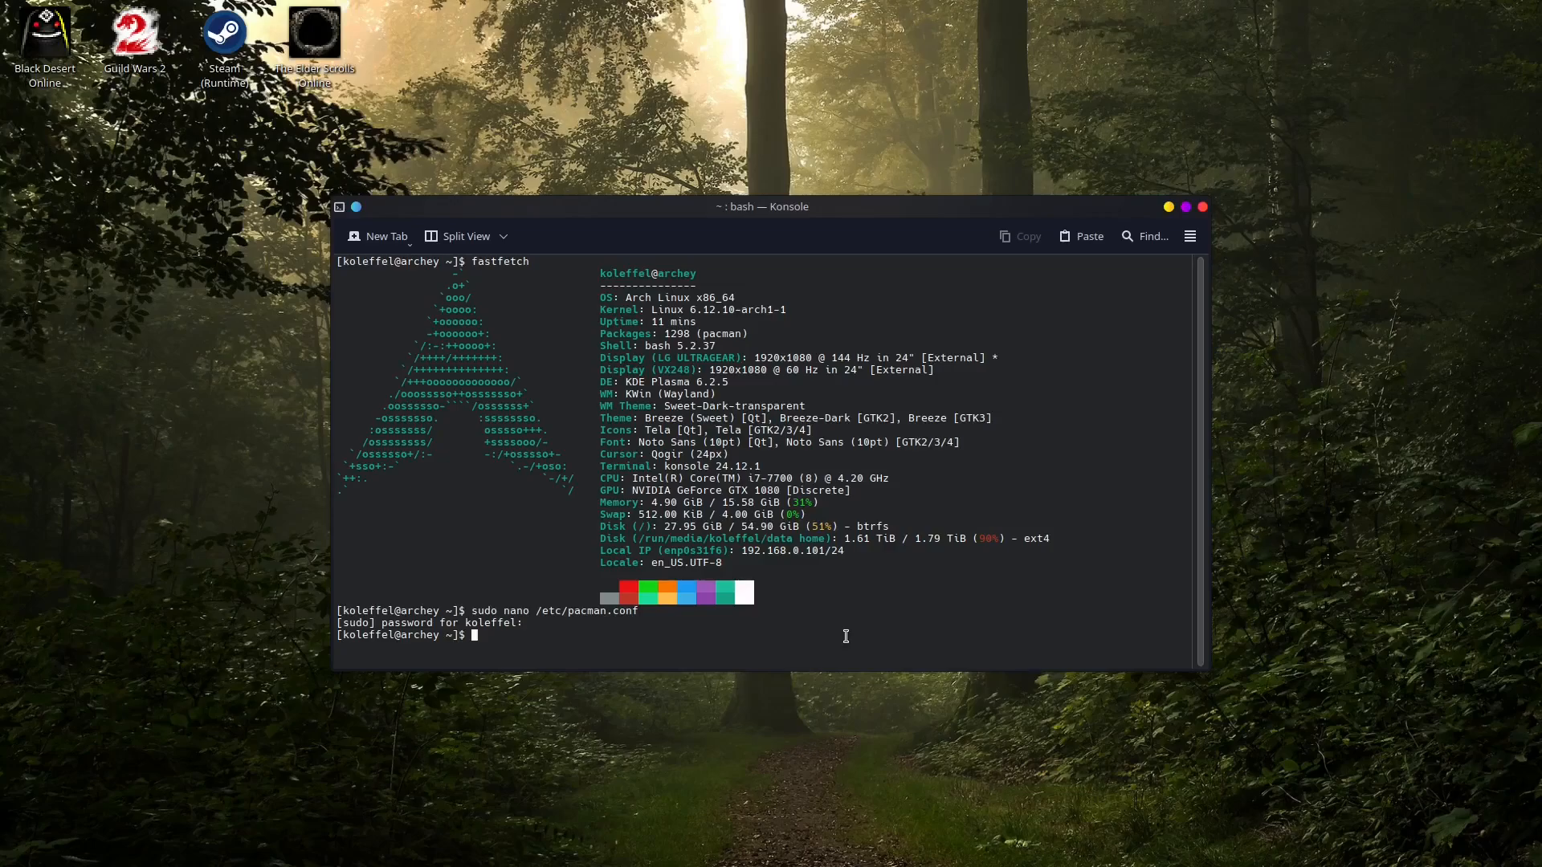
text(sudo pac)
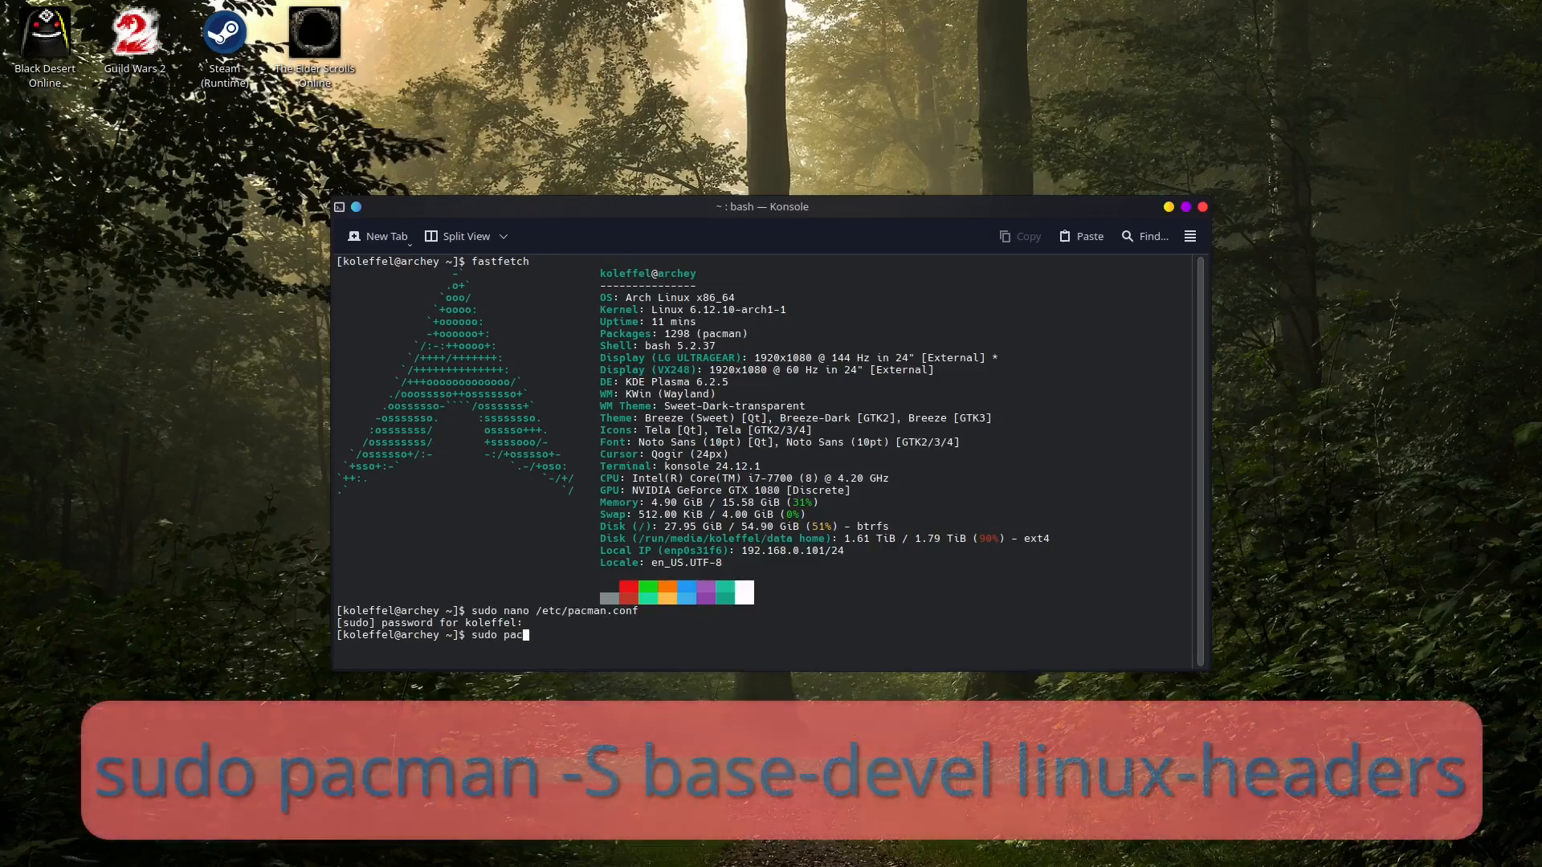
text(man -S)
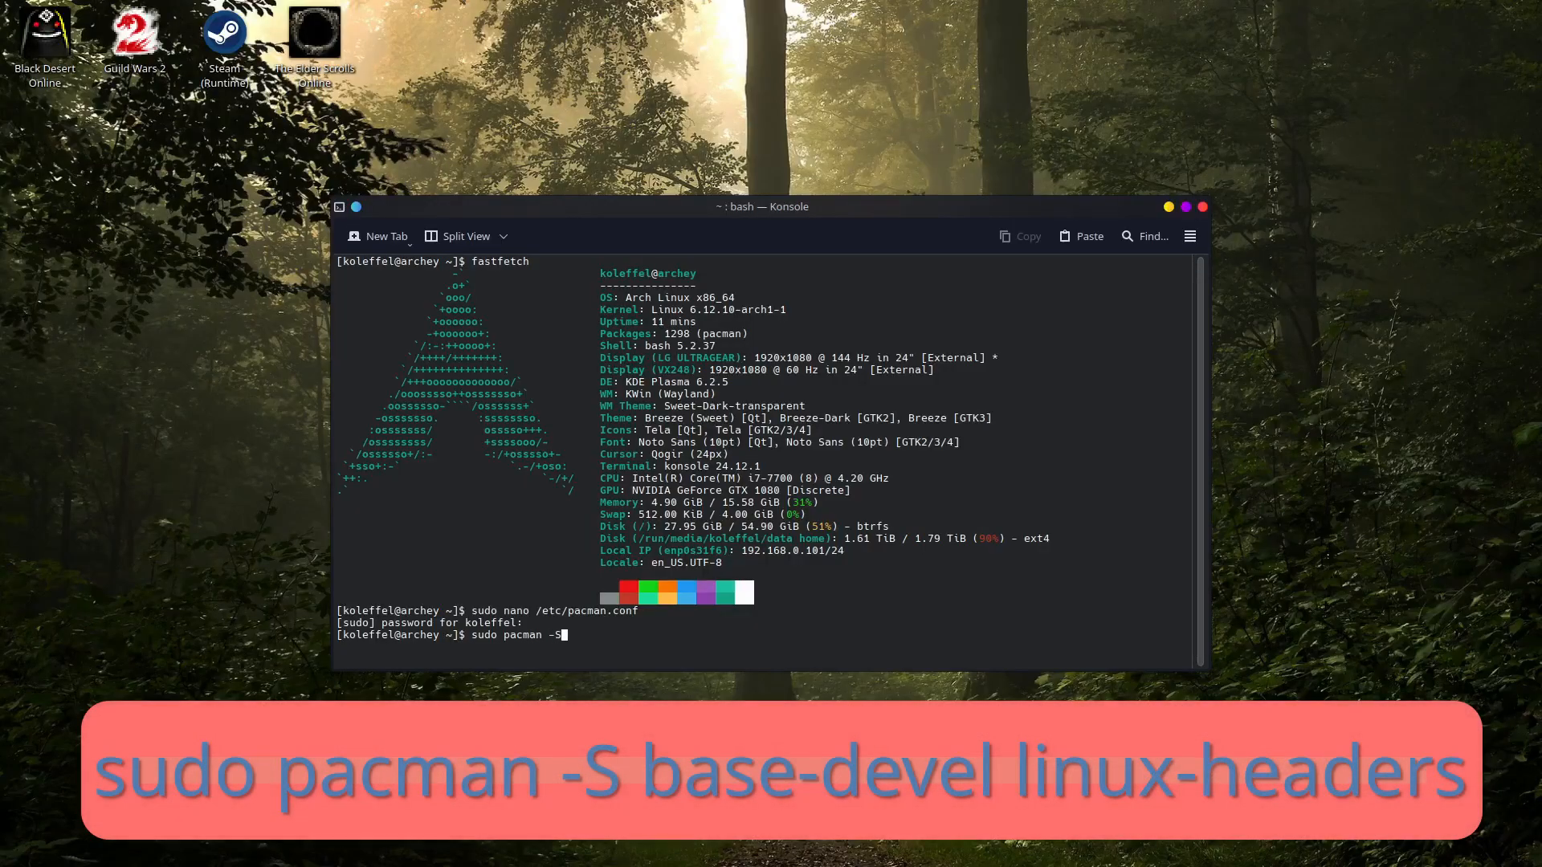
text(bas)
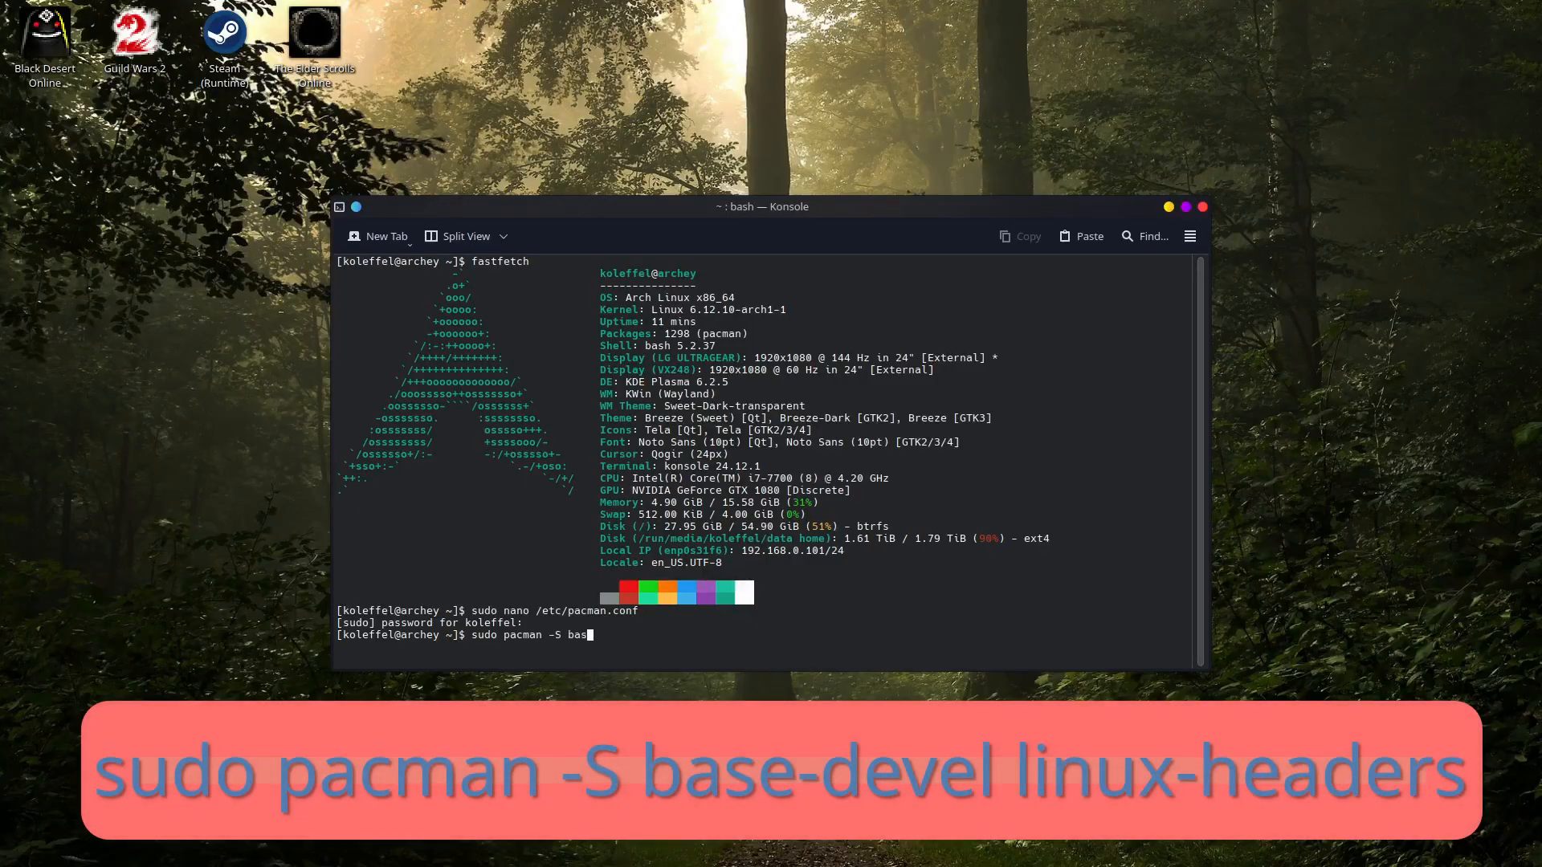
text(e-devel)
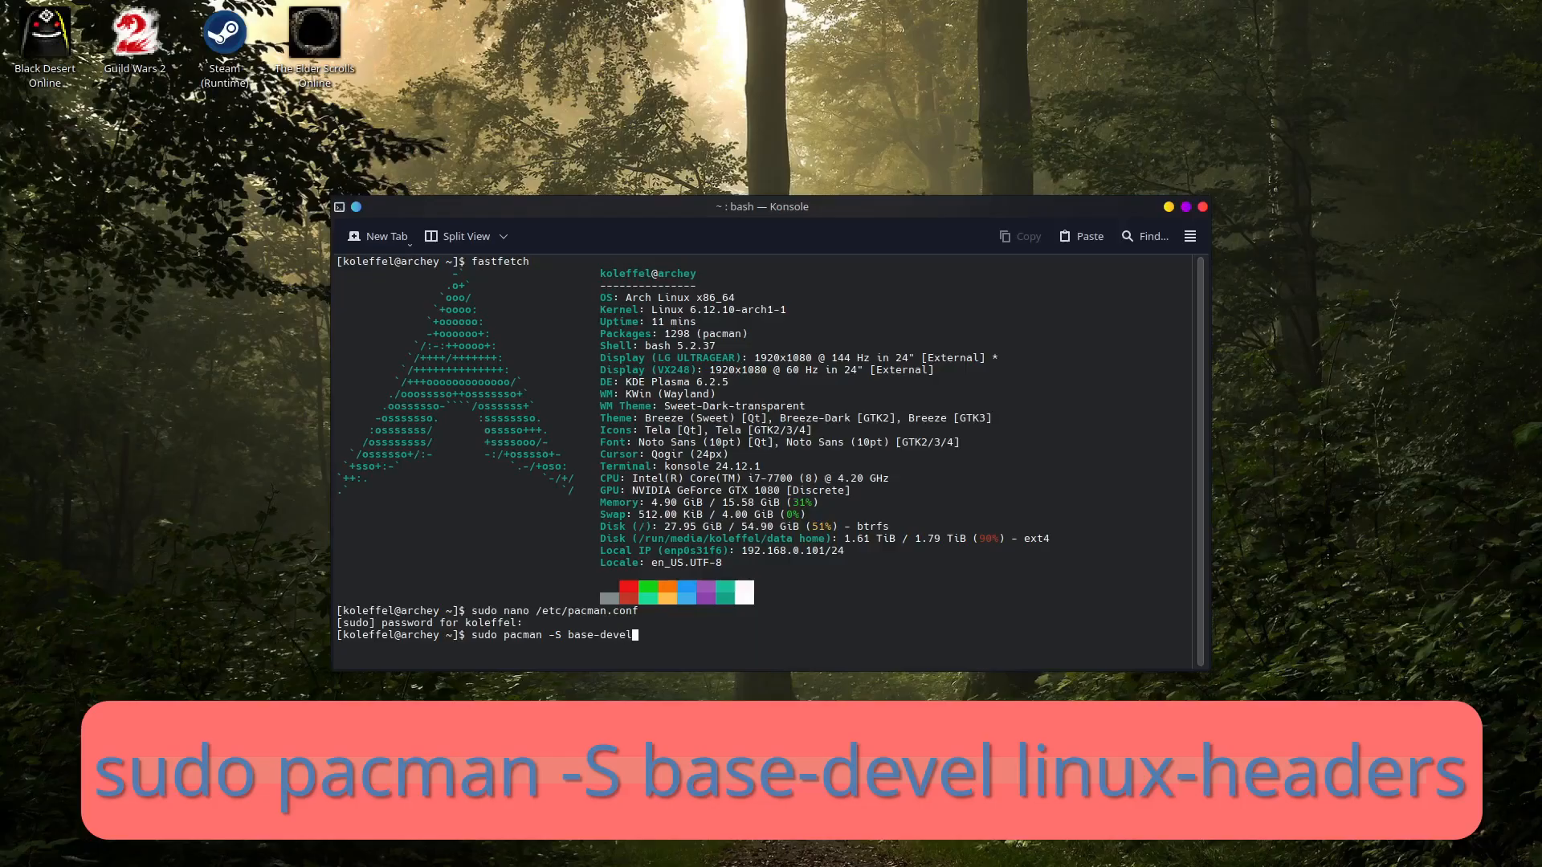
text(linux-headers)
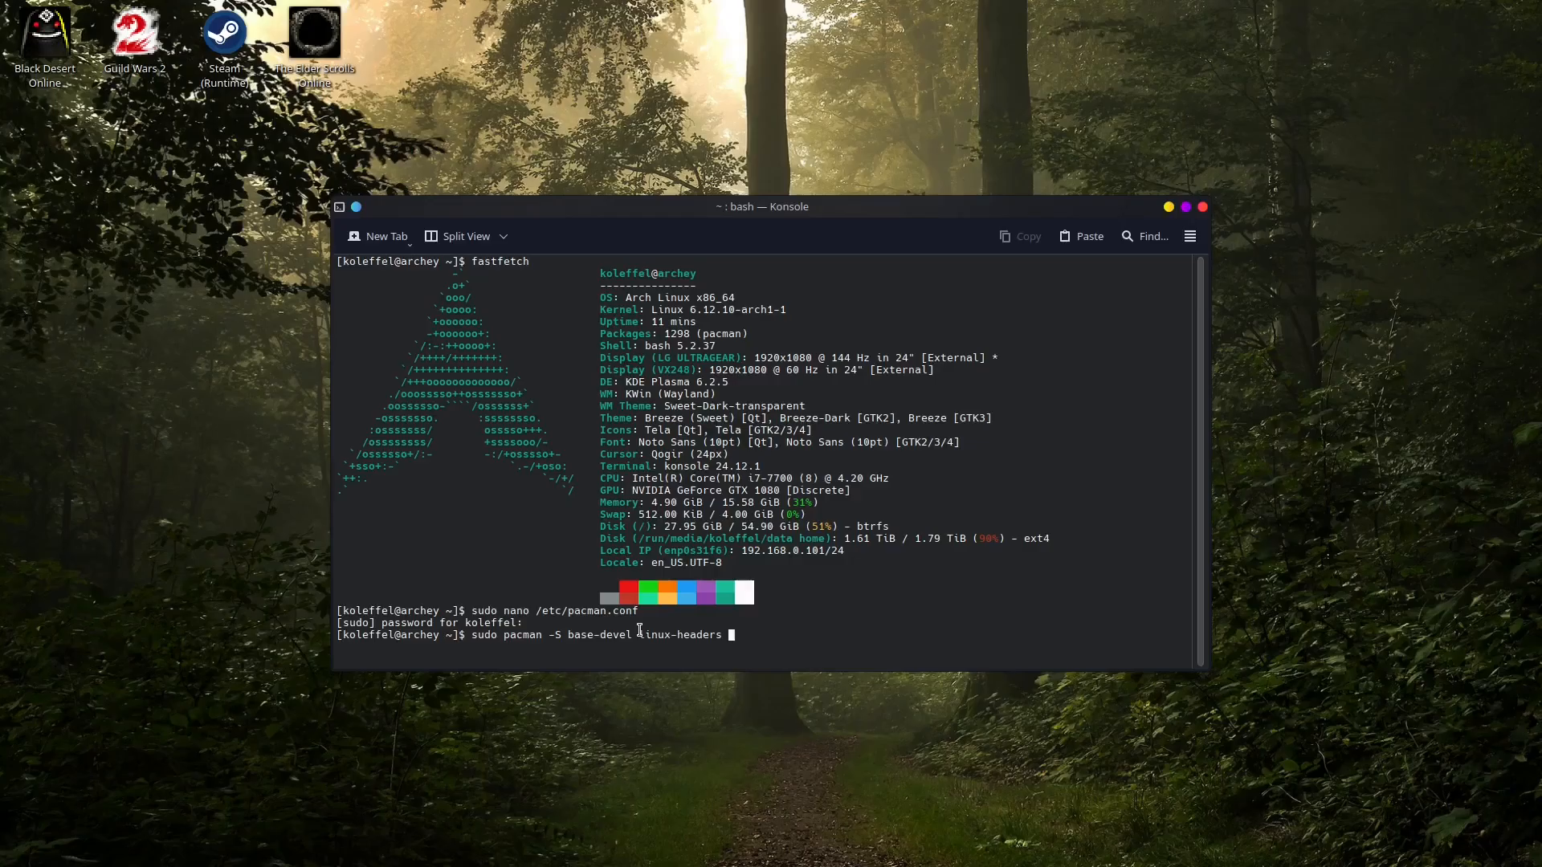
Step: Check the kernel version and change the headers package to linux-lts-headers
double_click(679, 635)
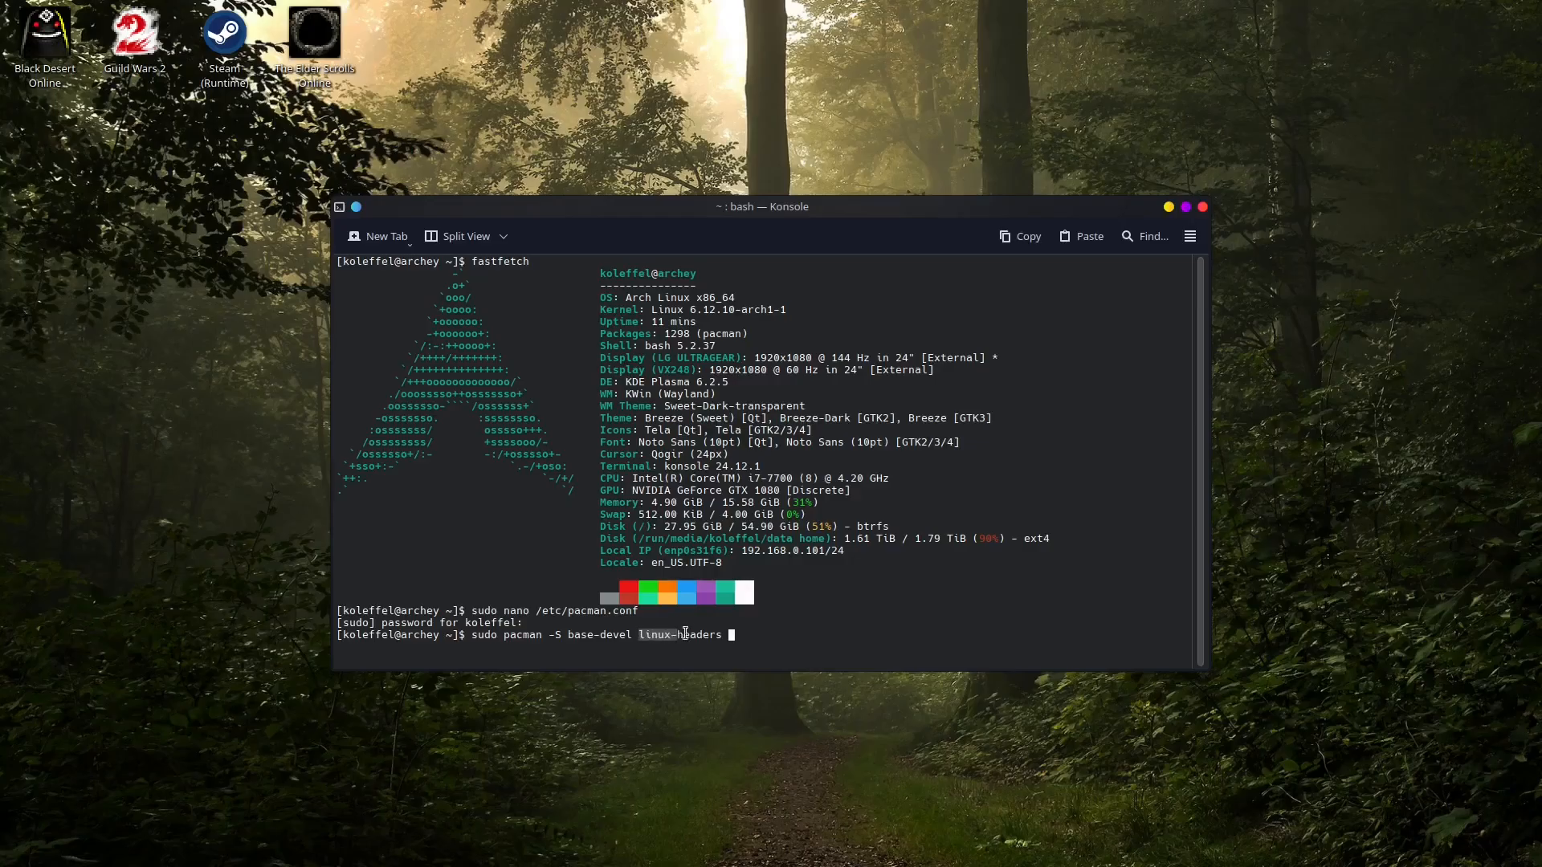
mouse_move(914, 633)
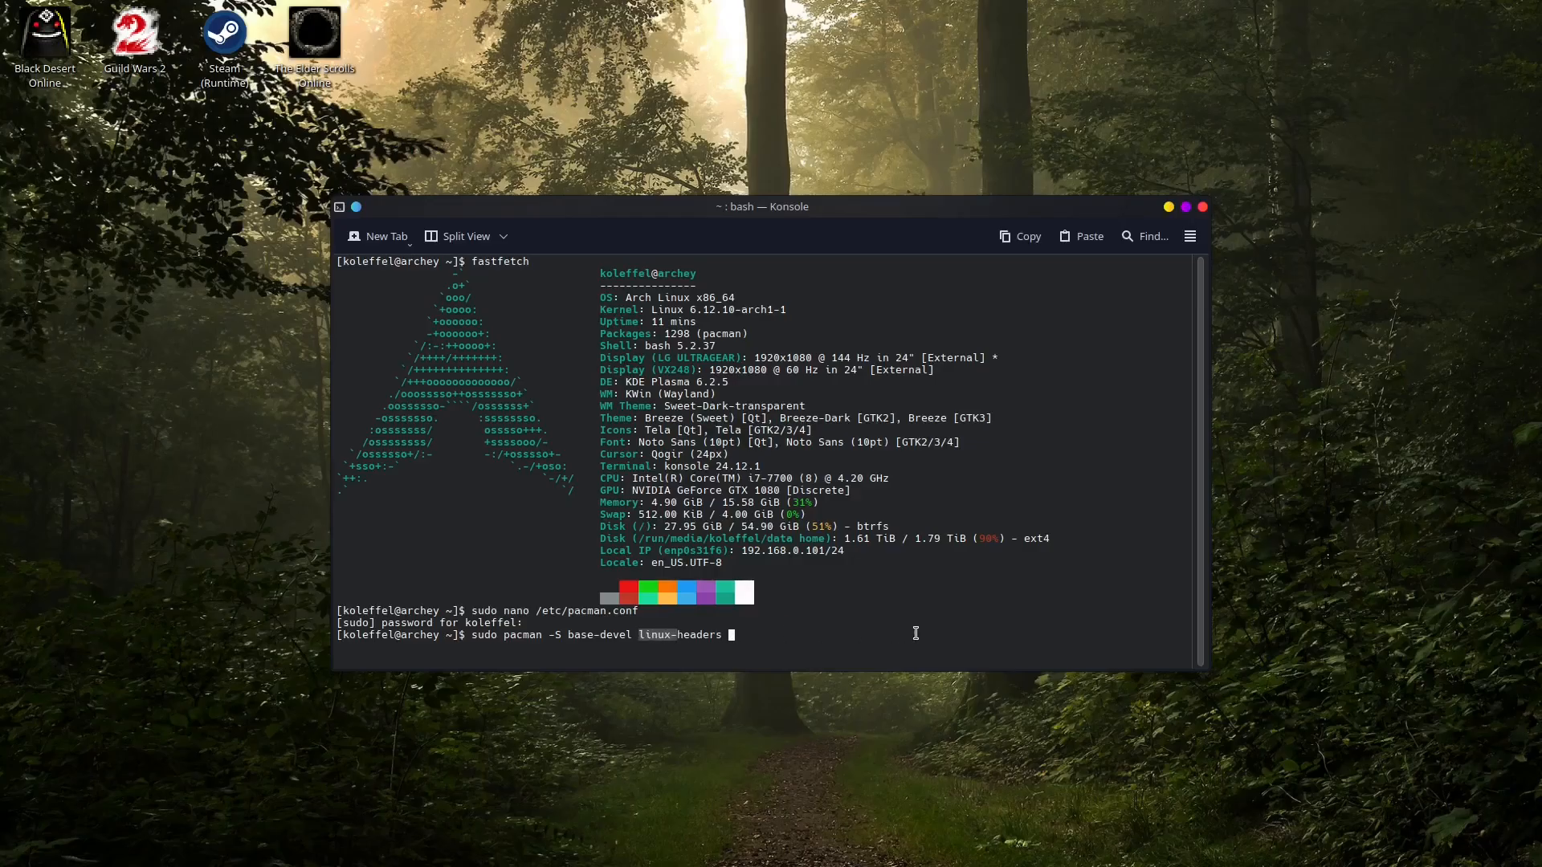
mouse_move(953, 633)
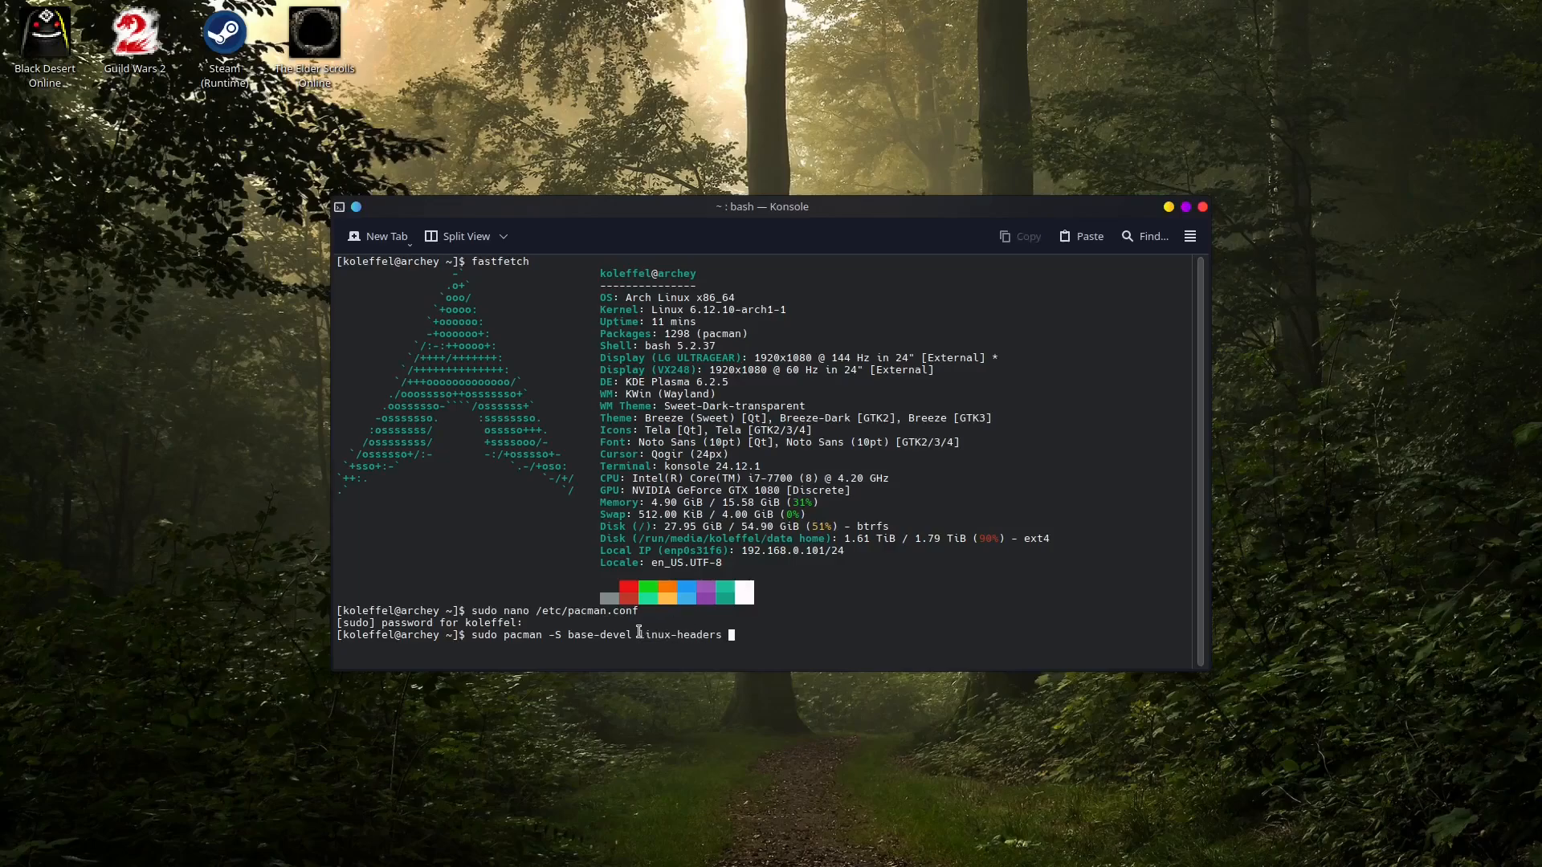
double_click(654, 635)
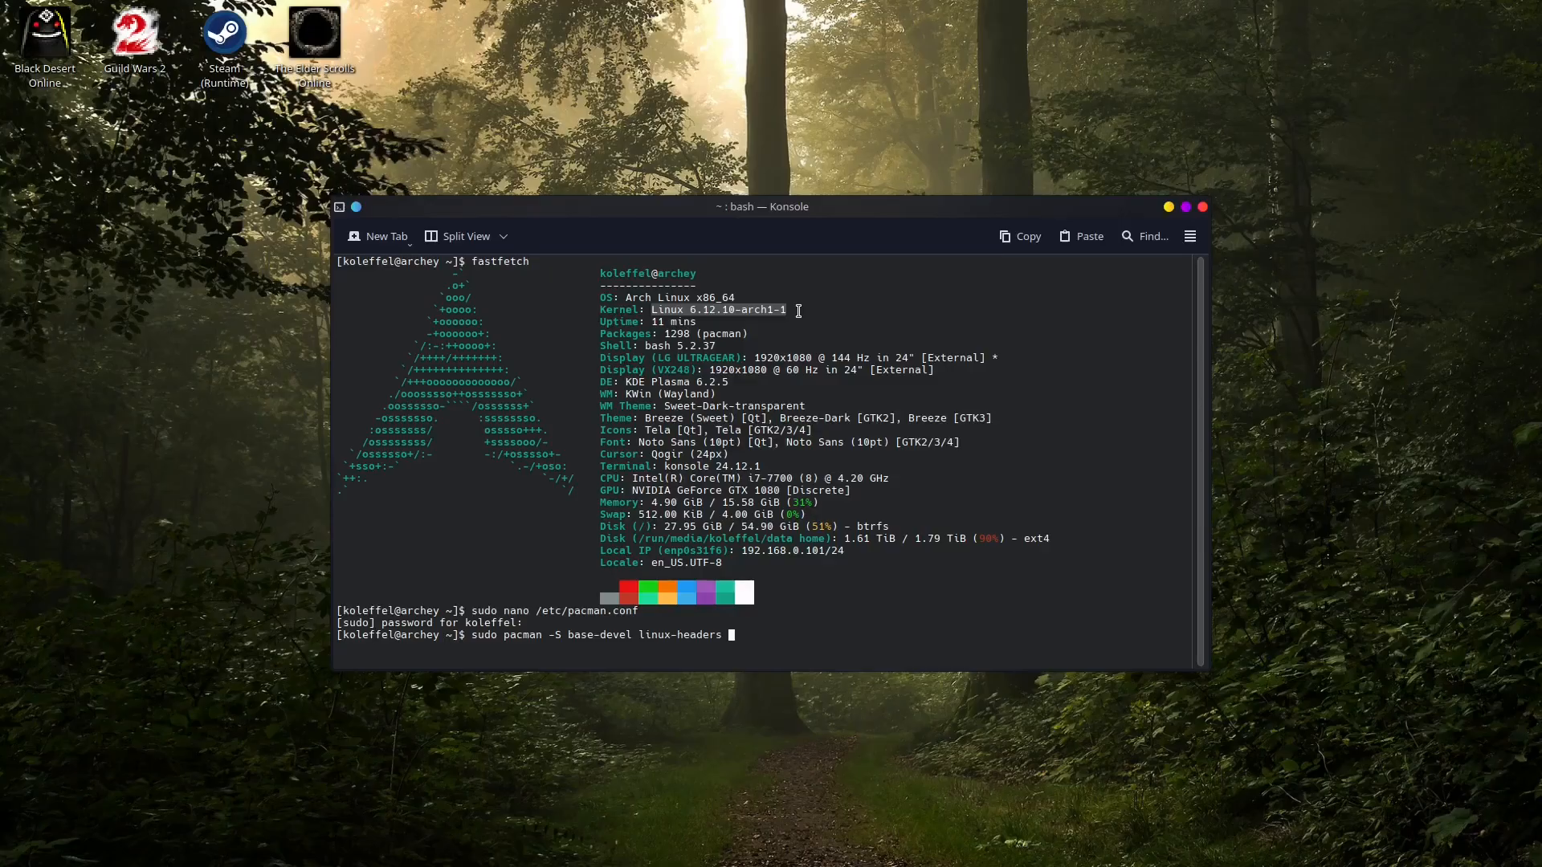
mouse_move(826, 633)
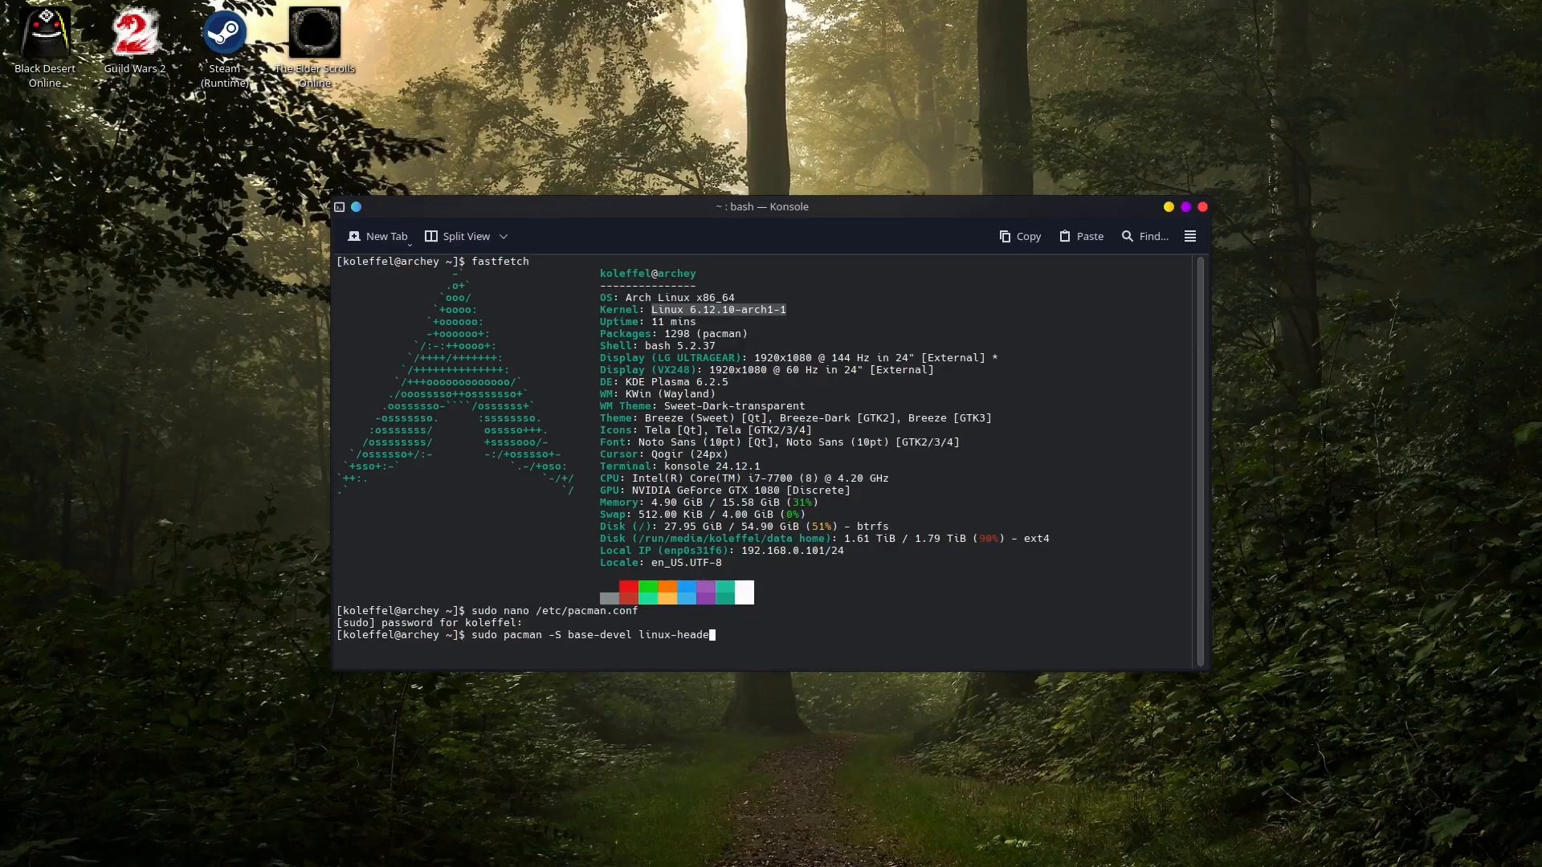
key(BackSpace)
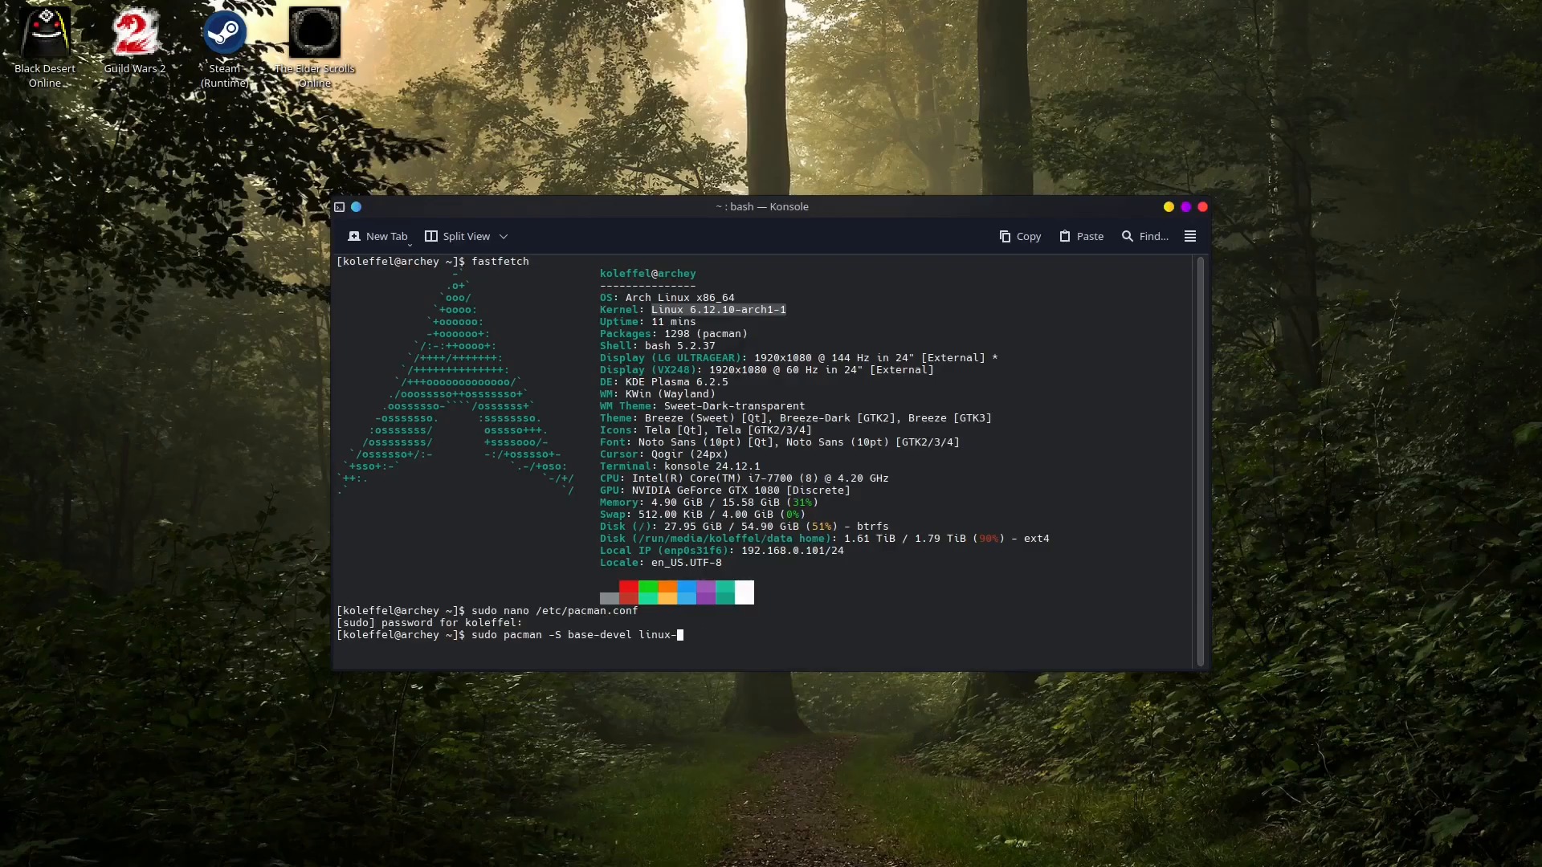
text(lt)
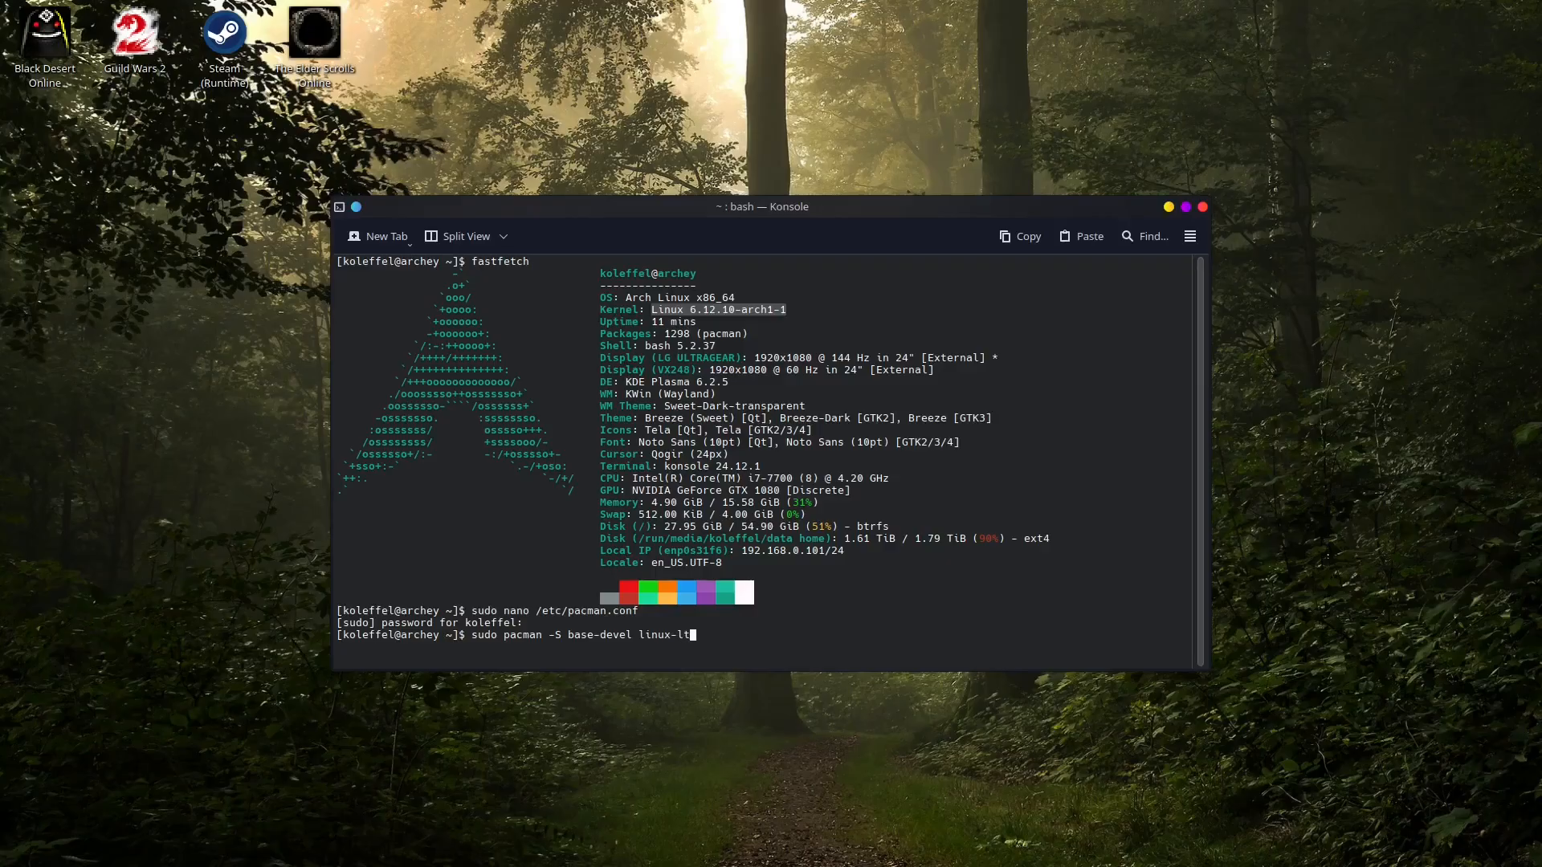
text(-heade)
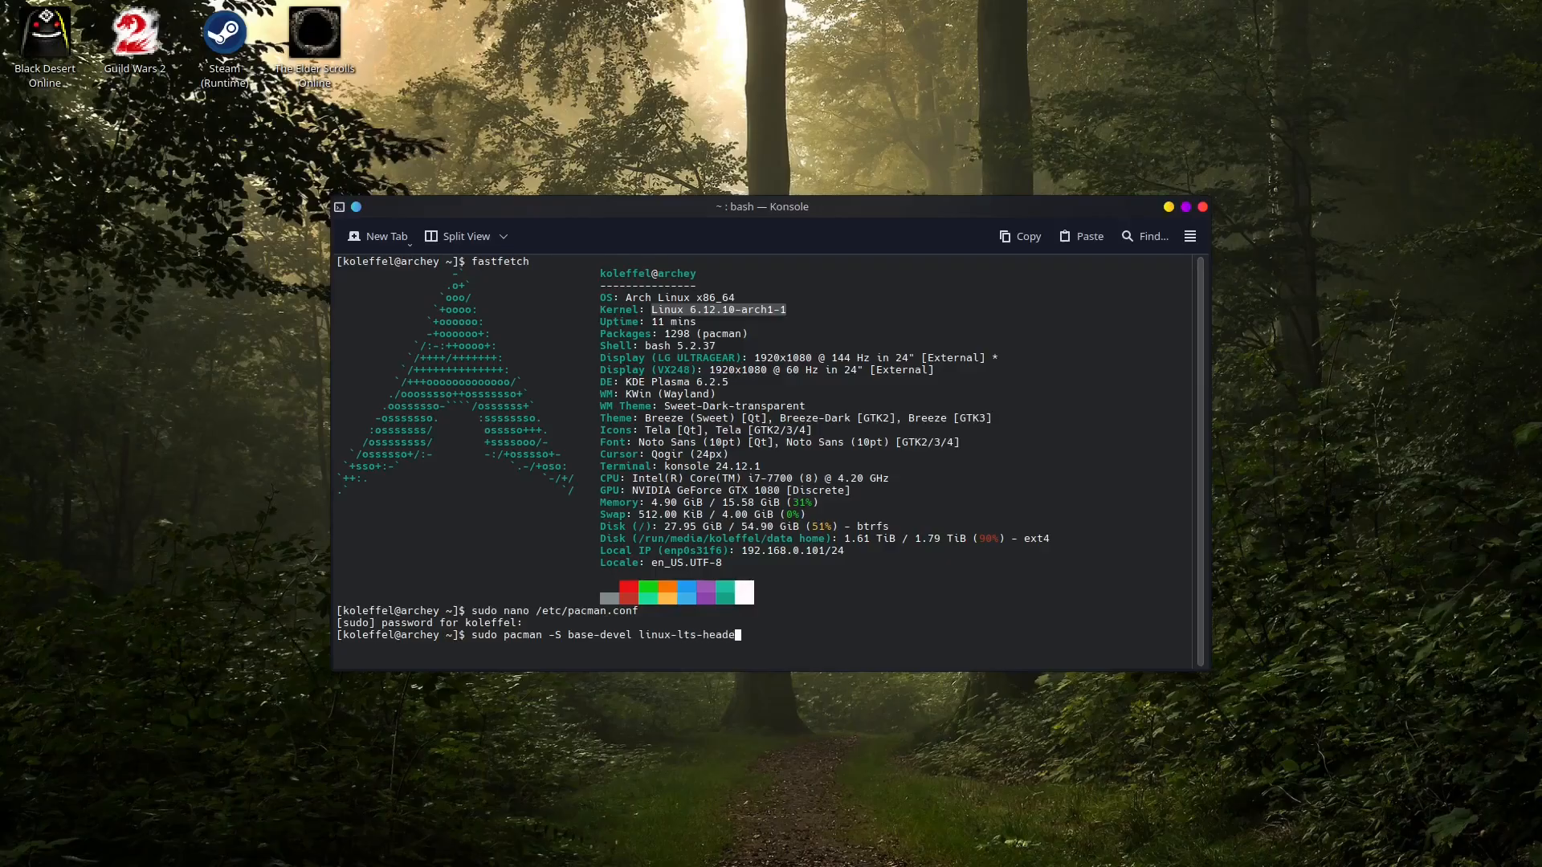
text(rs)
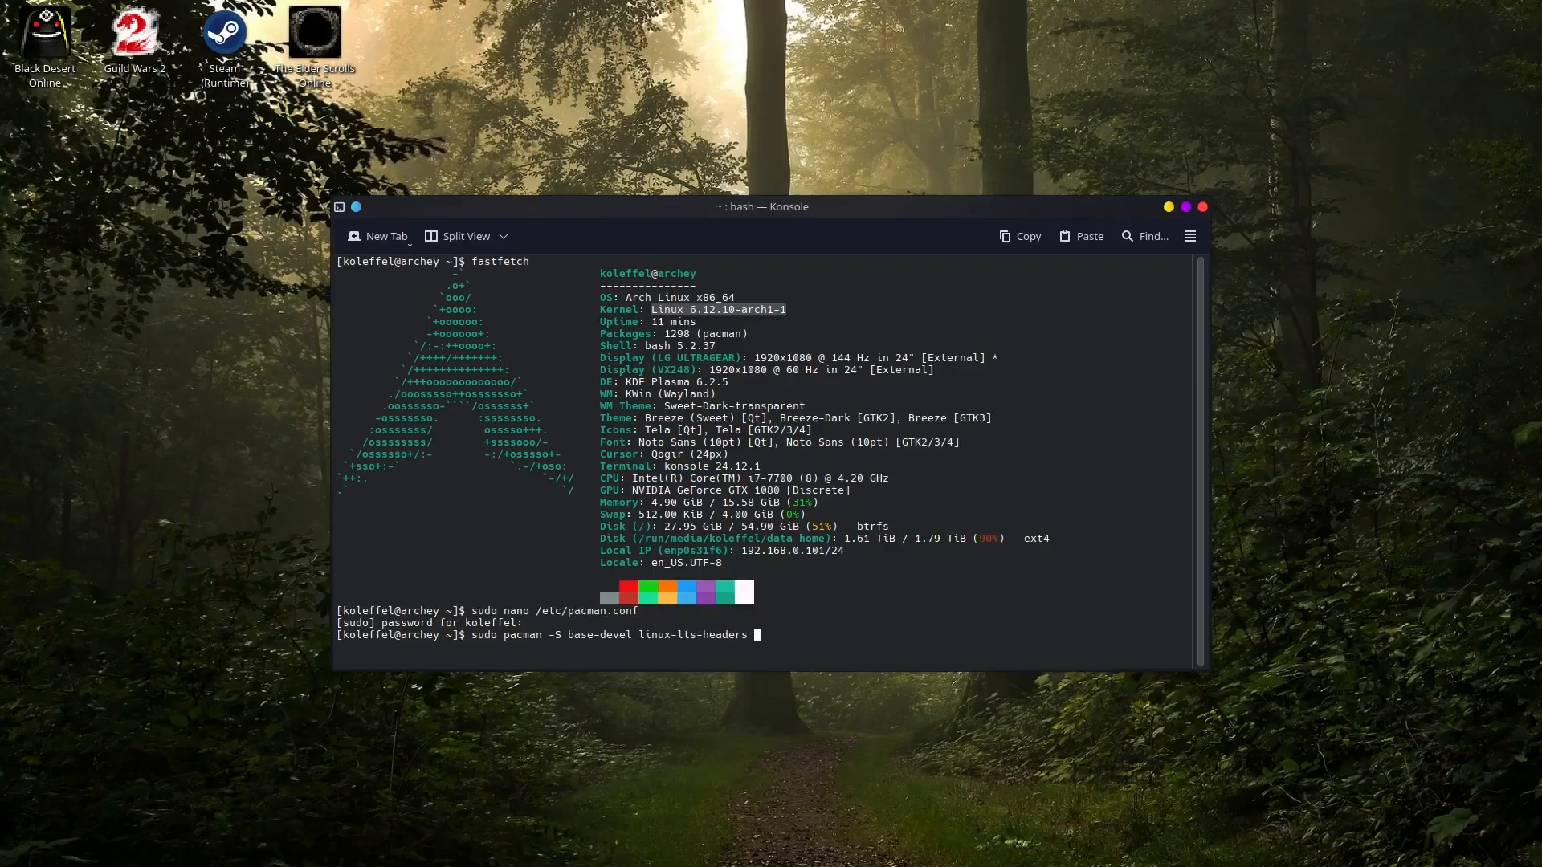
Step: Rework the name through linux-zen-headers back to linux-headers and run the install
key(BackSpace)
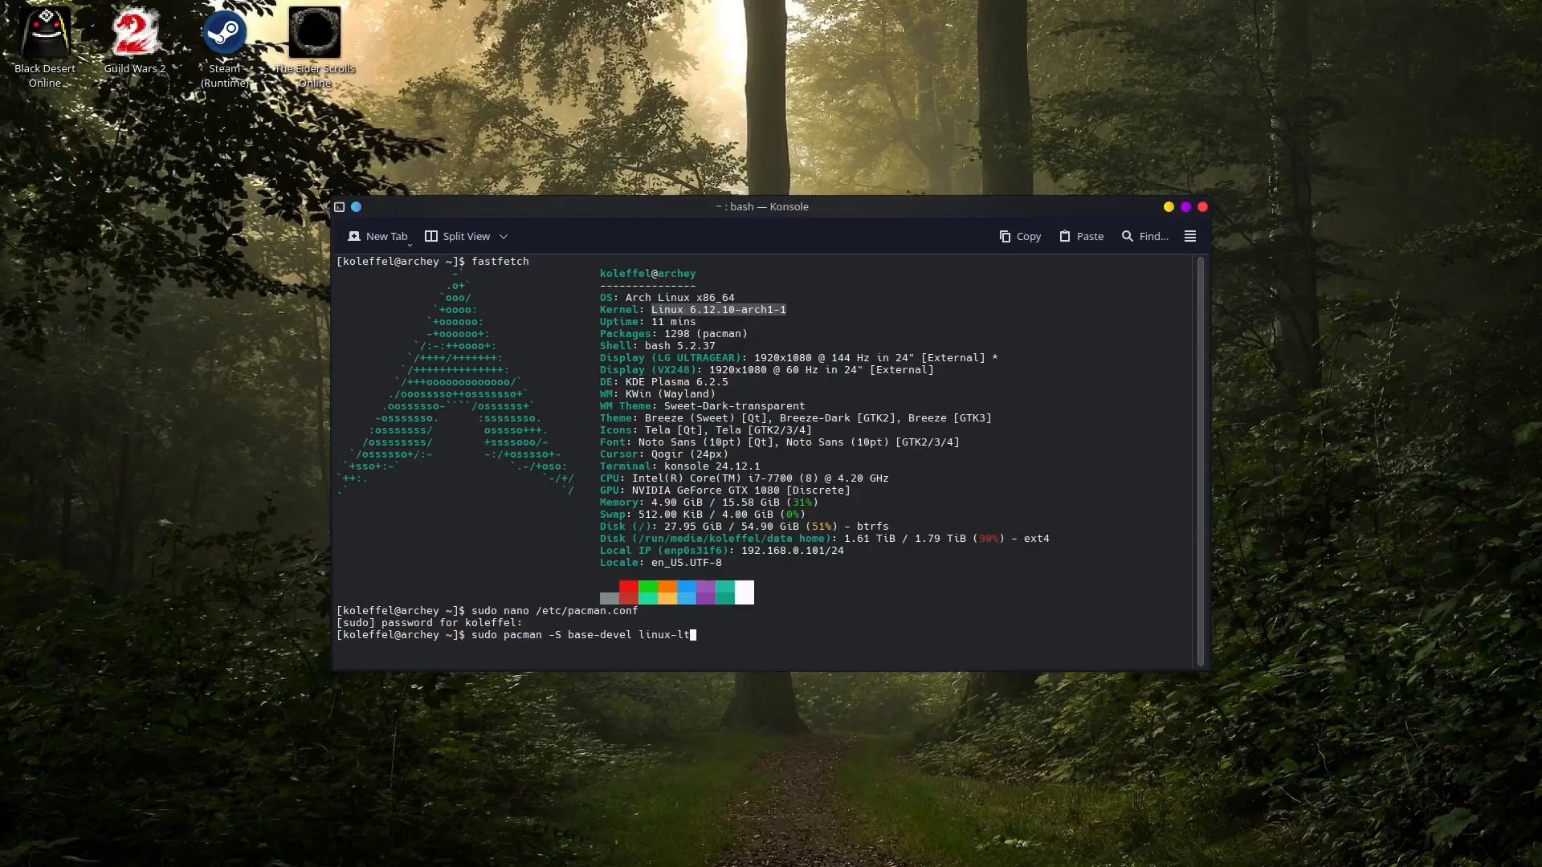
key(BackSpace)
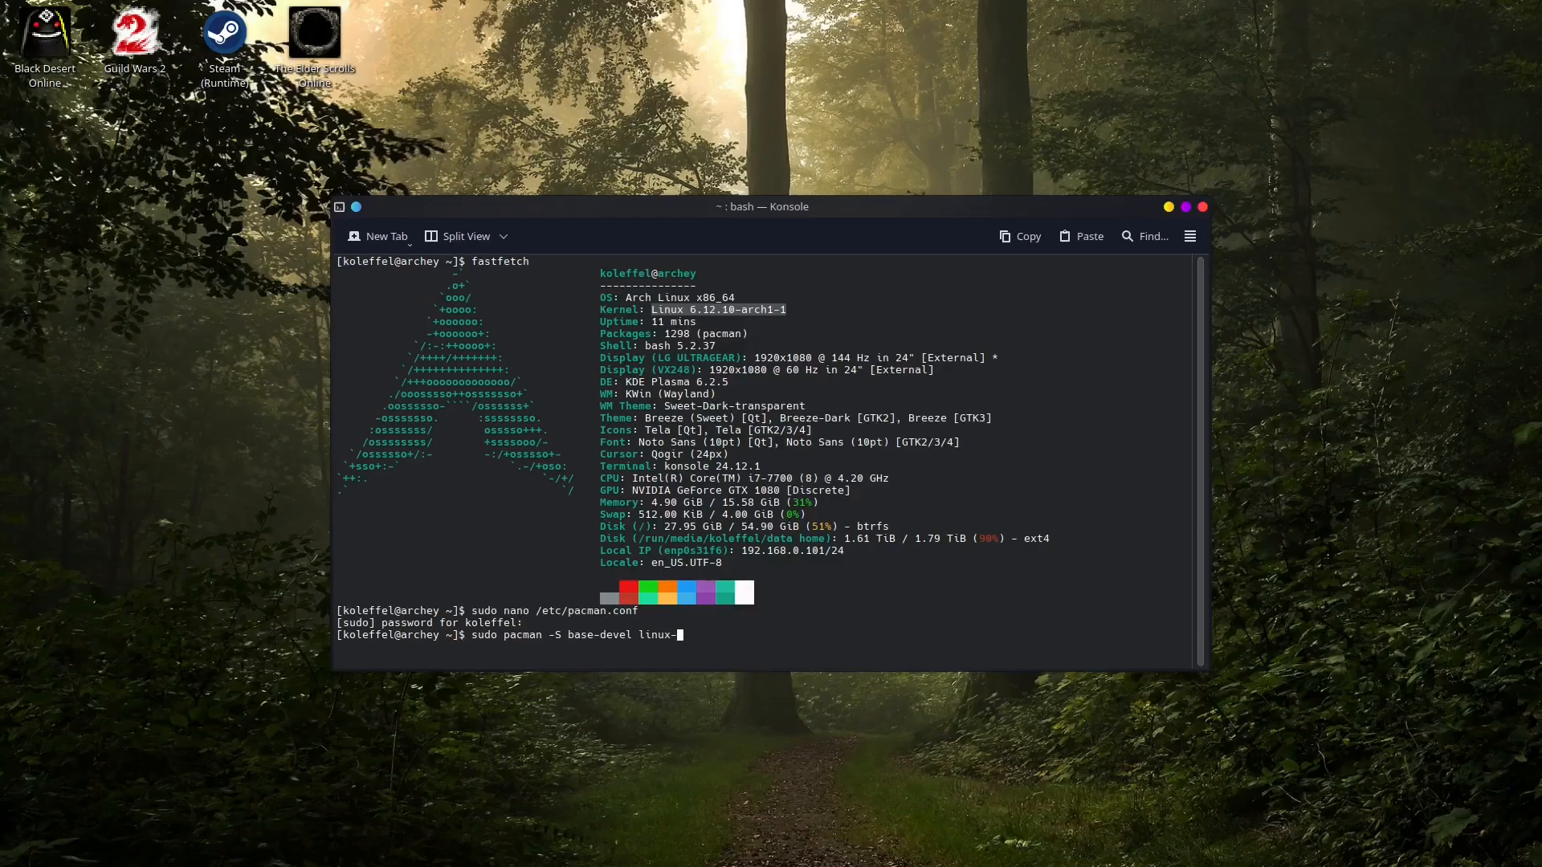
text(z)
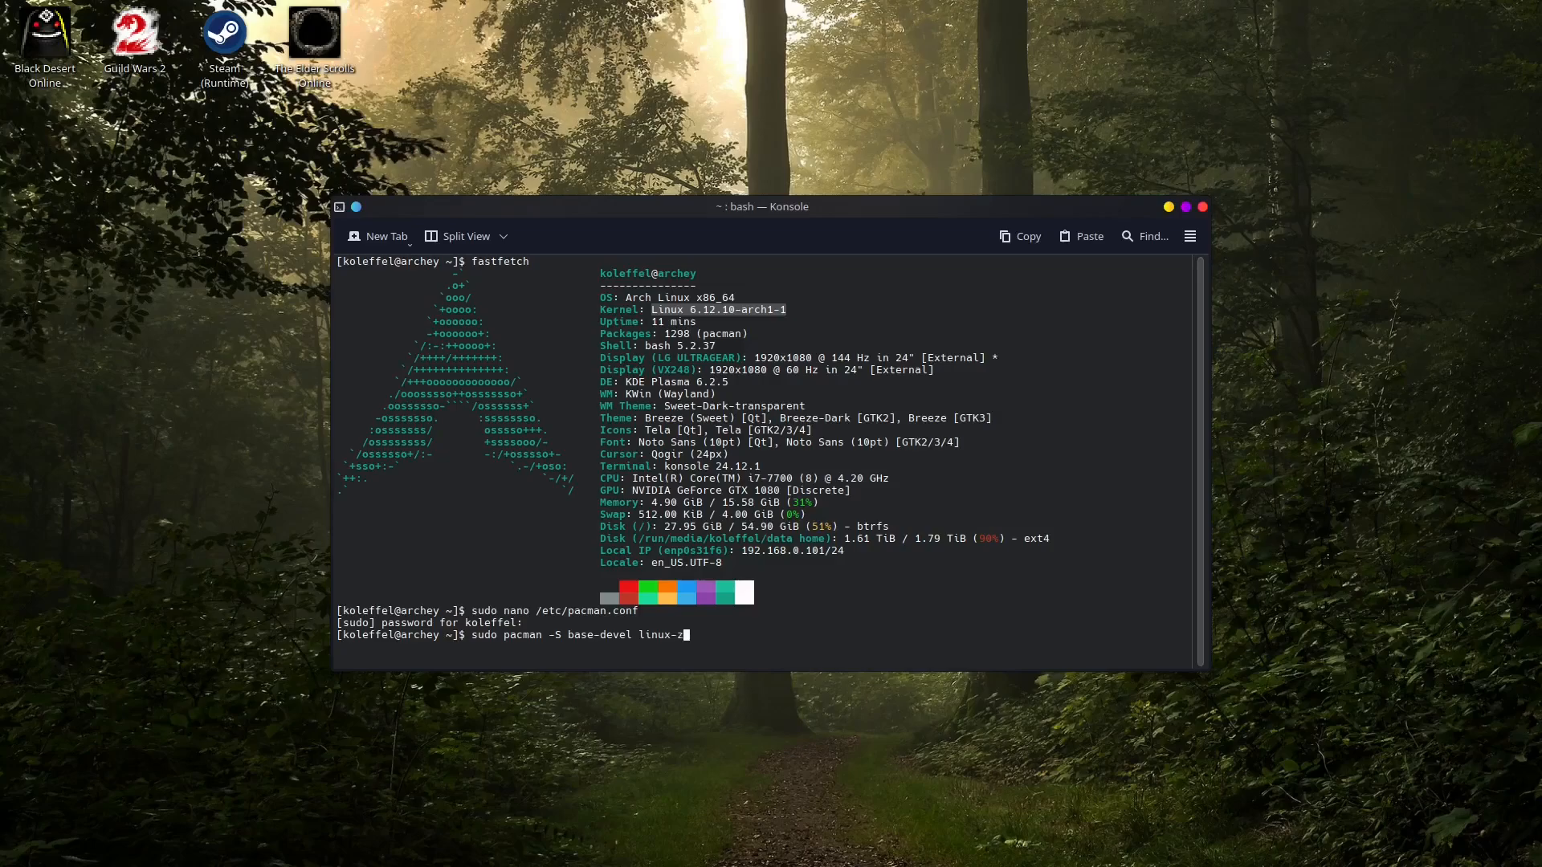
text(en-head)
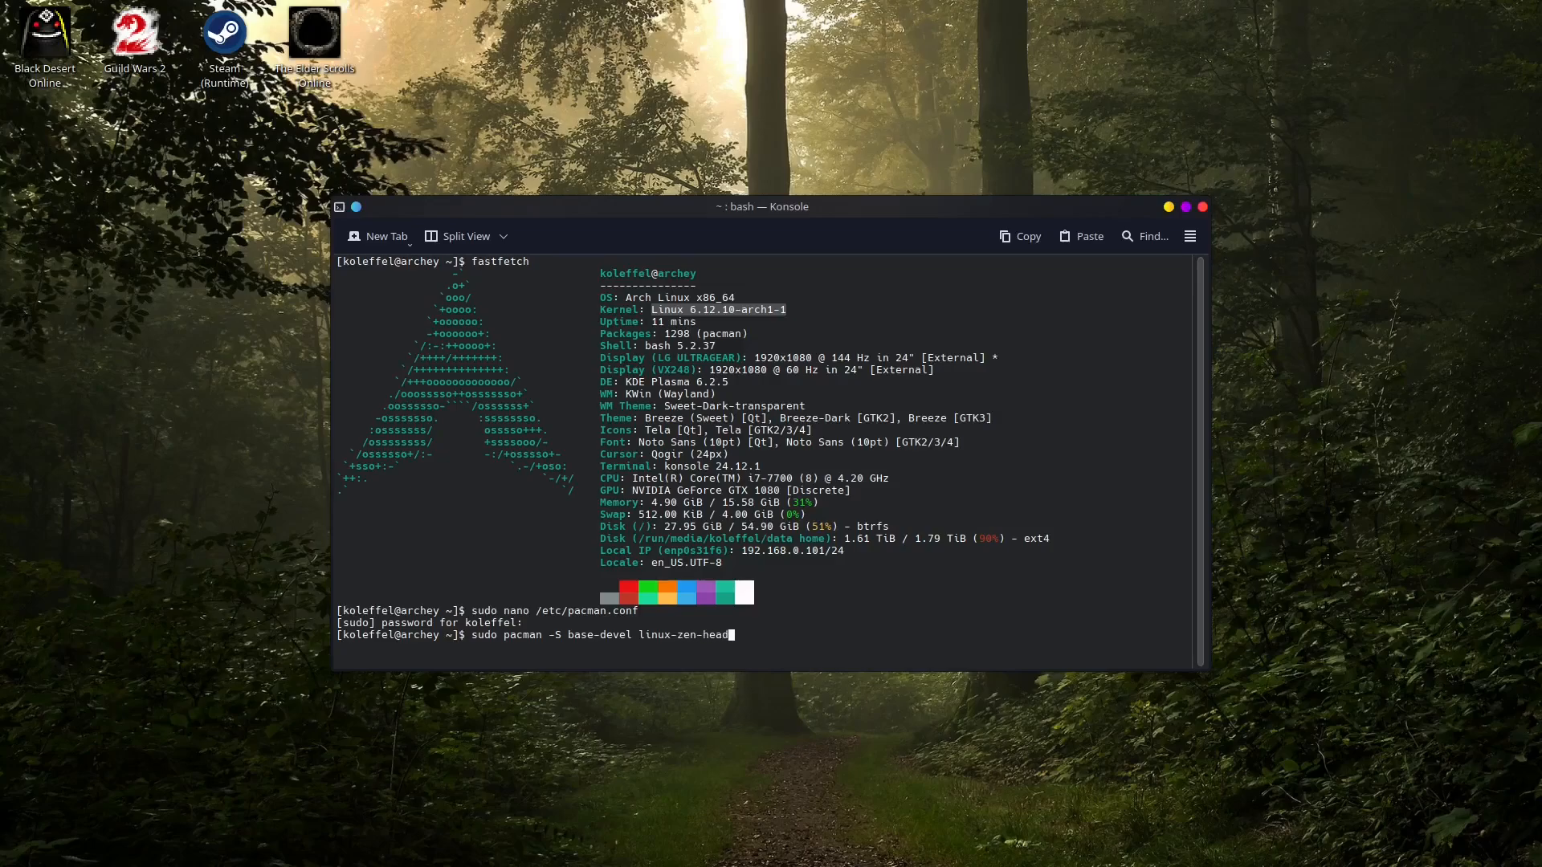
text(ers)
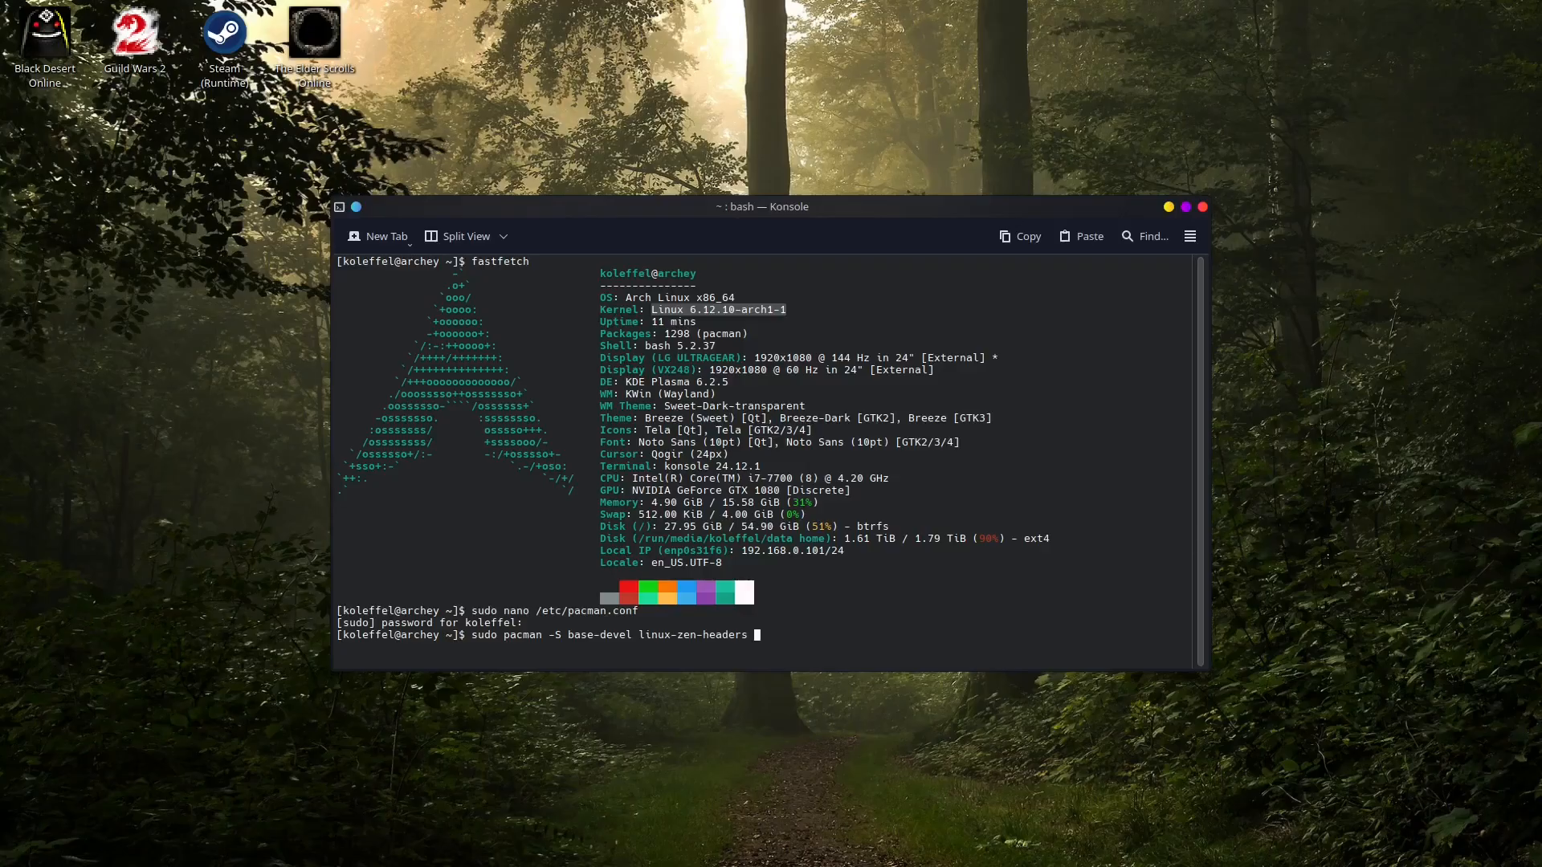
key(BackSpace)
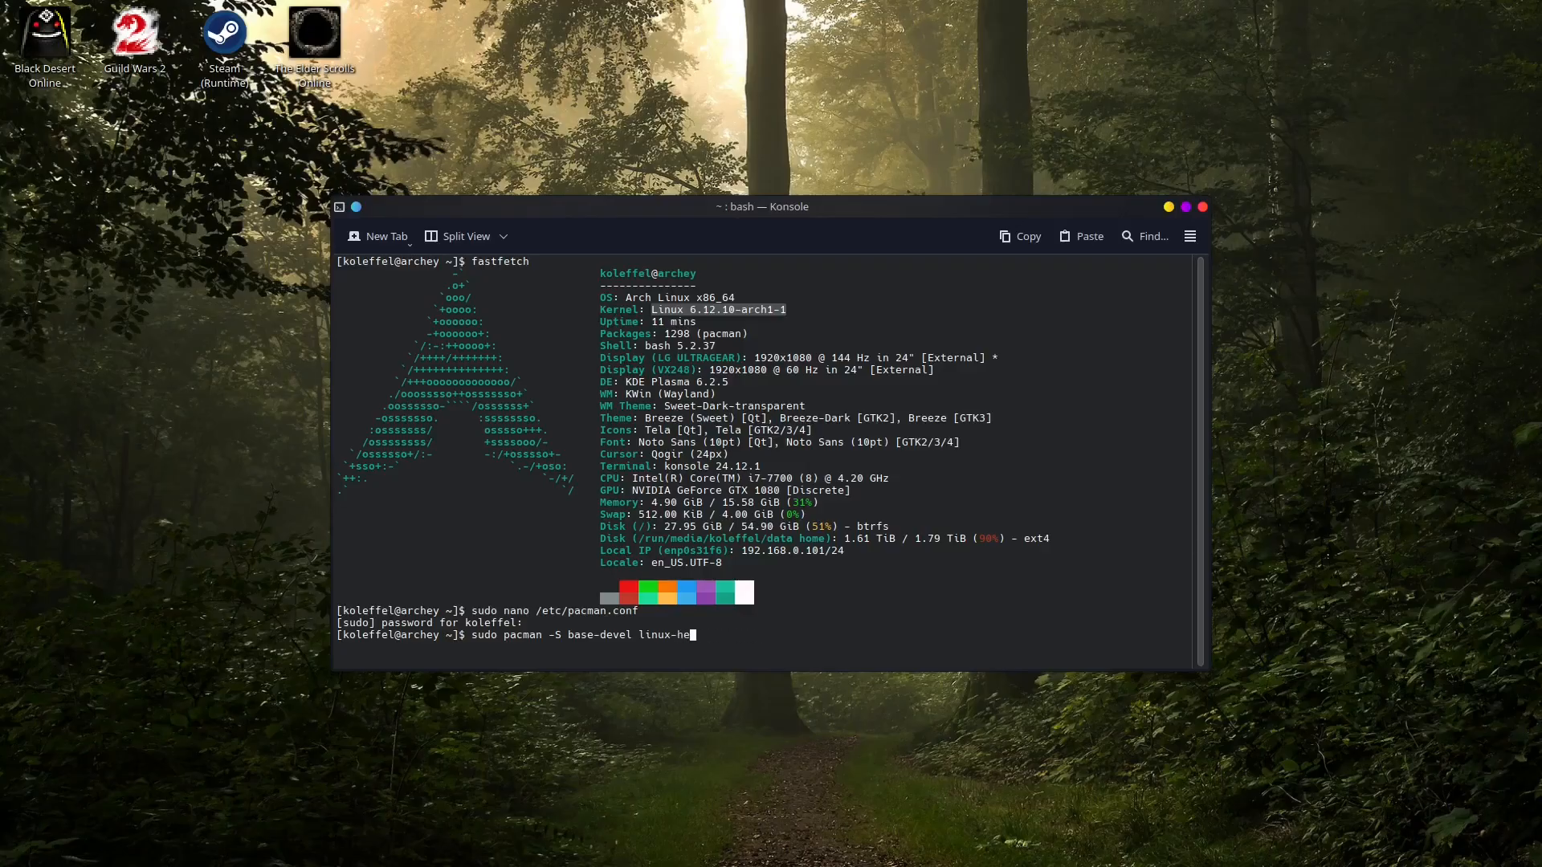
text(aders)
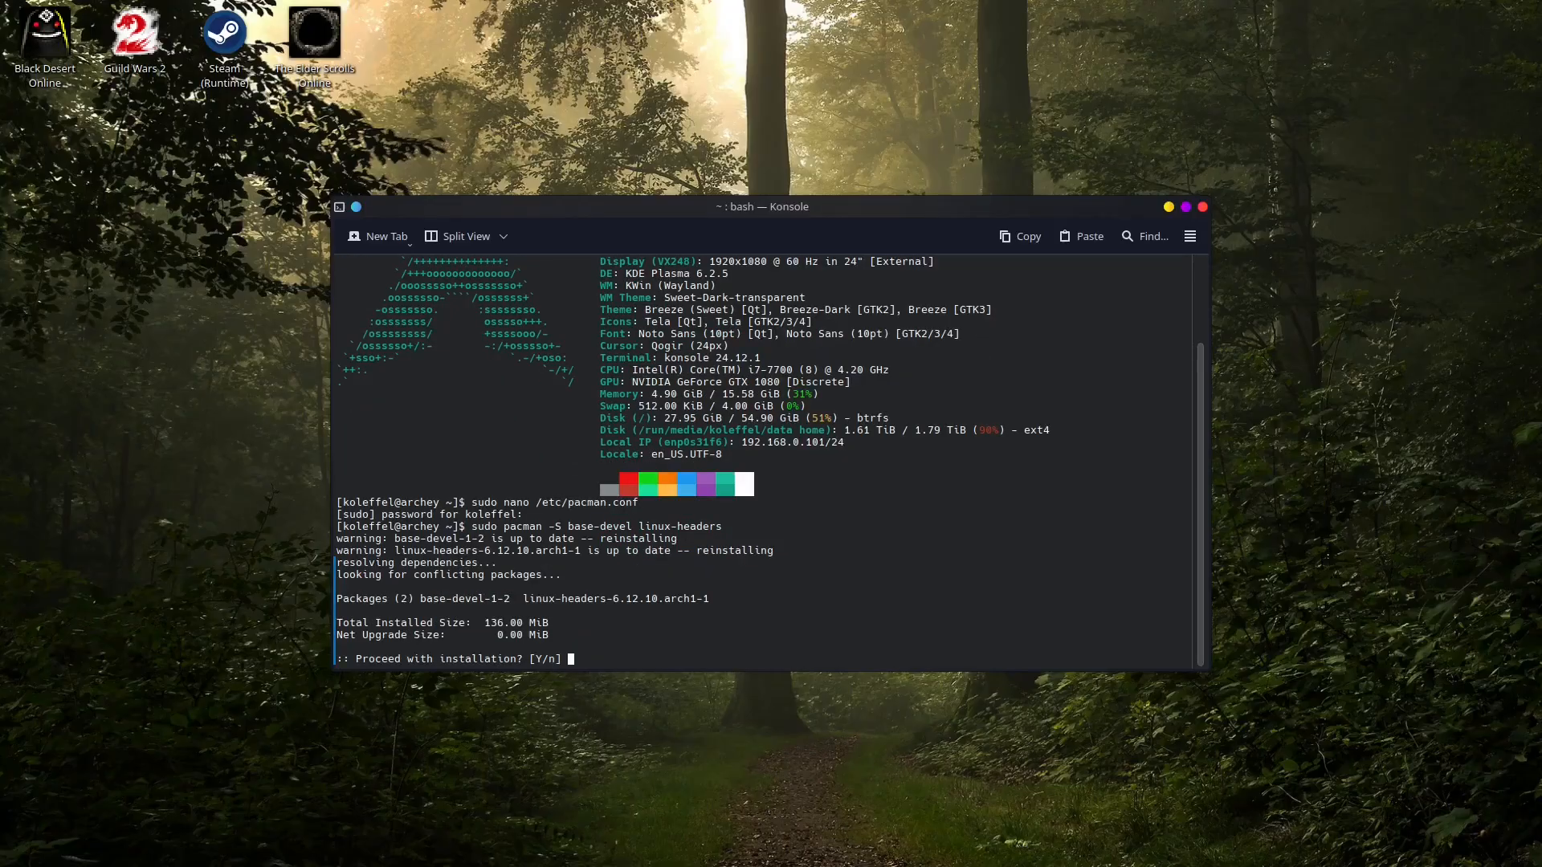
Step: Answer the 'Proceed with installation?' prompt and select the output lines above it
text(y)
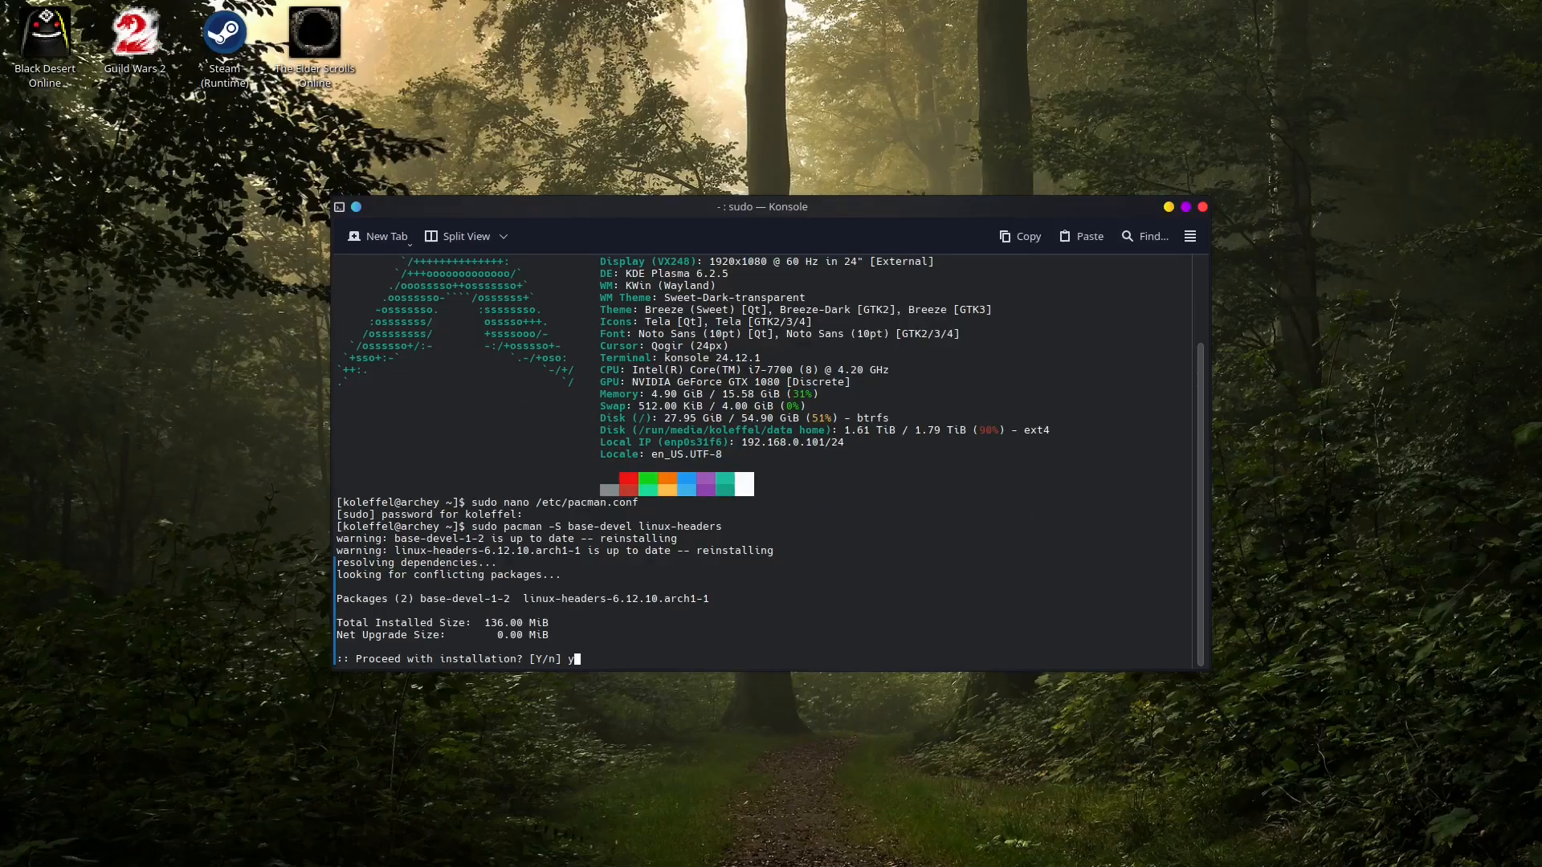
drag(335, 539, 774, 551)
text(n)
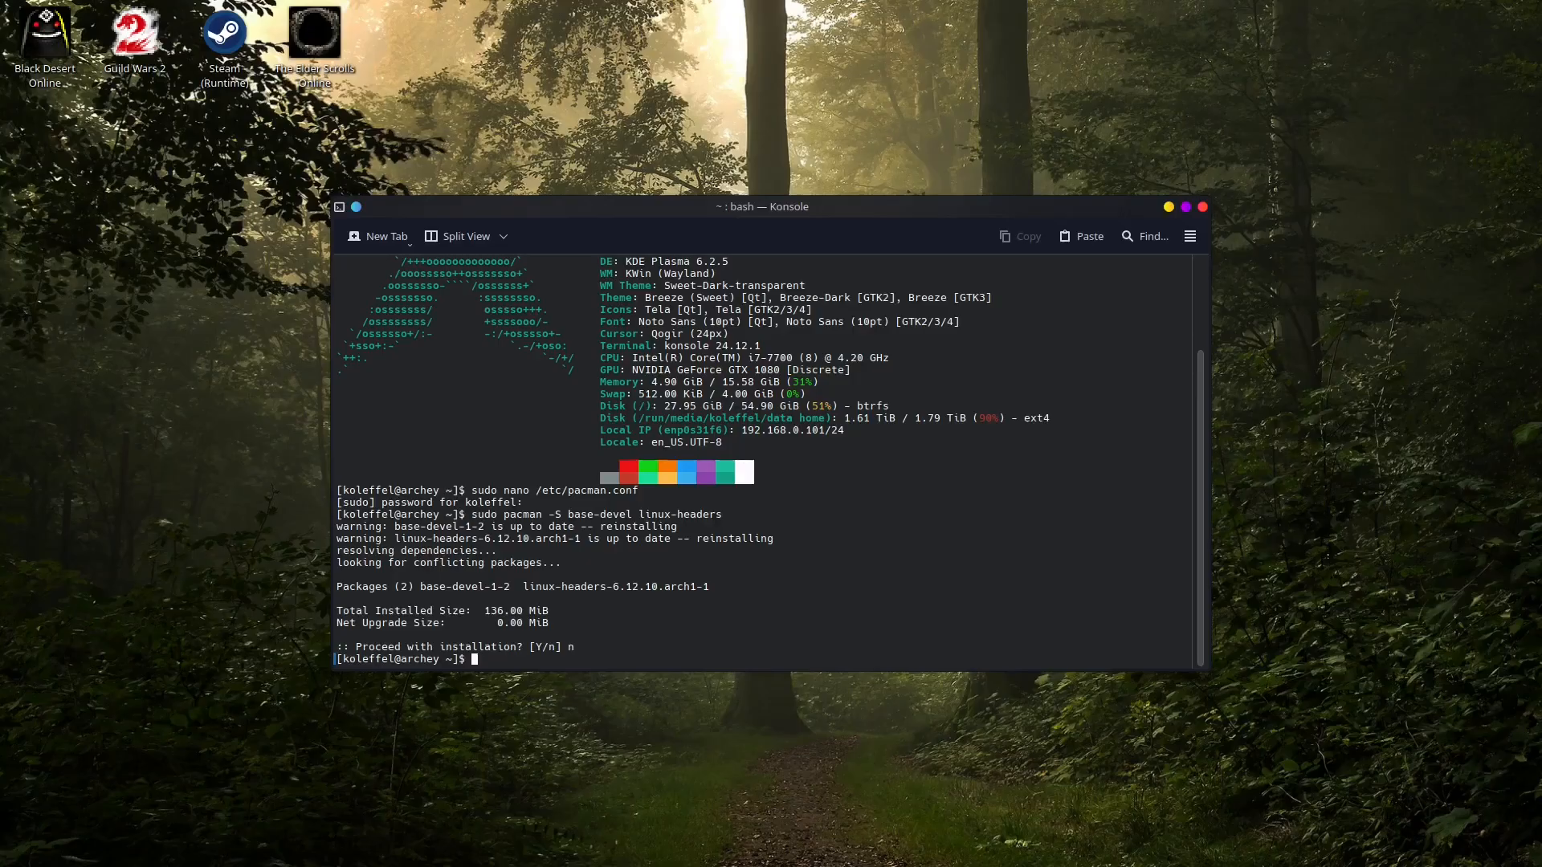
Step: Start a new sudo pacman -S command naming nvidia-dkms, then trim it back to nvidia-
text(sudo pacman -S)
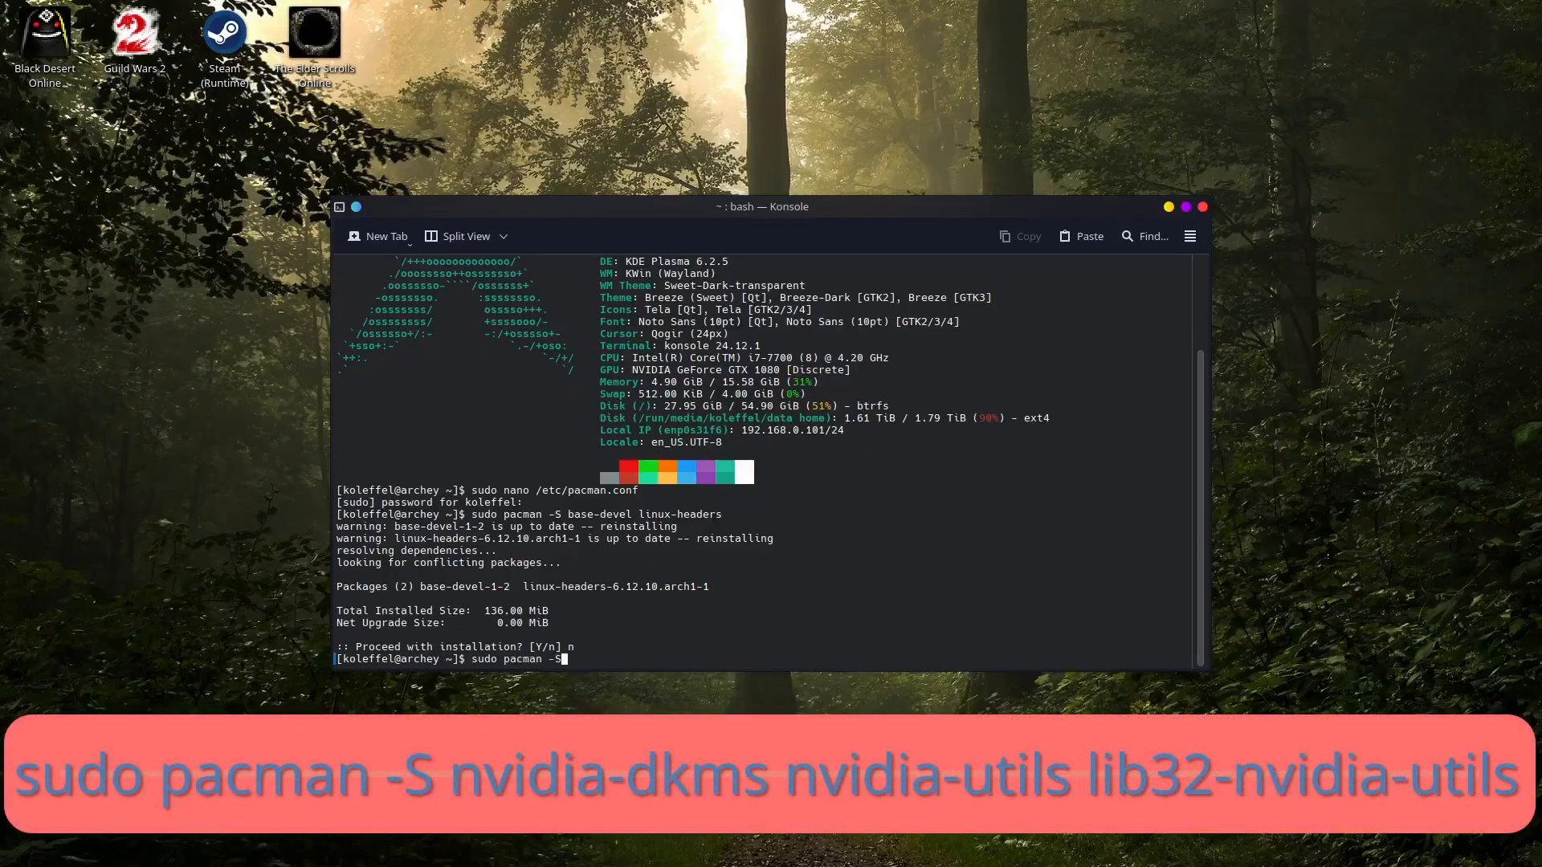
text(n)
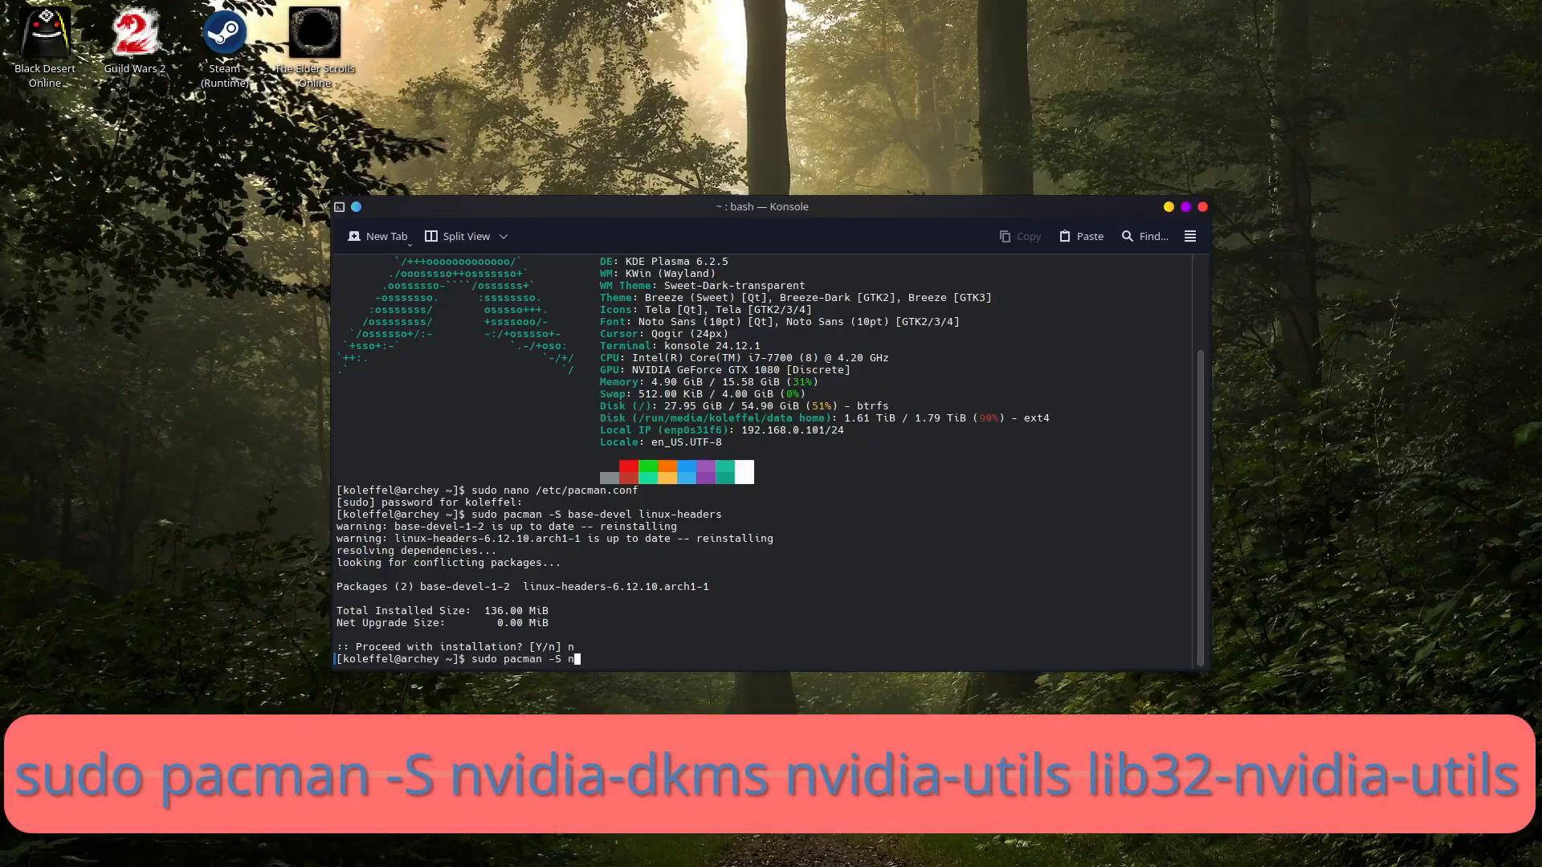
text(vidia-)
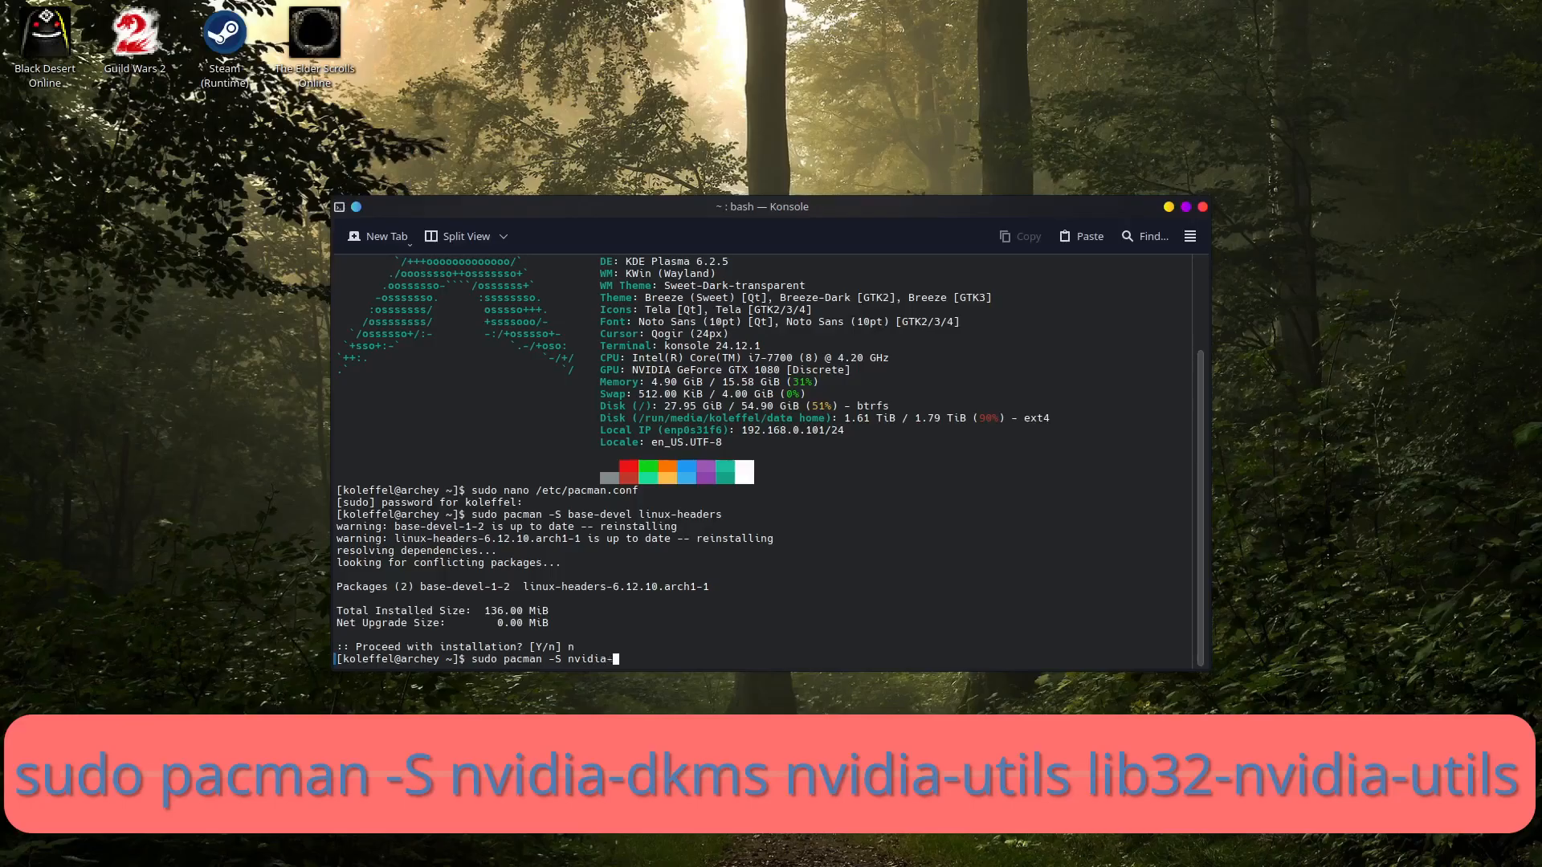
text(dkms)
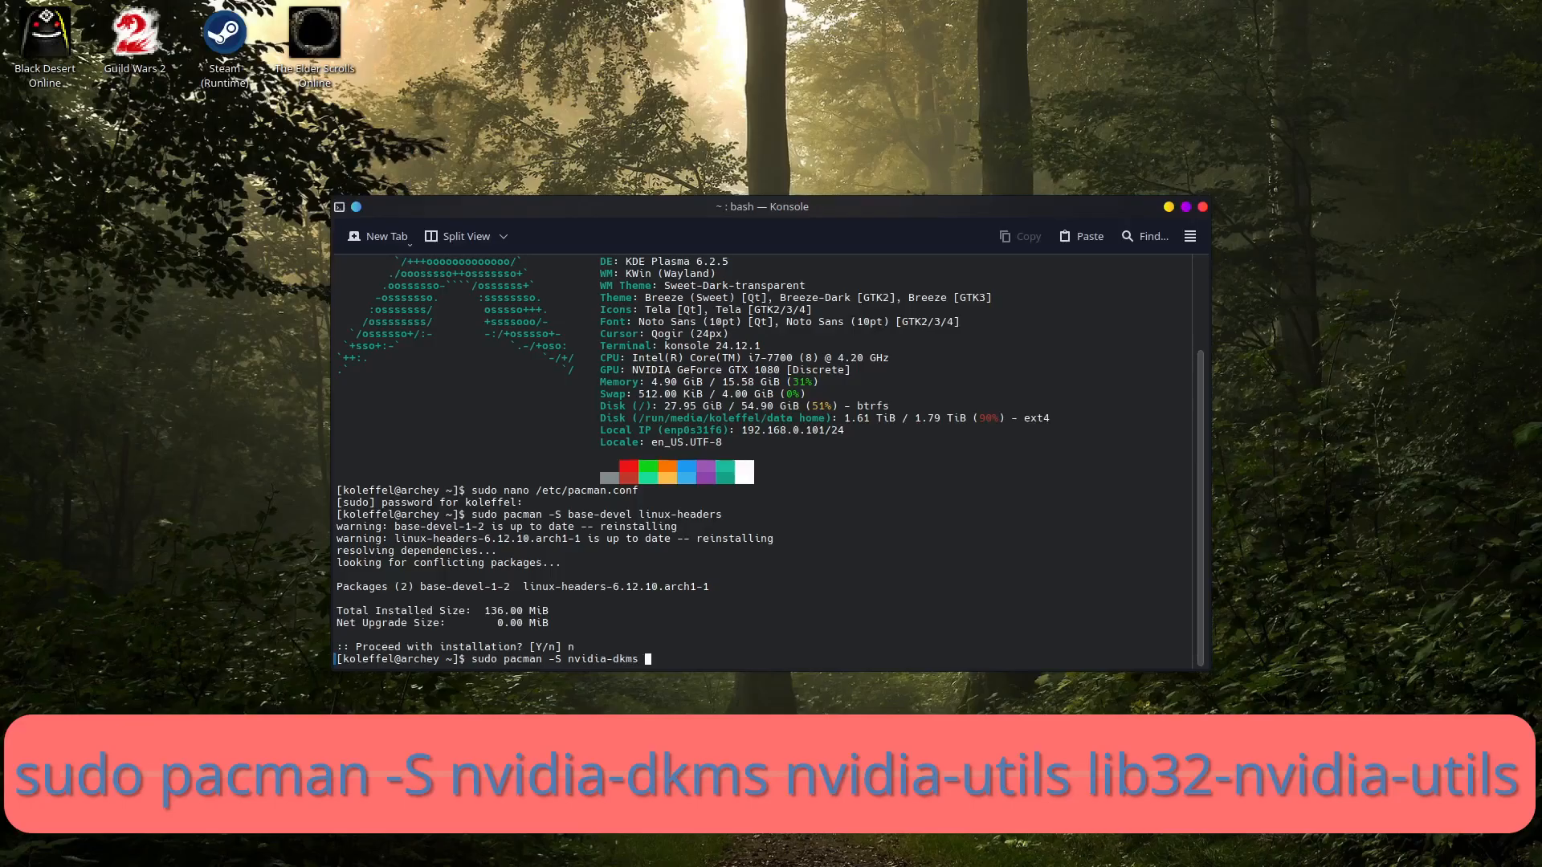
double_click(588, 659)
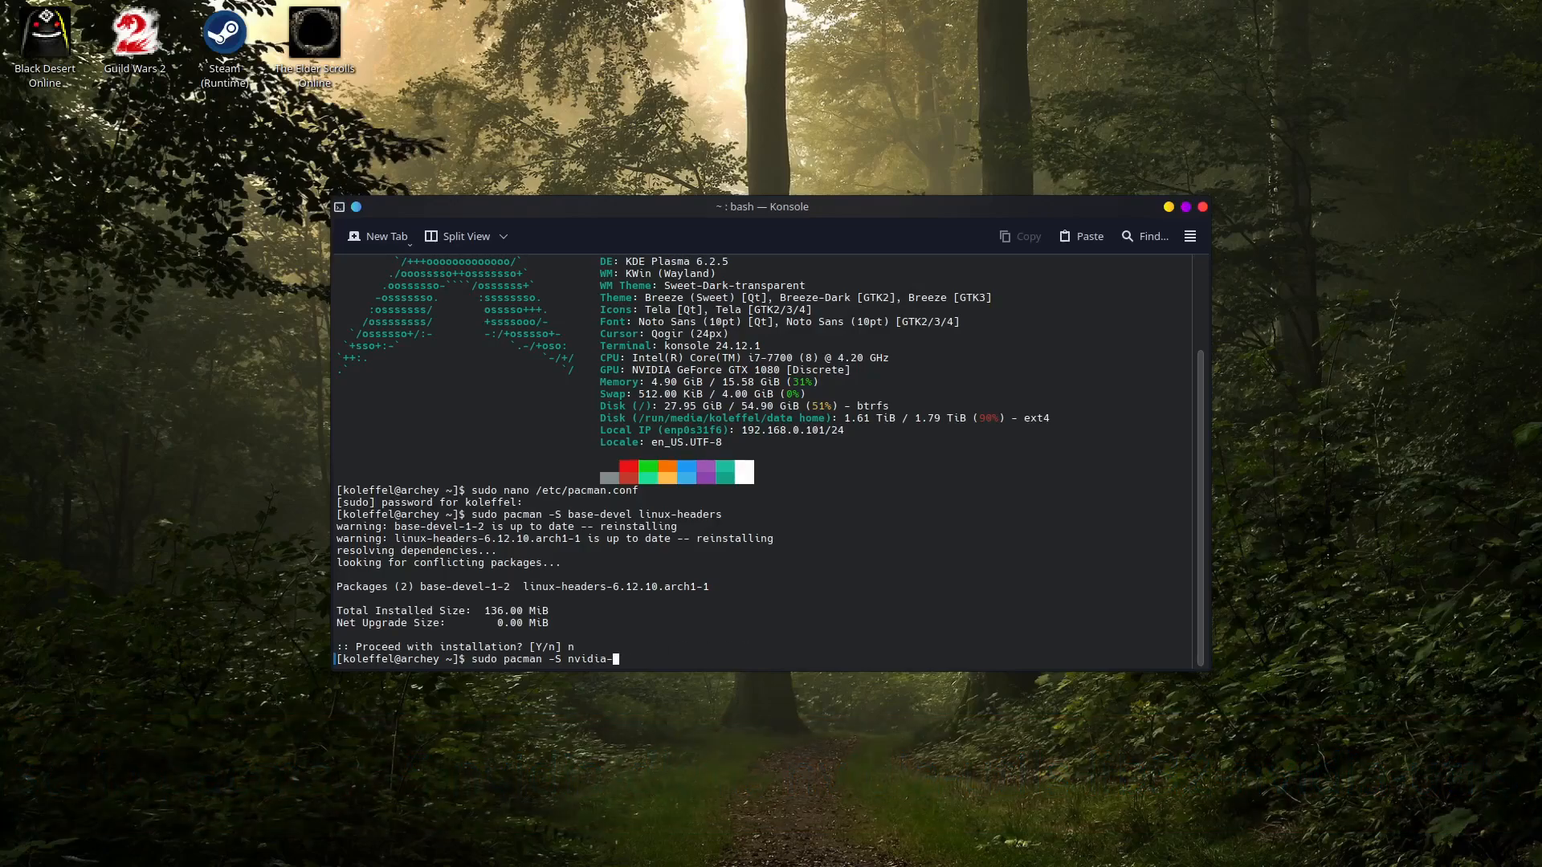
Step: After a mistyped nvidia-open, correct the first package to nvidia-dkms
text(open)
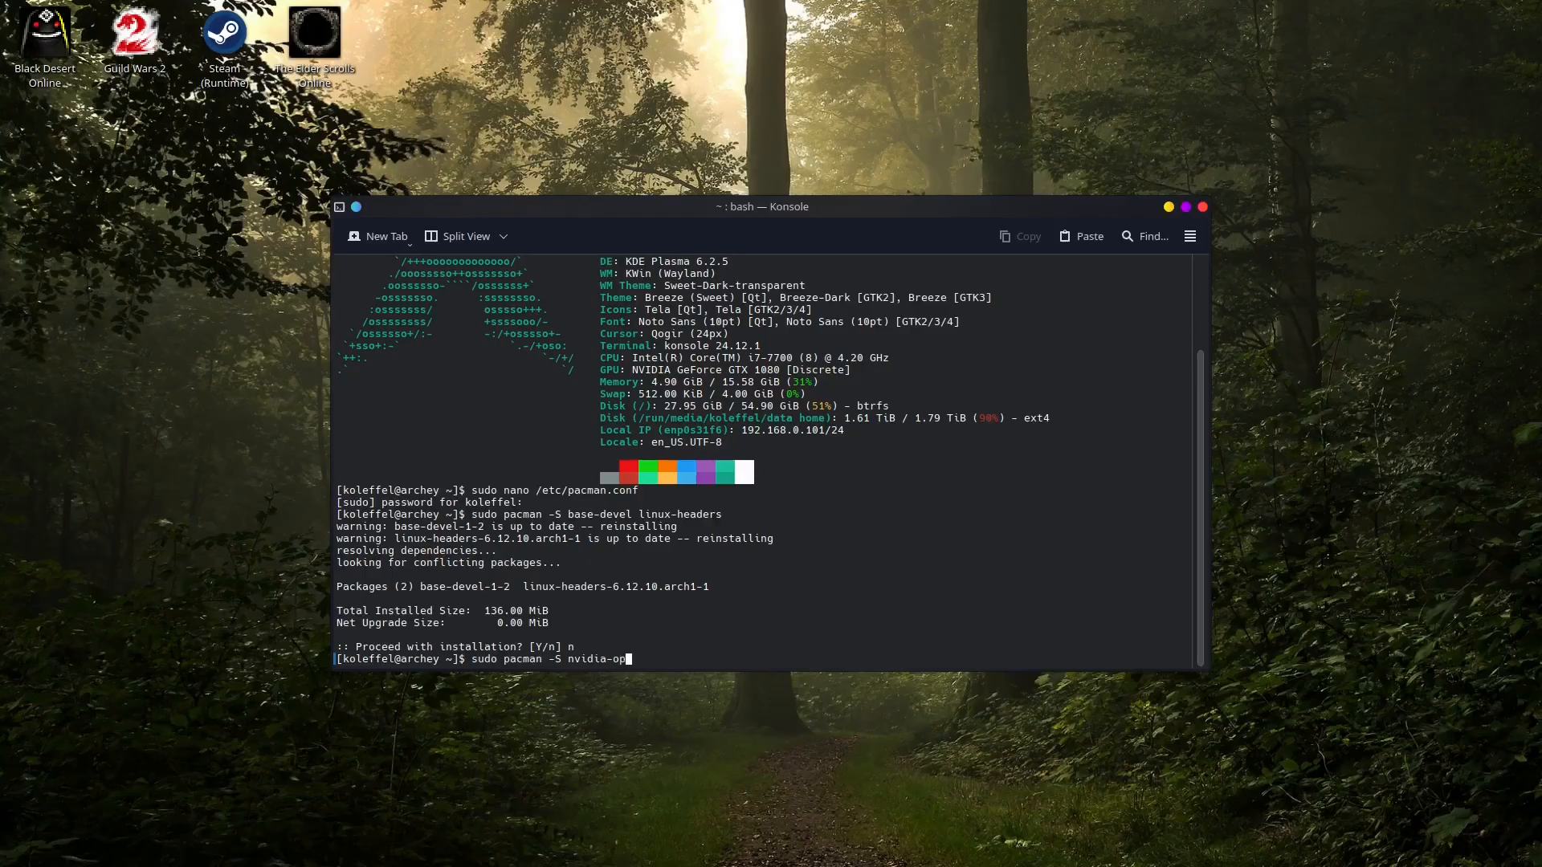
key(BackSpace)
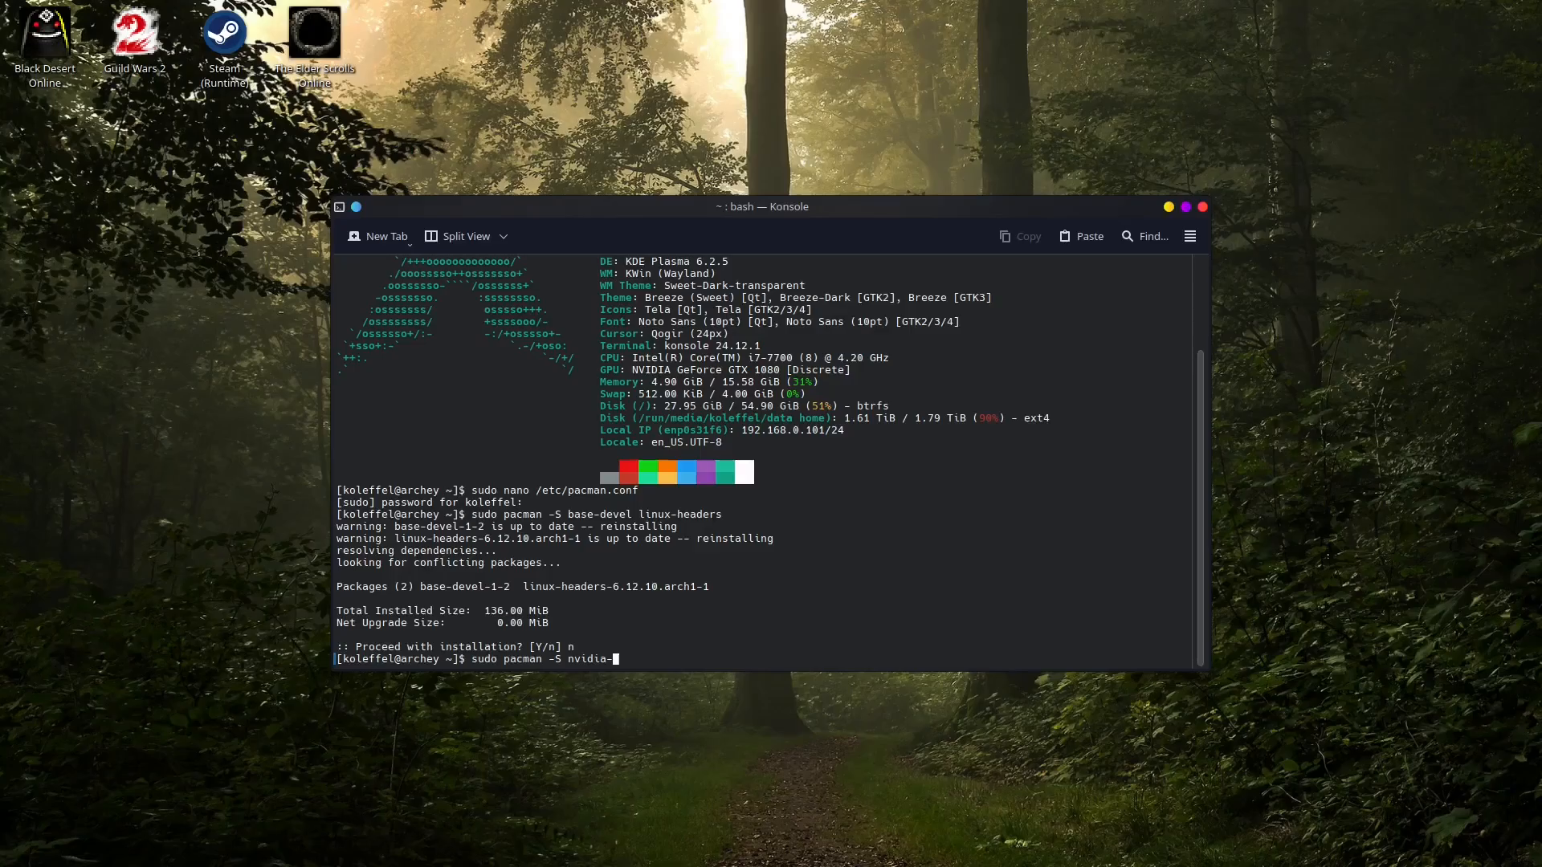
text(dkms)
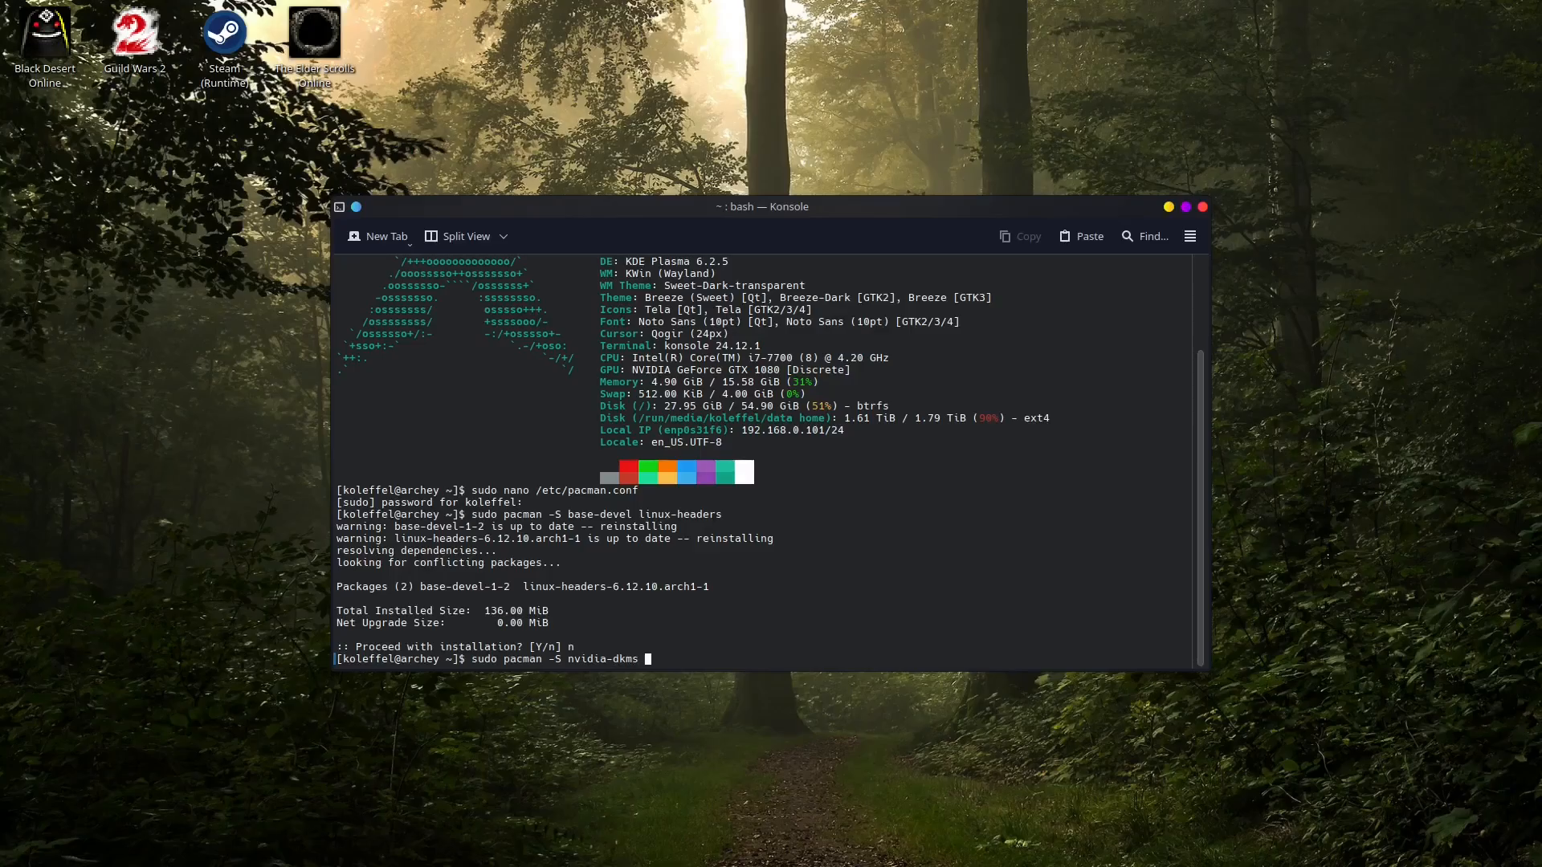
mouse_move(922, 704)
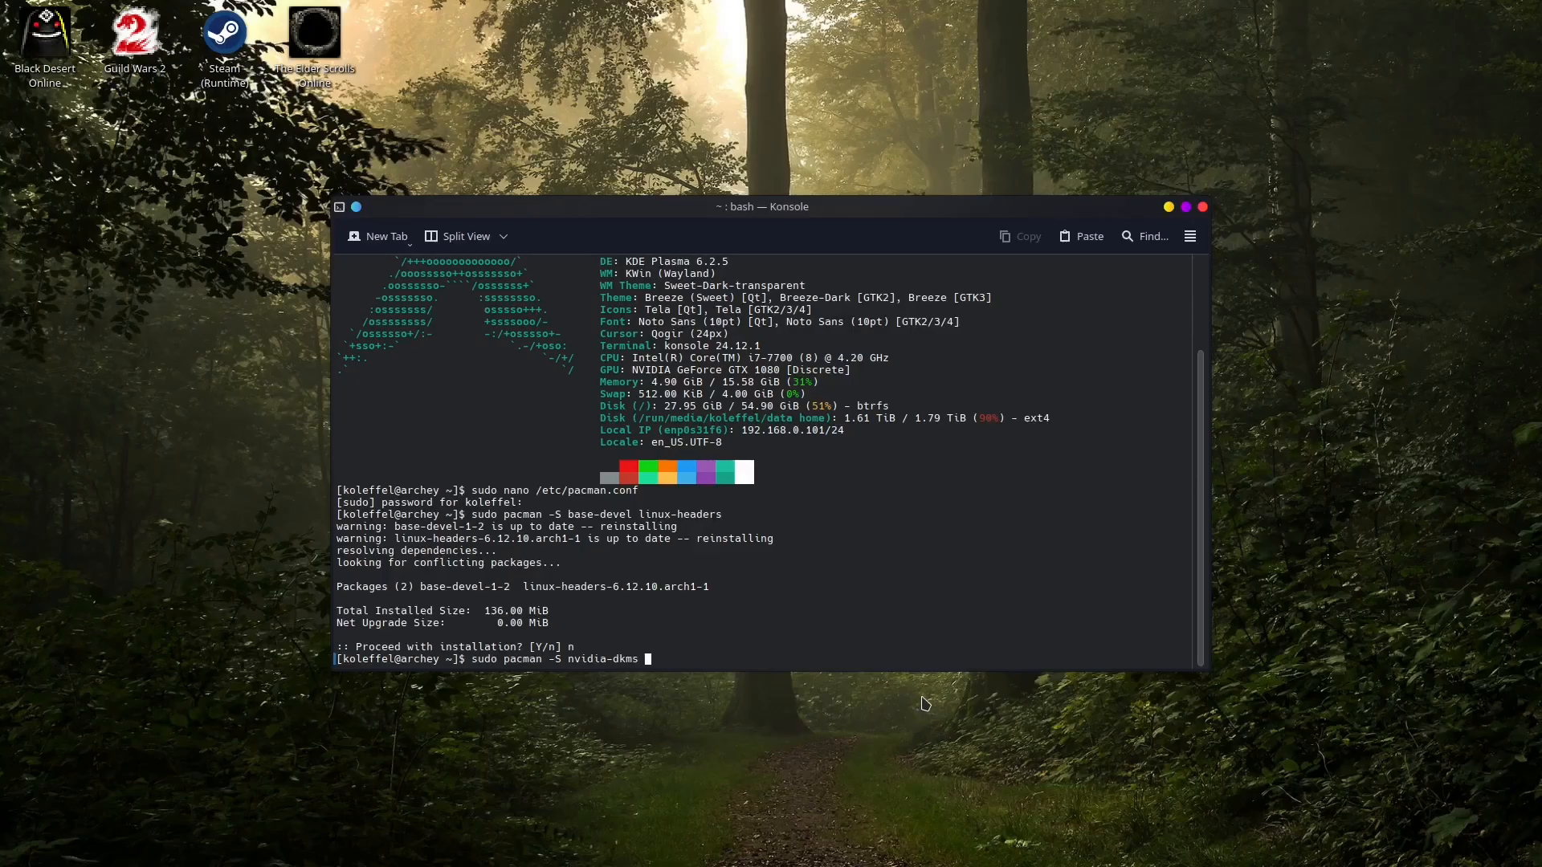
mouse_move(948, 704)
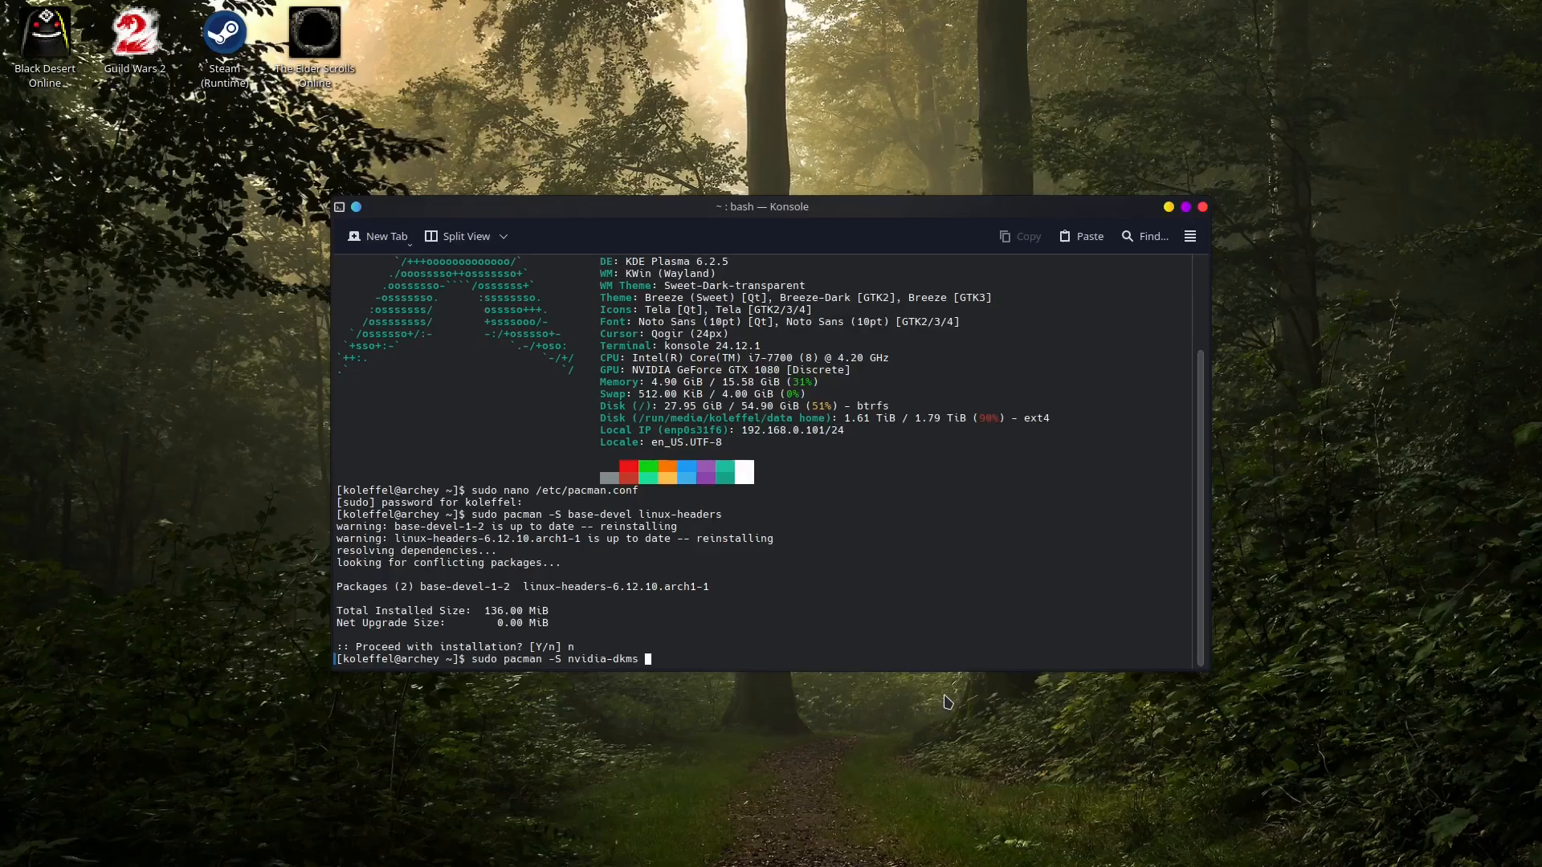
Step: Append nvidia-utils lib32-nvidia-utils nvidia-settings and run the install to reach the confirmation prompt
text(nv)
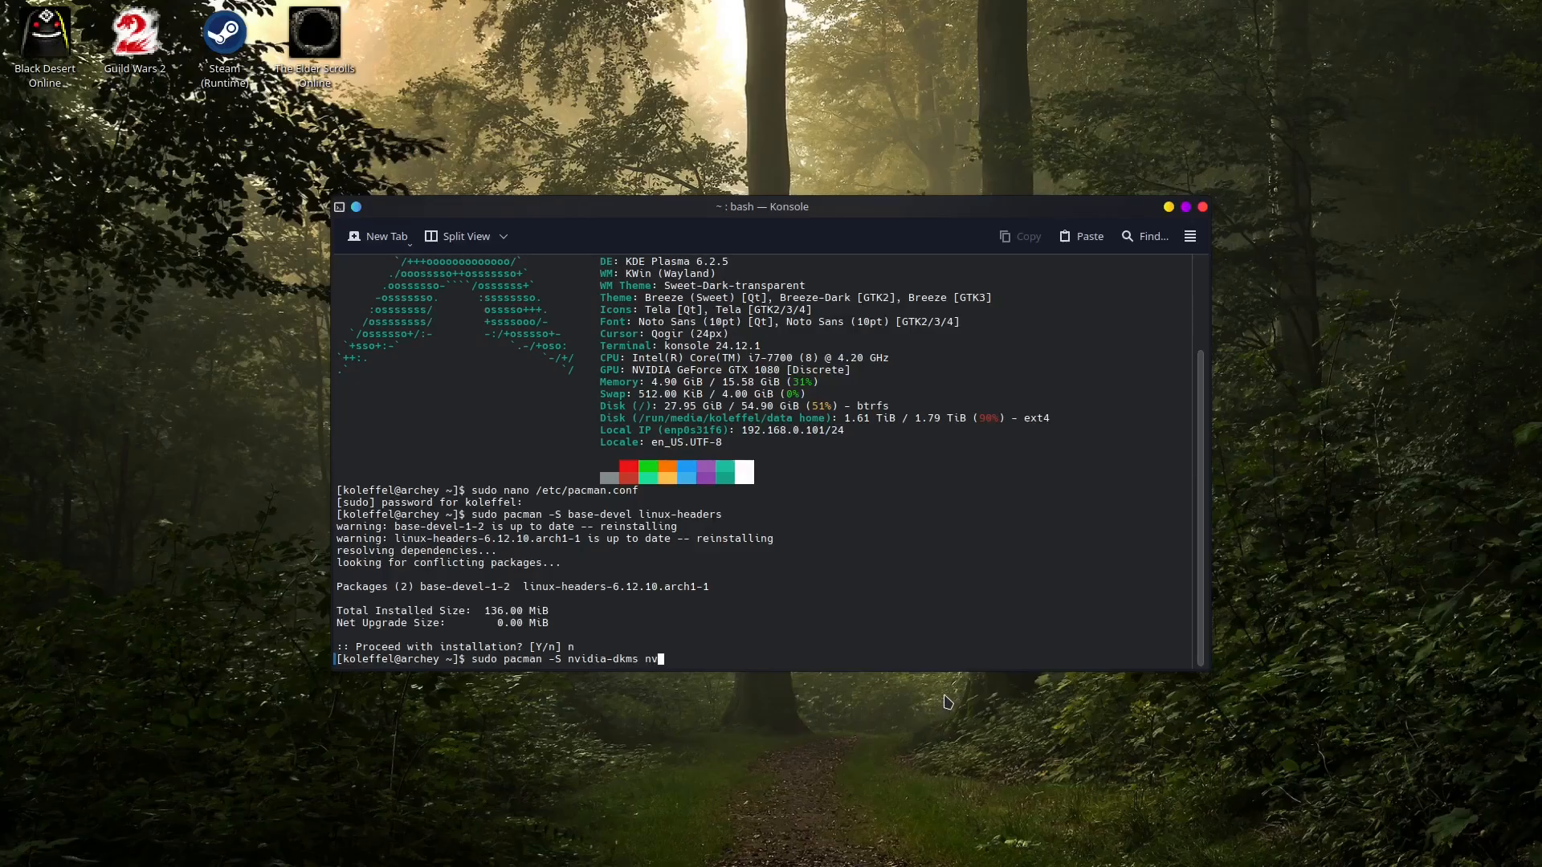
text(idia-u)
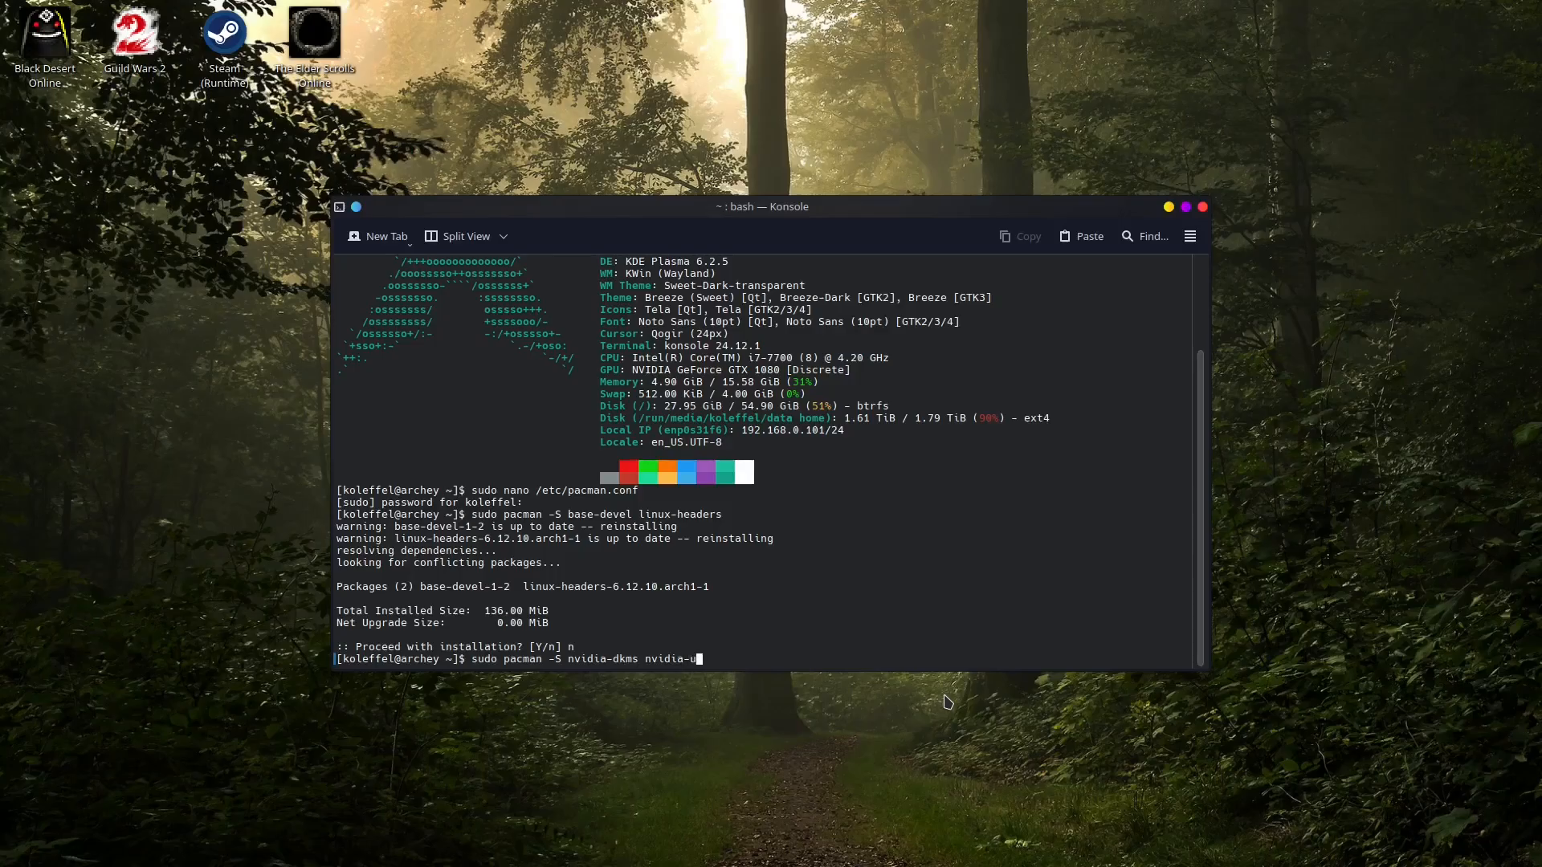
text(tils)
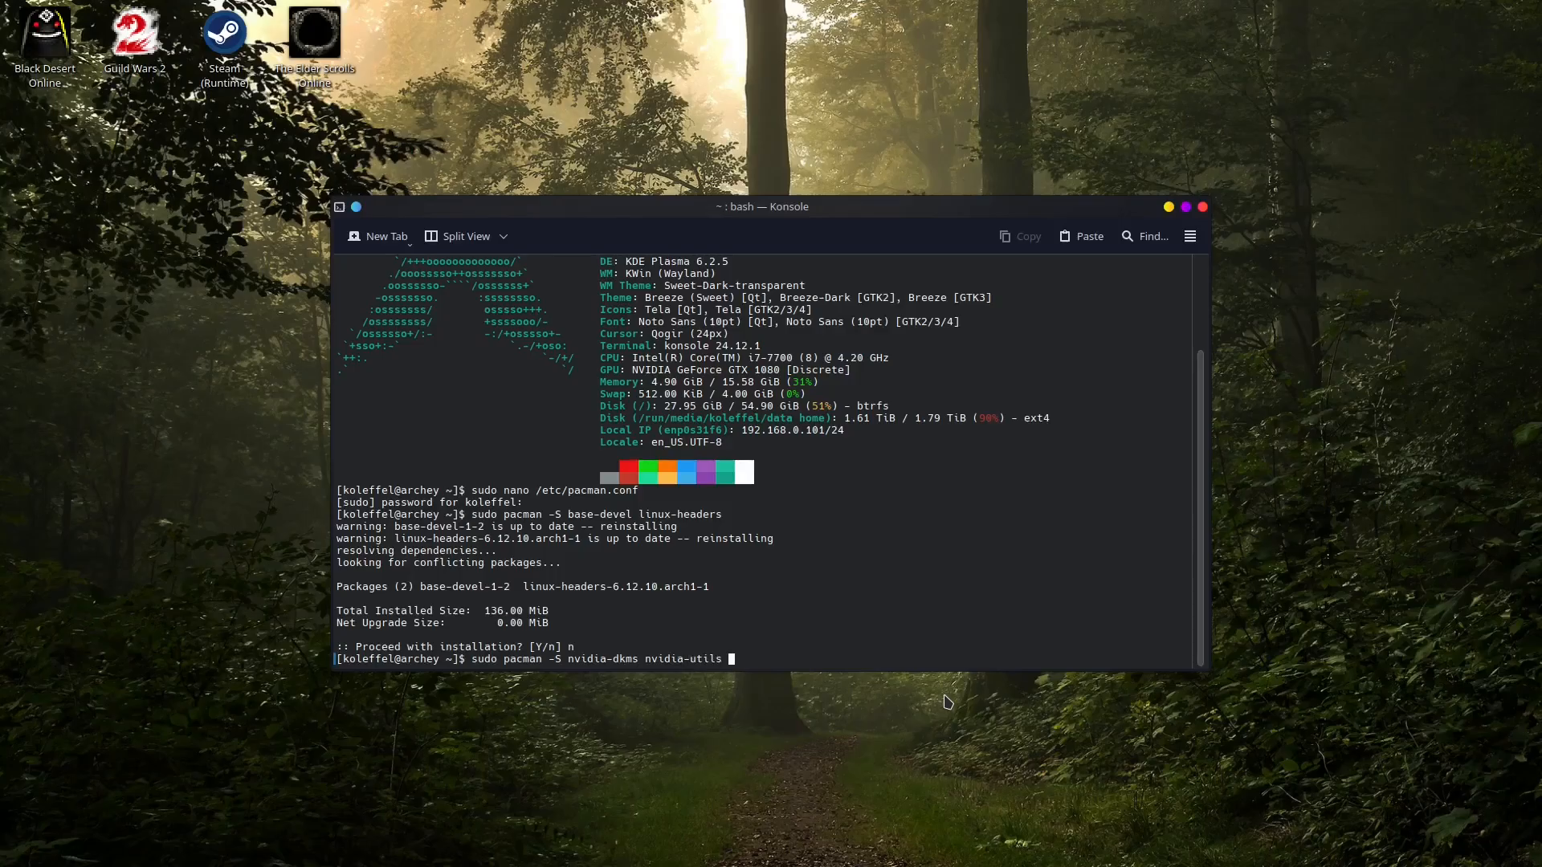
text(lib)
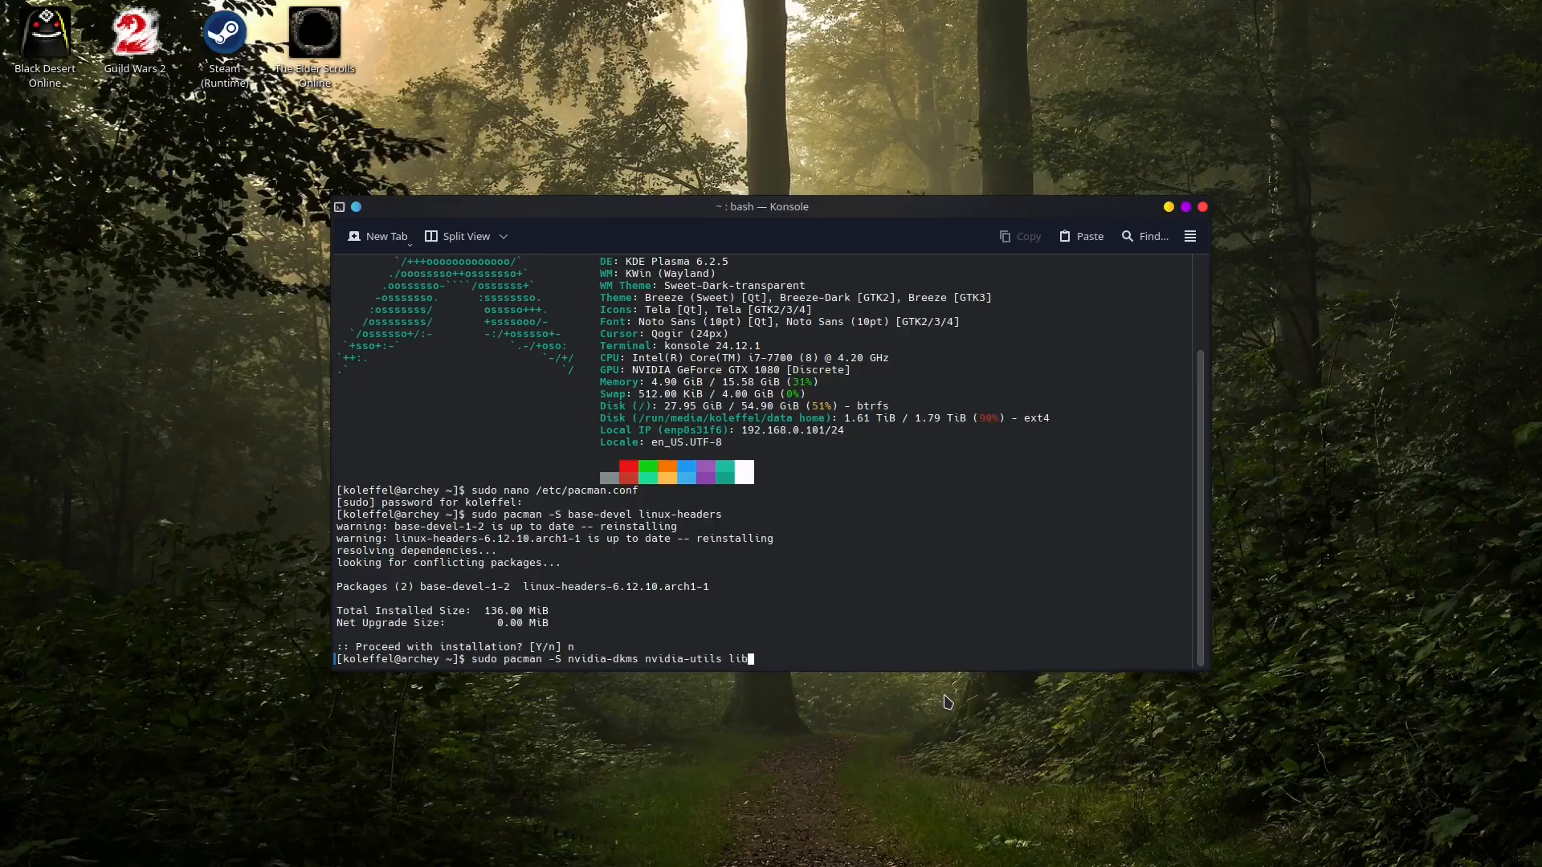
text(32-n)
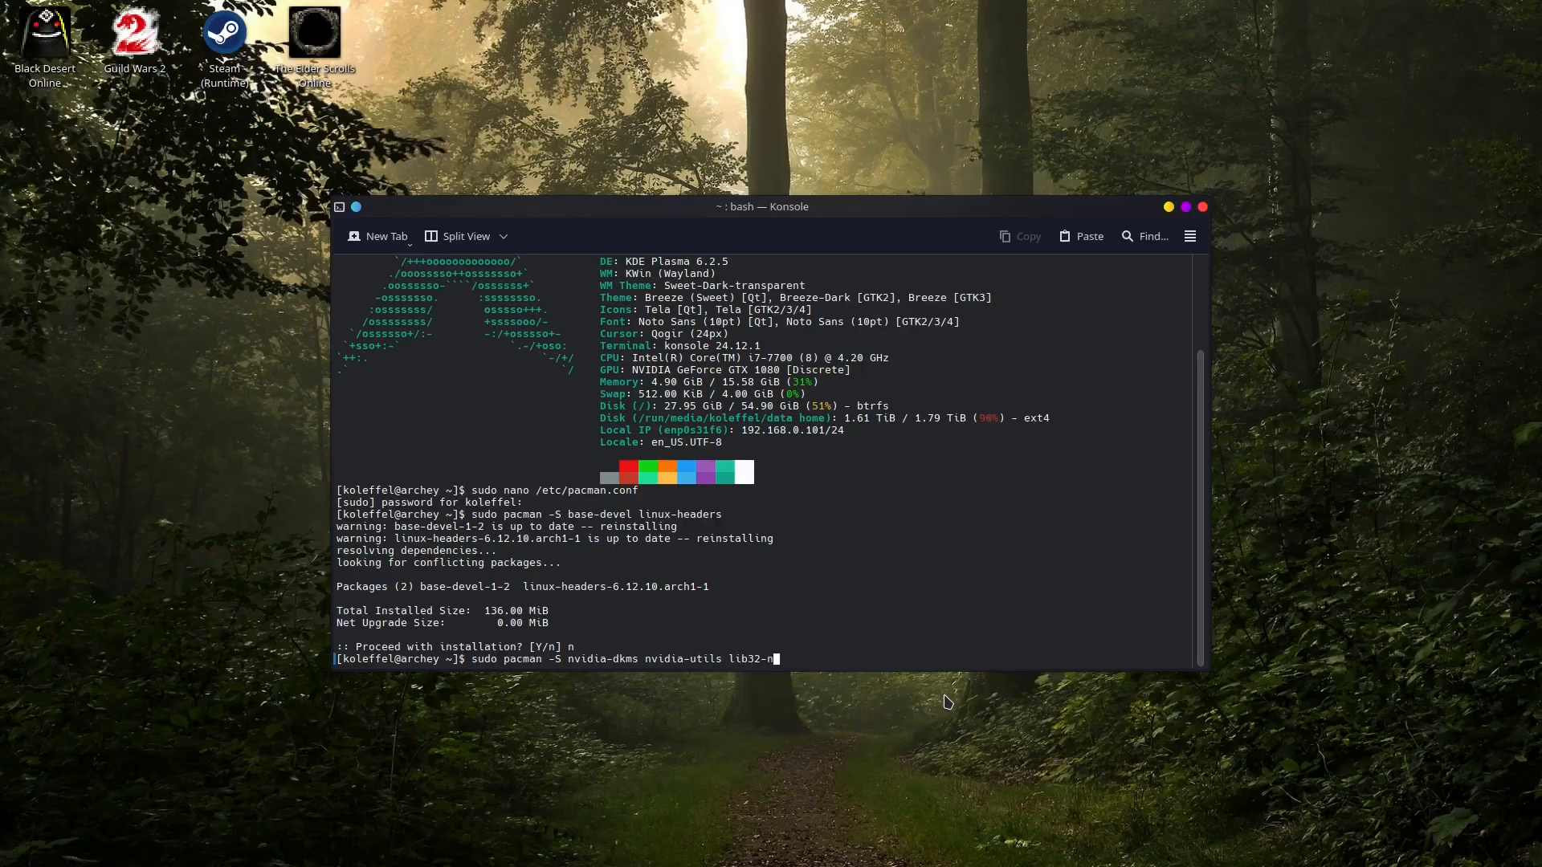
text(nvidia-utils)
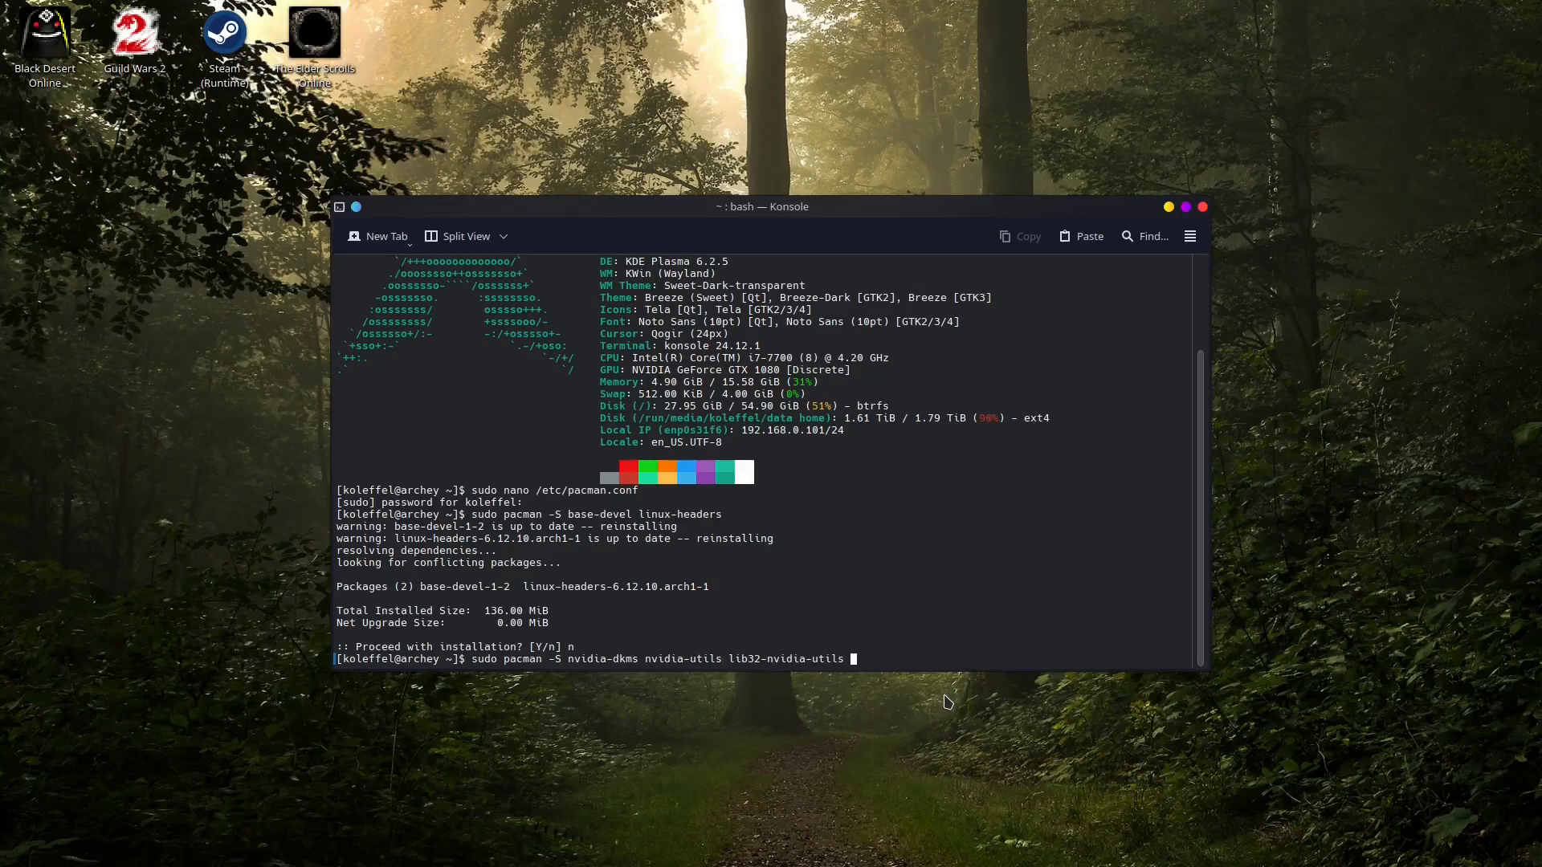
text(nvidia-sett)
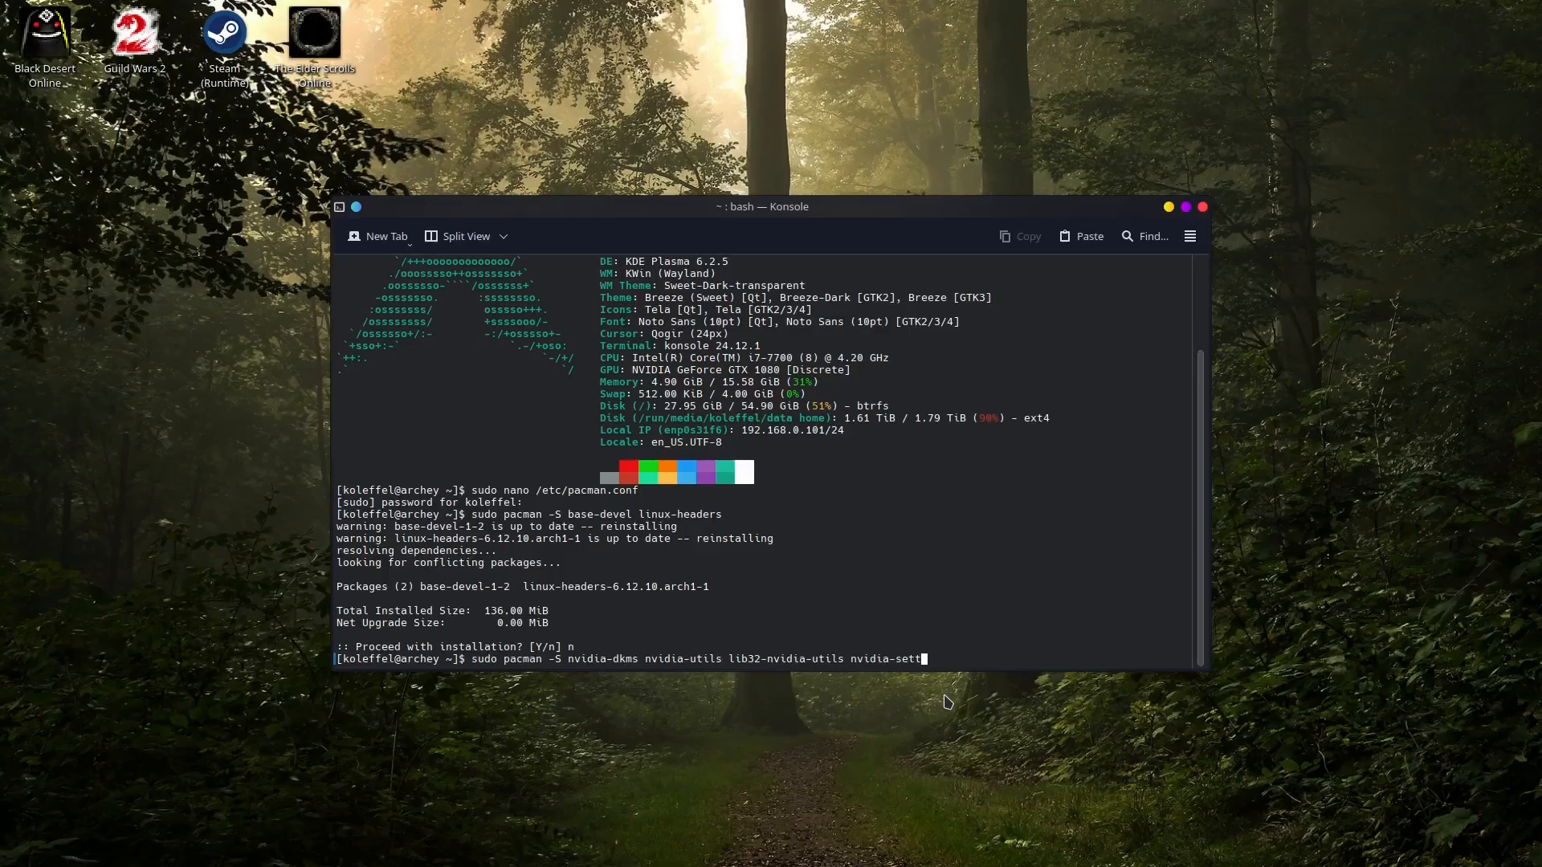
text(ings)
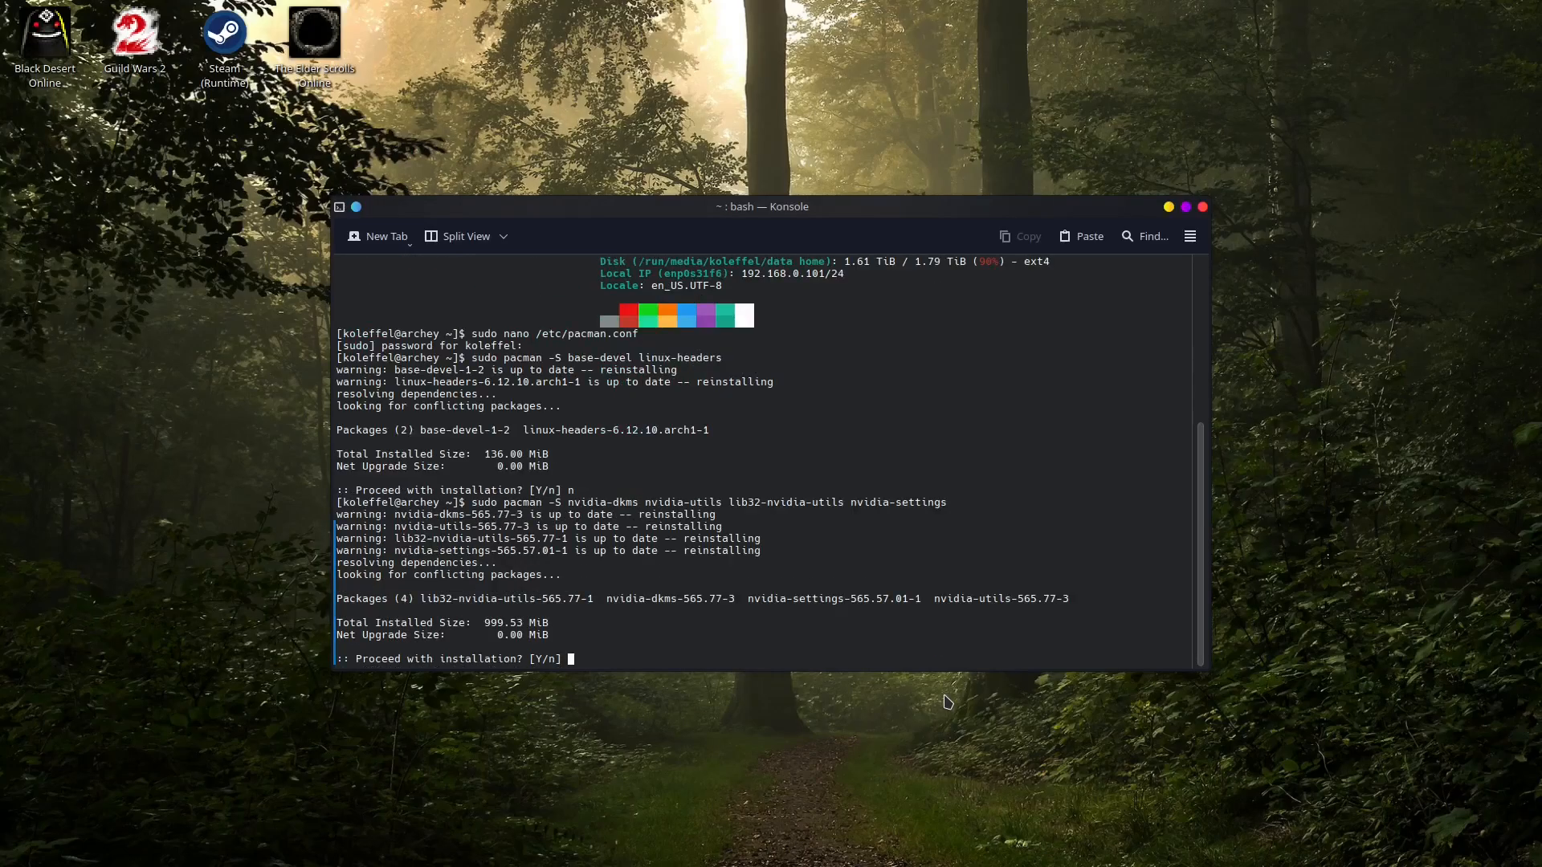
Step: Type y at the [Y/n] prompt and select the reinstalling warning lines
text(y)
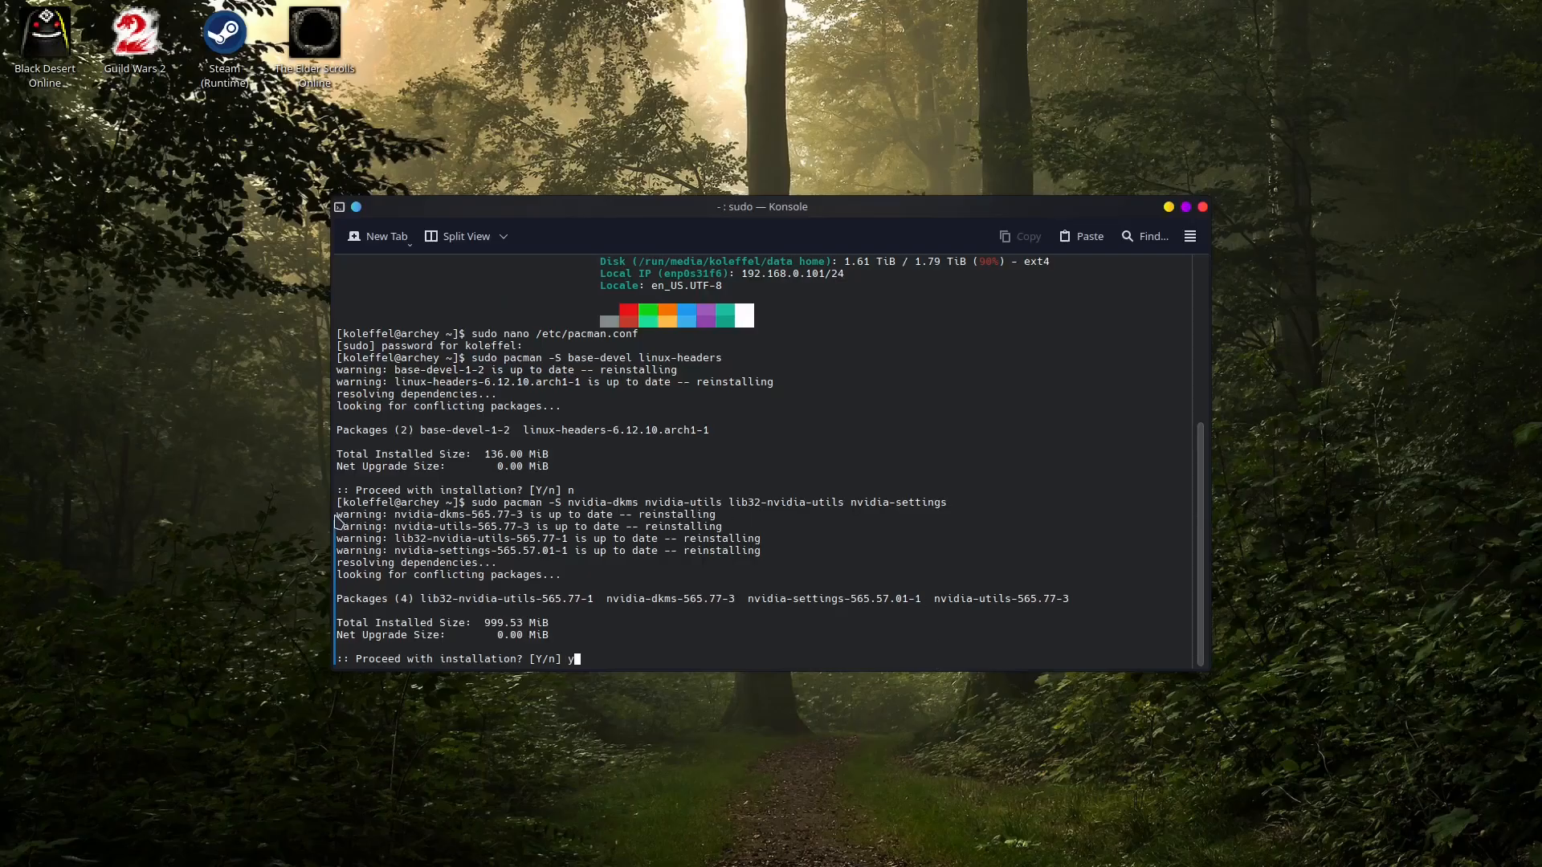
drag(336, 514, 772, 551)
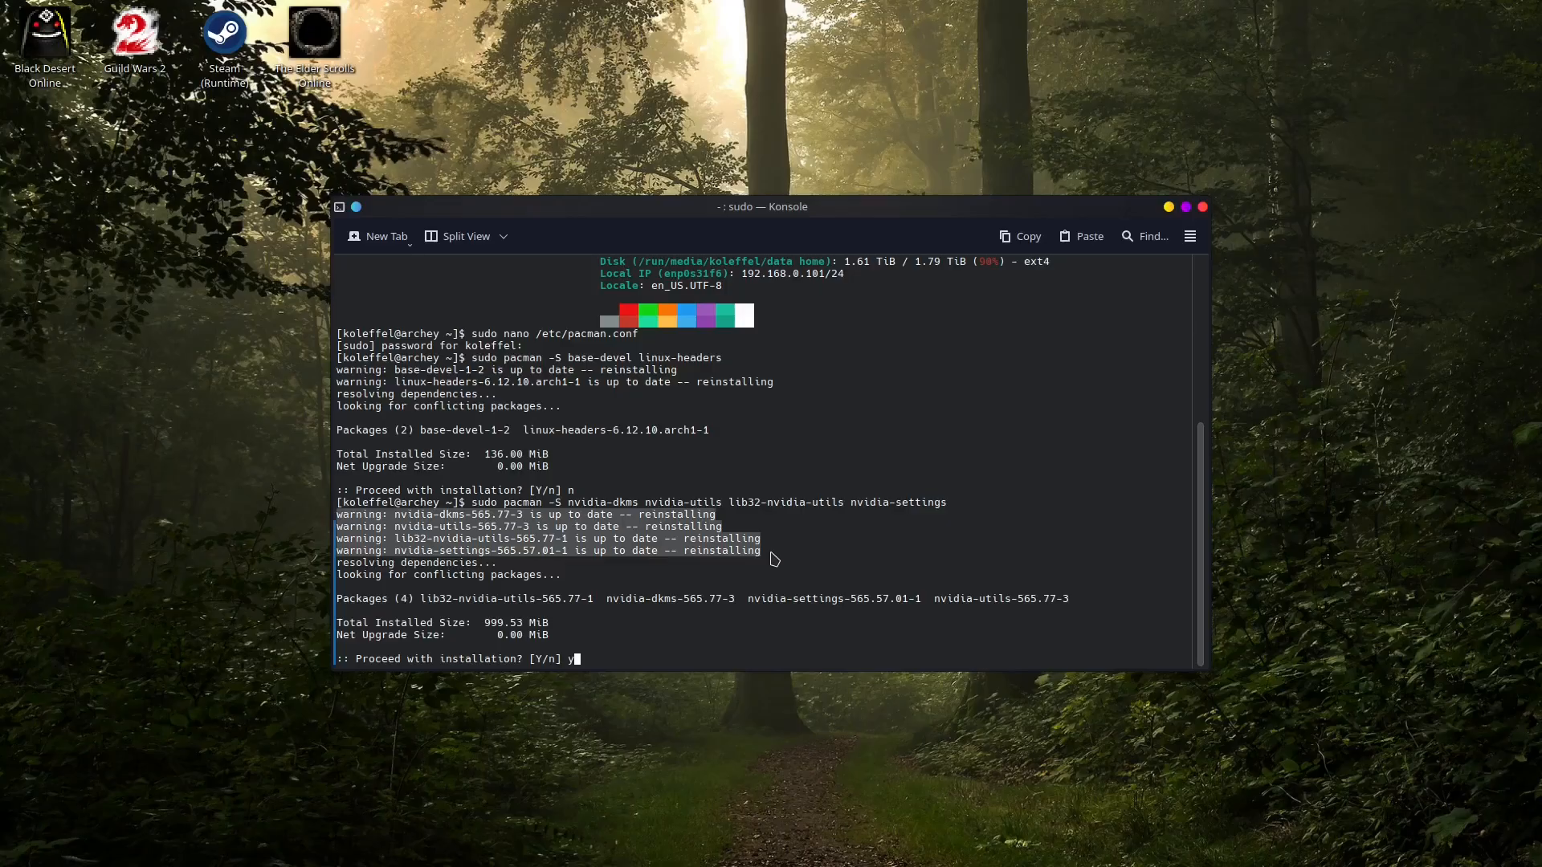